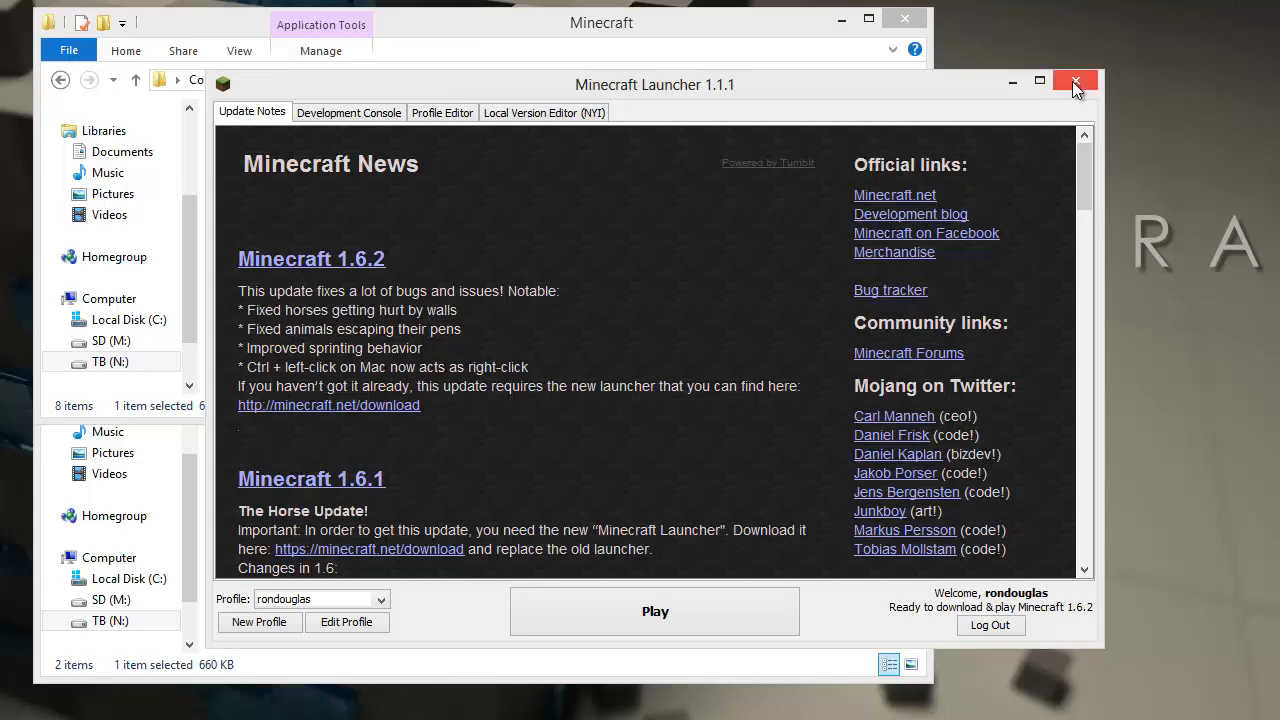
Close the Minecraft Launcher and select Minecraft.exe in the Games\Minecraft folder
click(1076, 82)
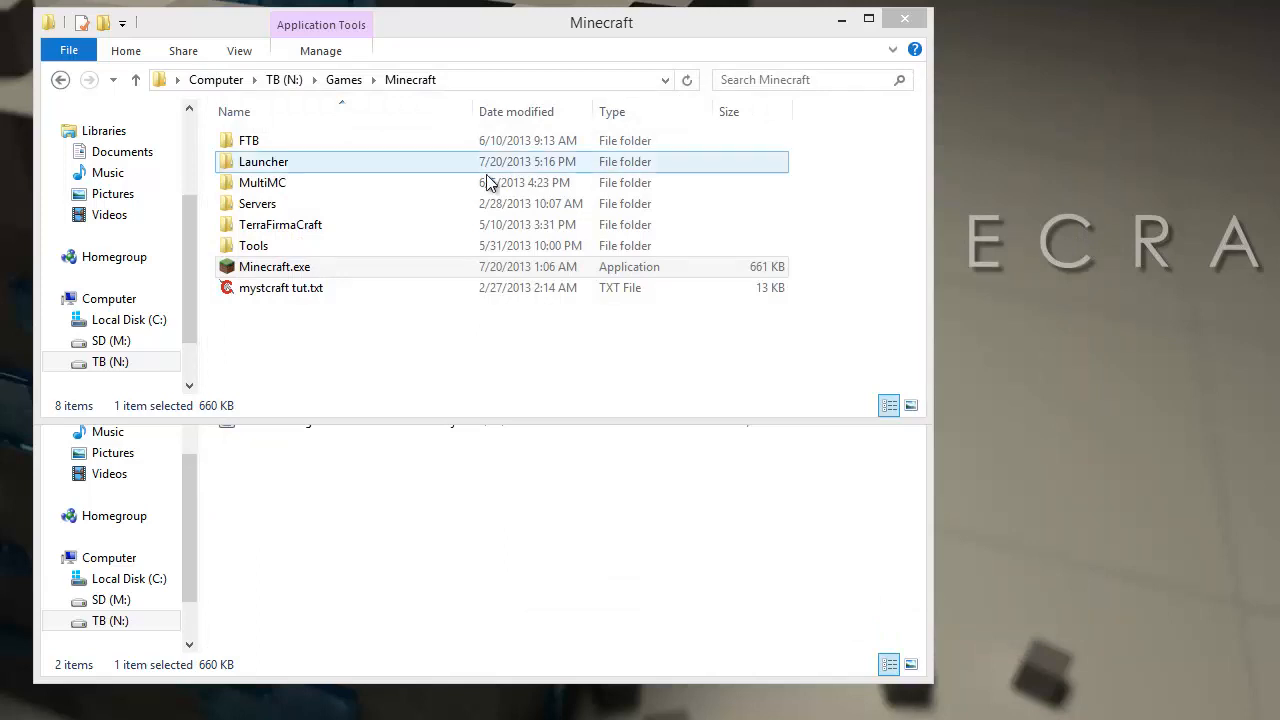
click(274, 268)
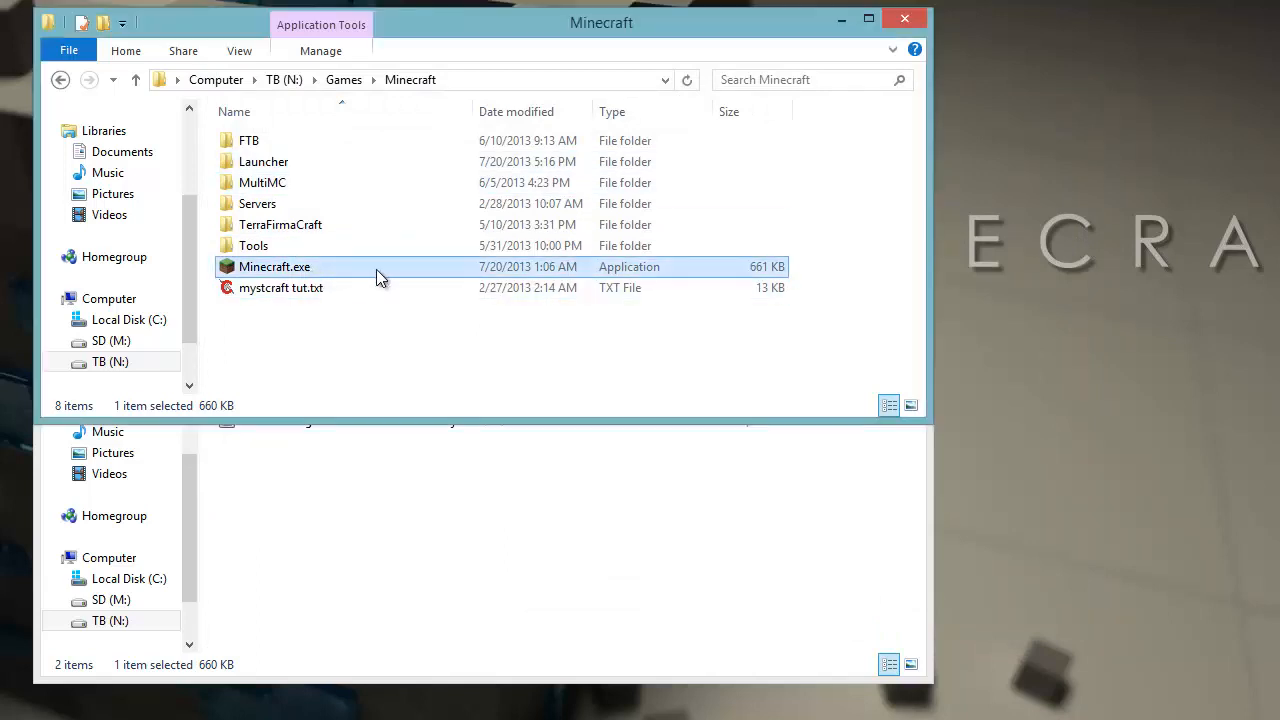
mouse_move(378, 274)
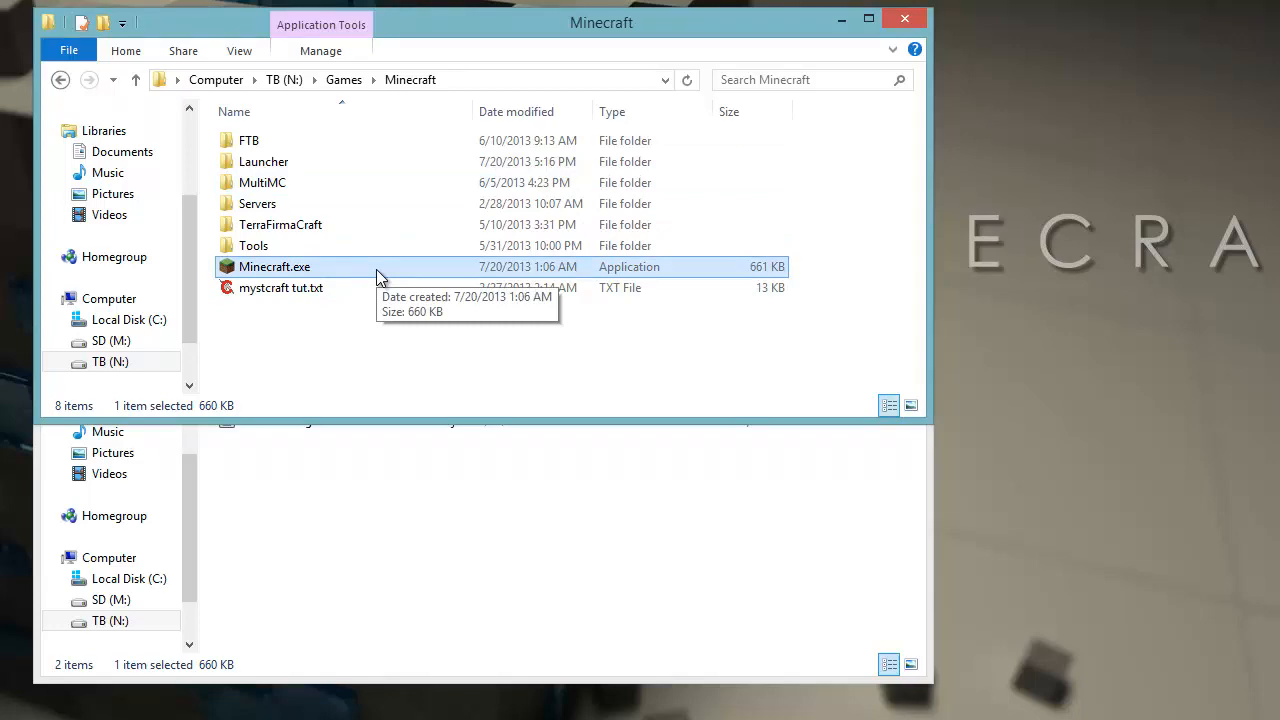
mouse_move(310, 272)
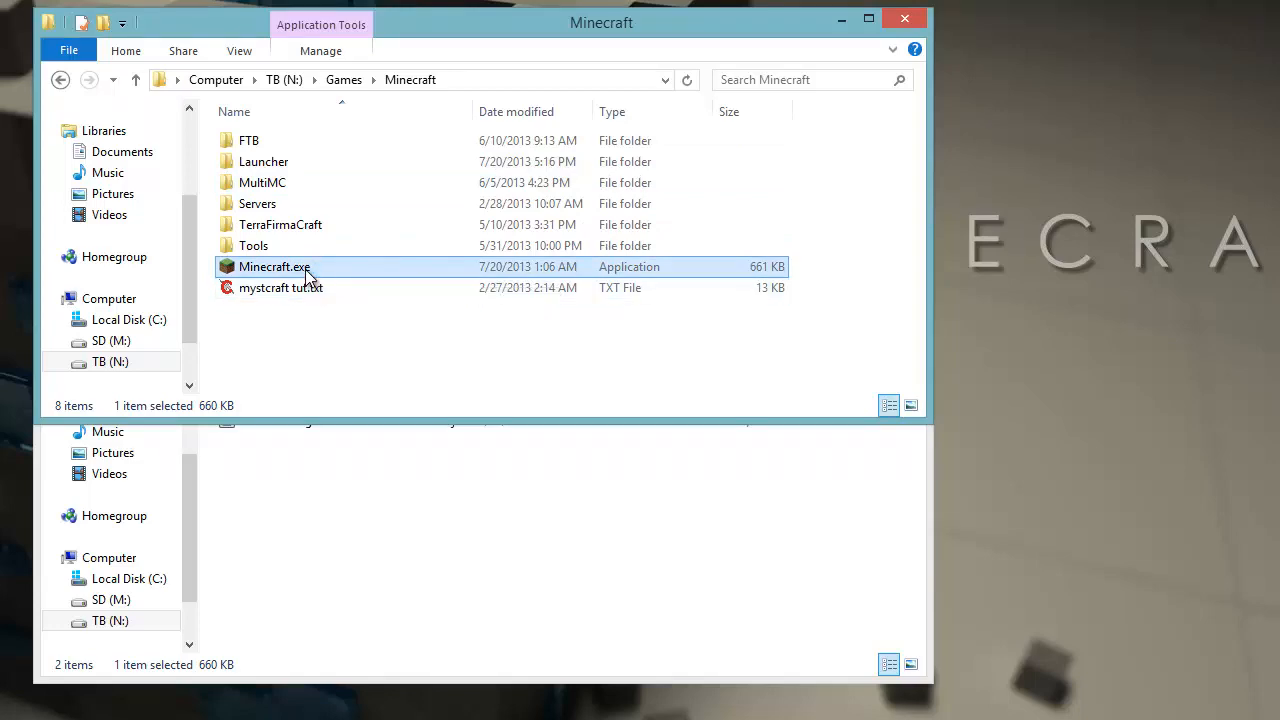
double_click(274, 268)
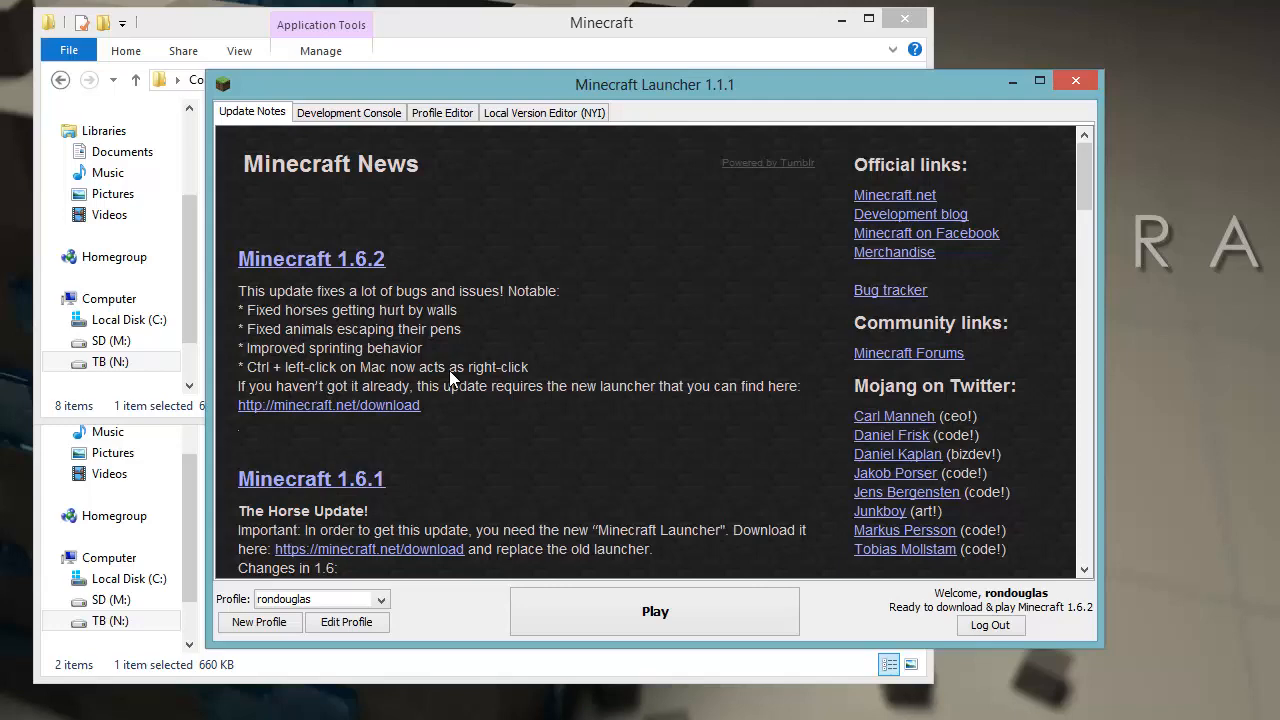
click(348, 112)
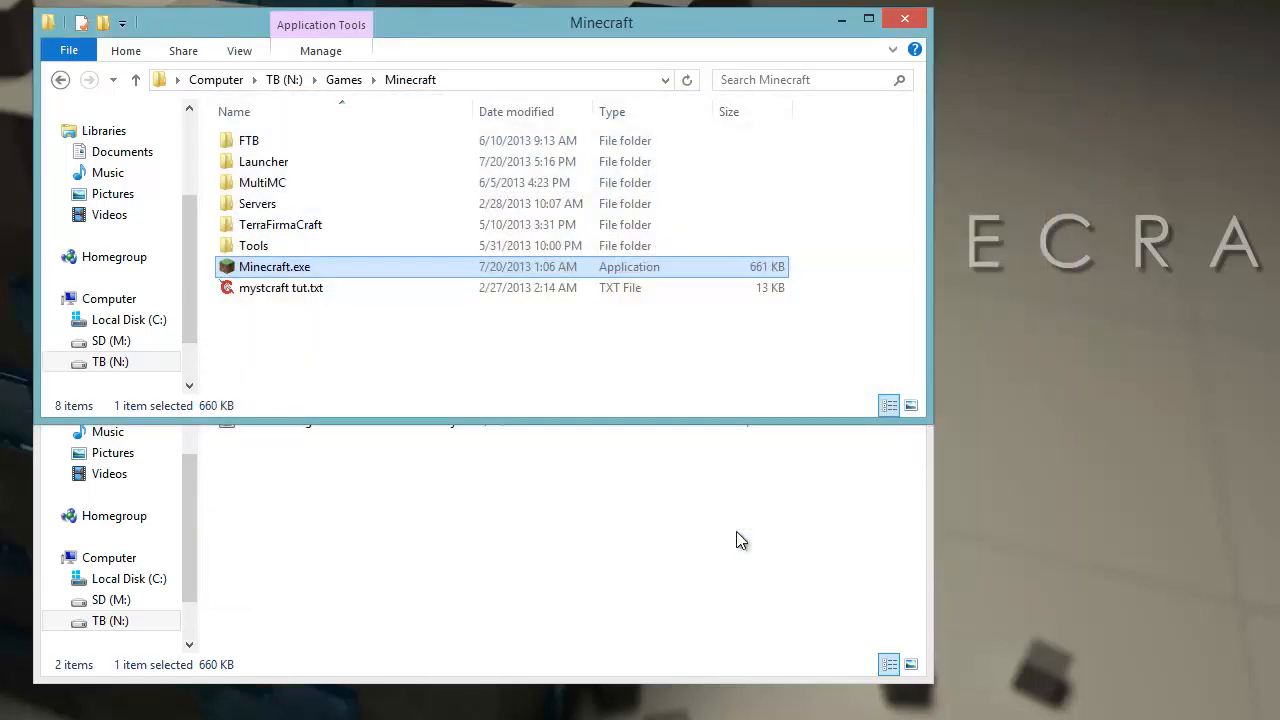
Reopen the Minecraft Launcher from Minecraft.exe, reaching the Minecraft News page
double_click(274, 266)
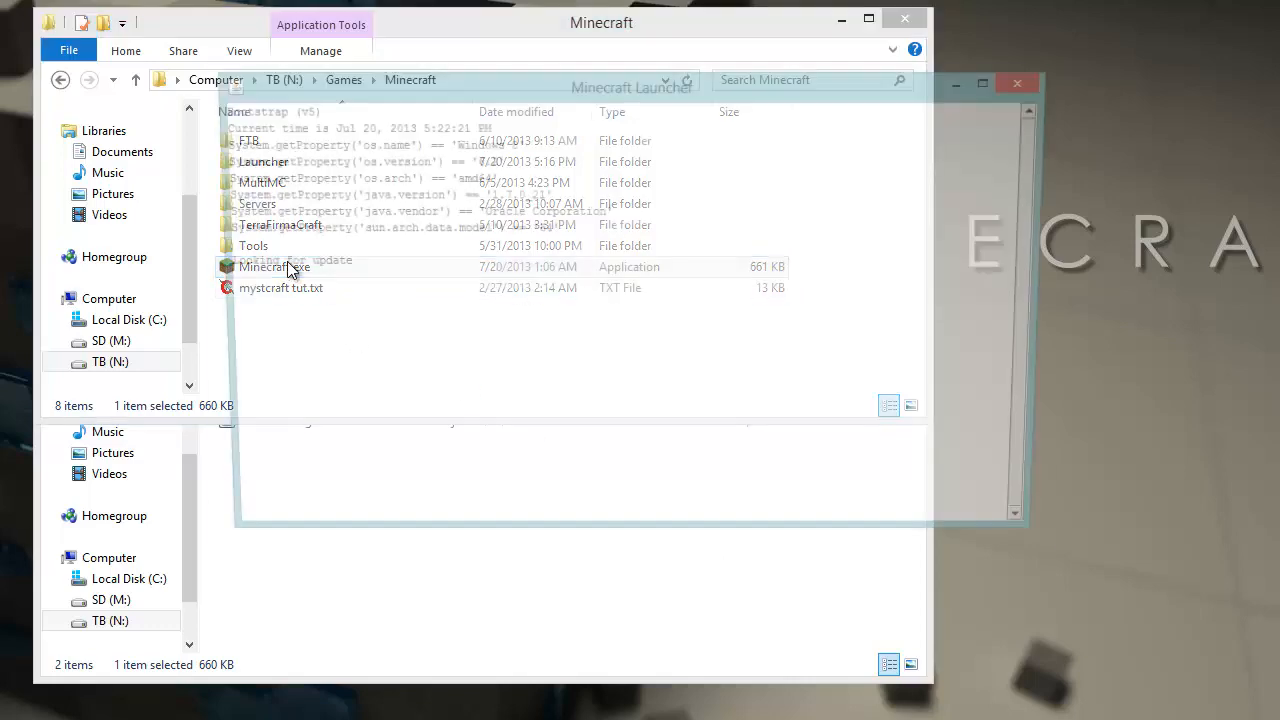
double_click(272, 268)
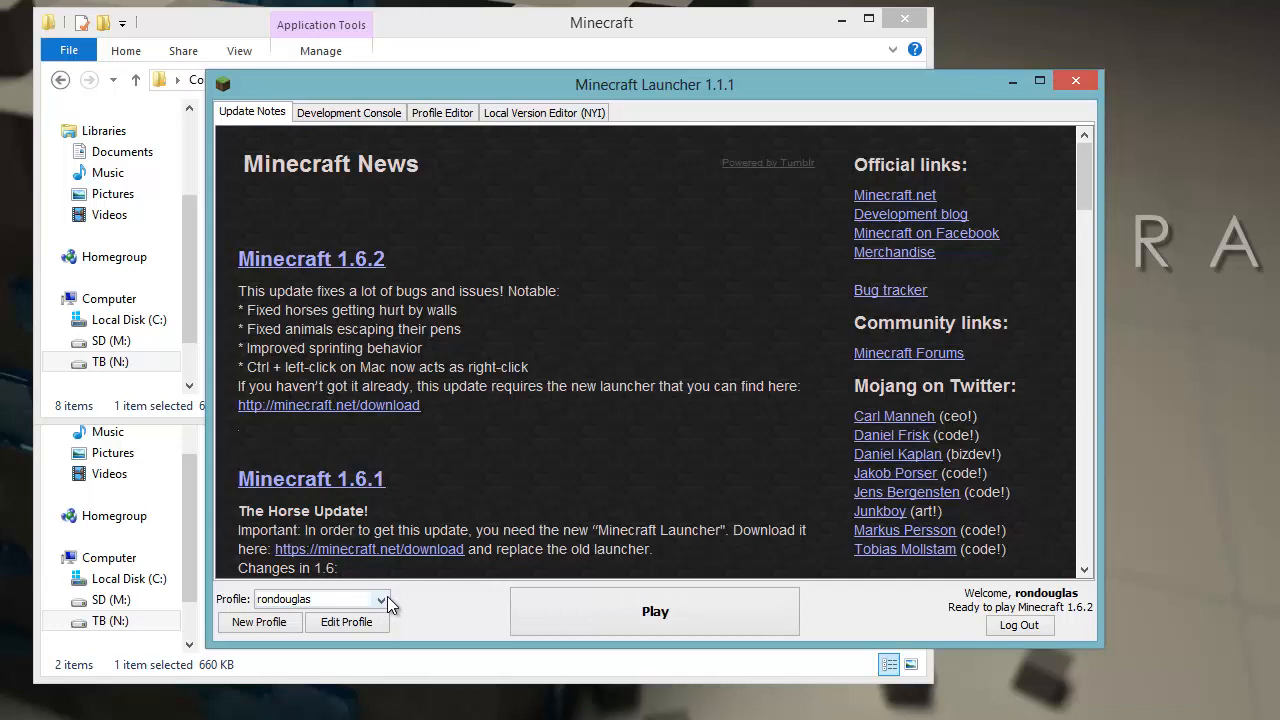
mouse_move(292, 608)
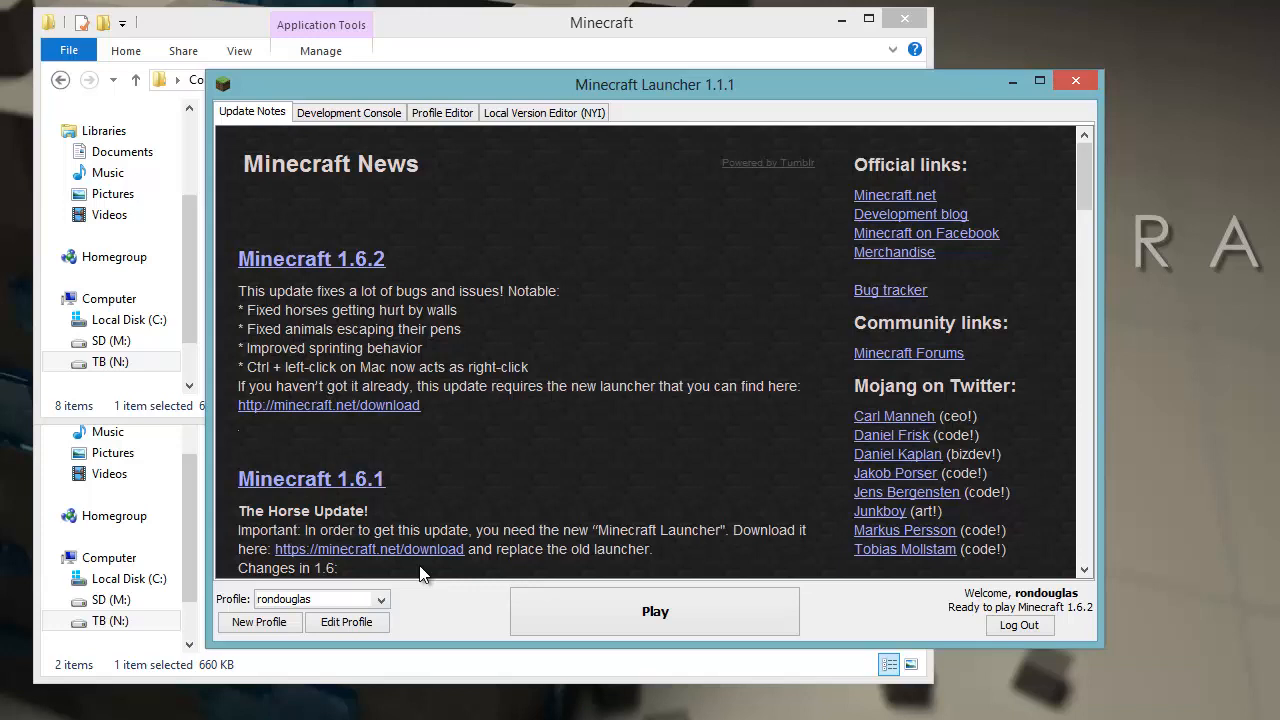
mouse_move(344, 628)
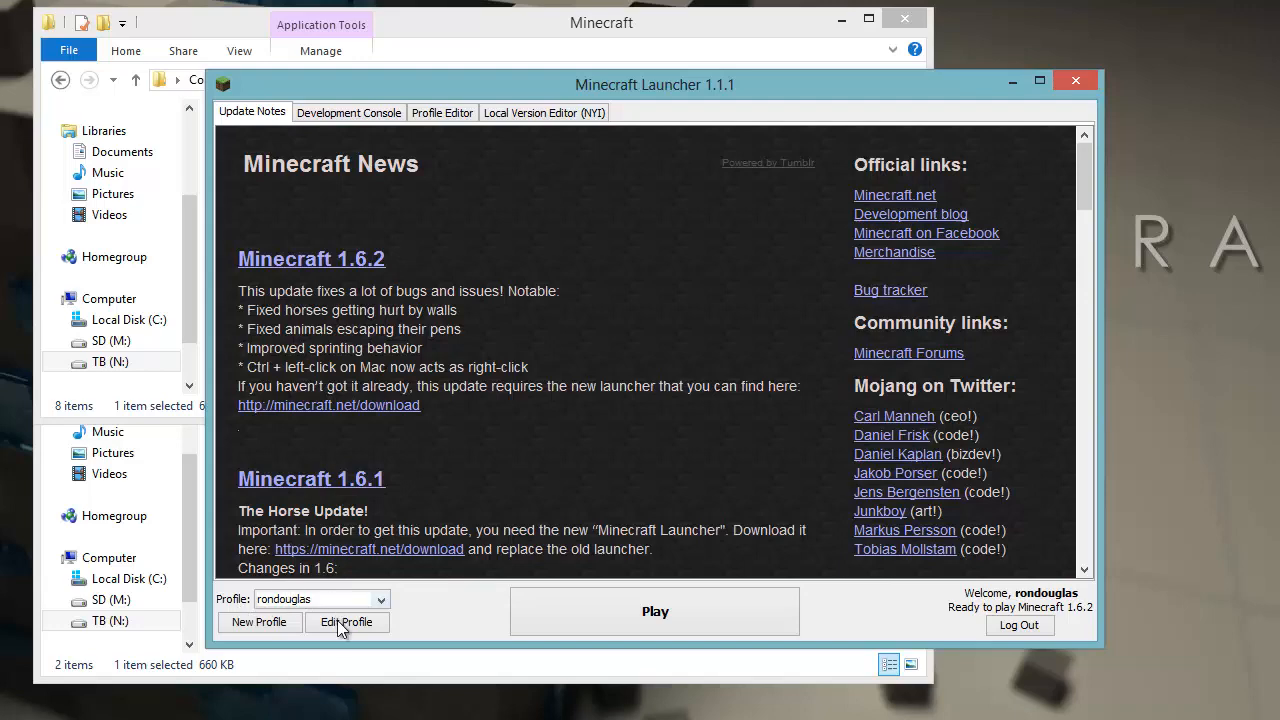
Rename the profile to 1.6.2 Vanilla with game directory N:\Games\Minecraft\Launcher\1.6.2 Vanilla\
click(348, 622)
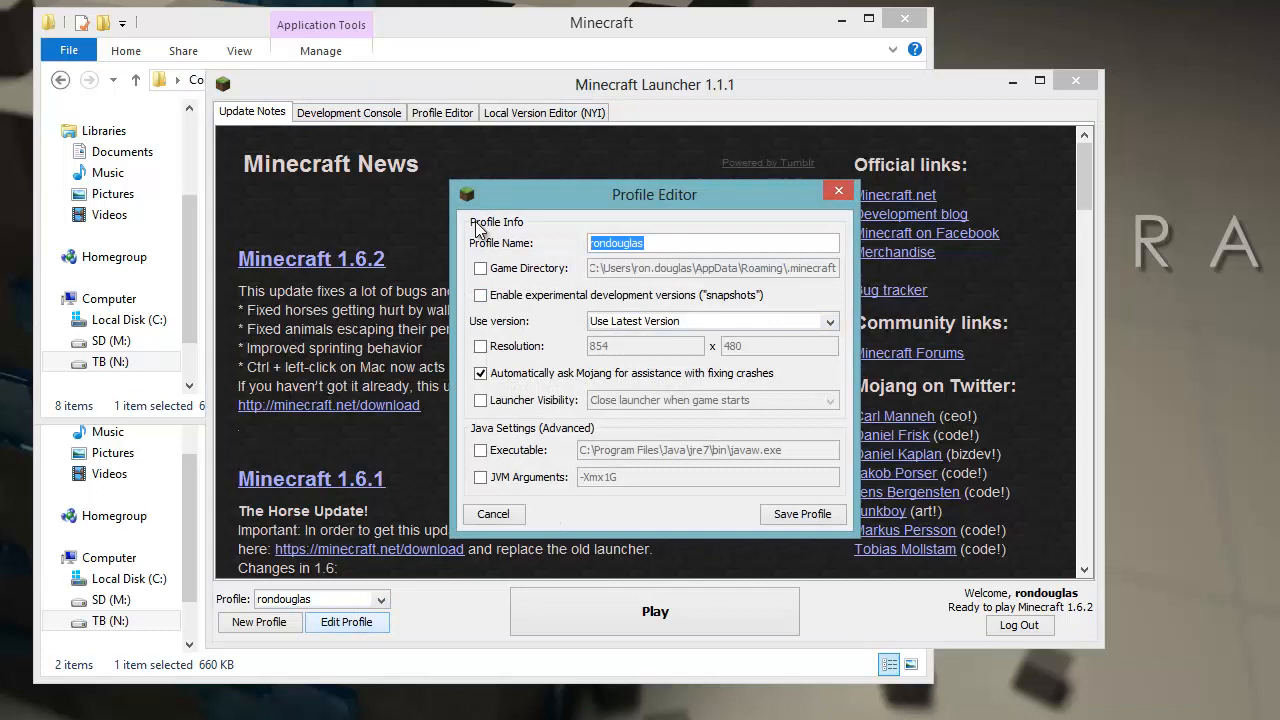
text(1.6.2 Vanilla)
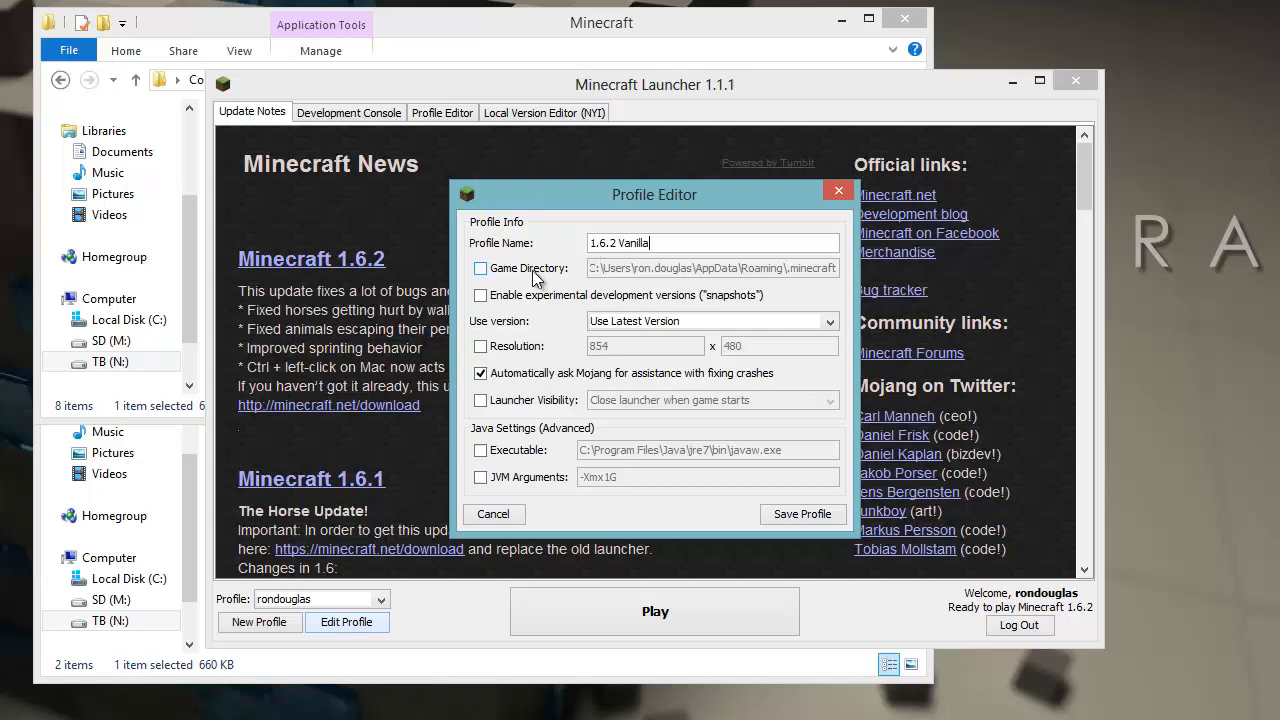
click(480, 268)
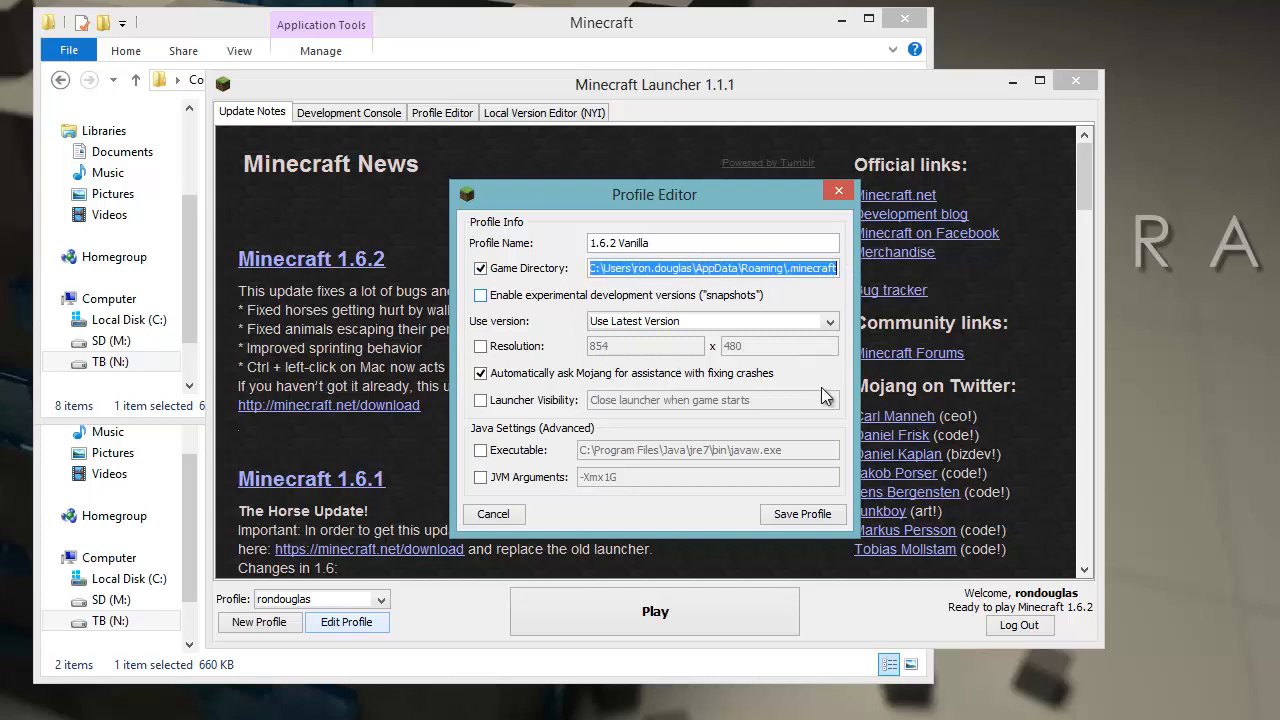
mouse_move(850, 384)
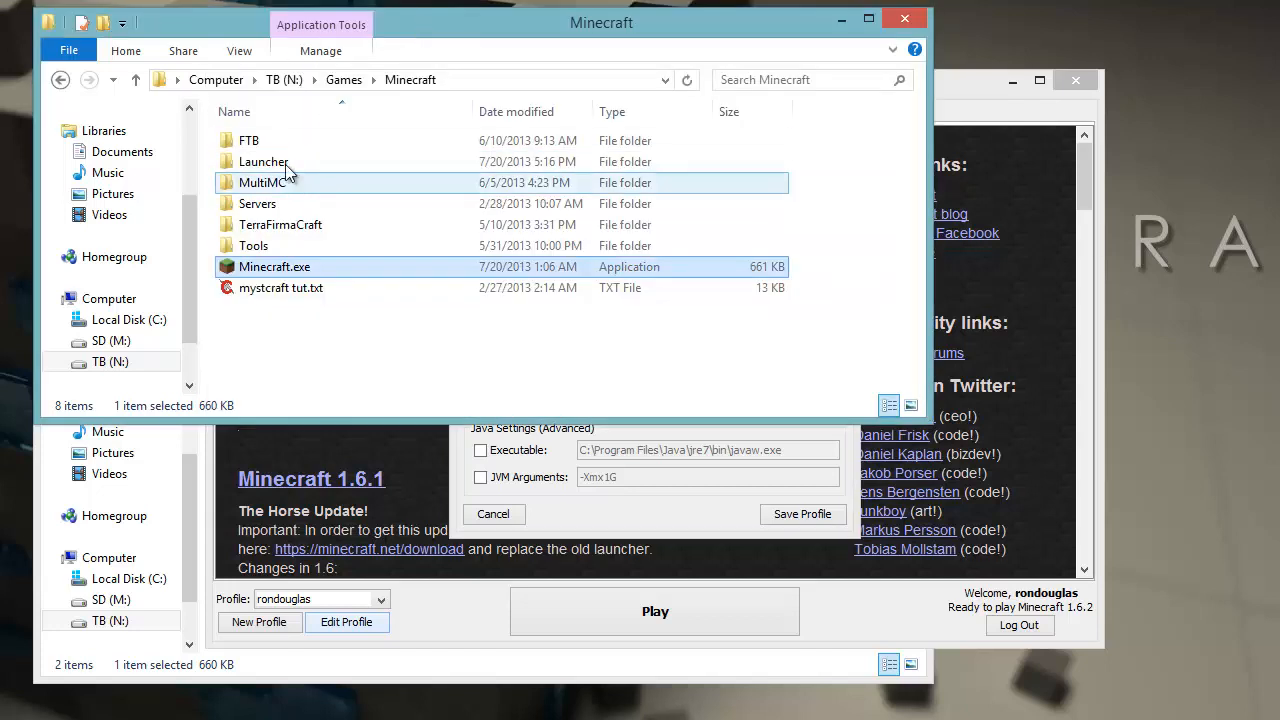
double_click(264, 160)
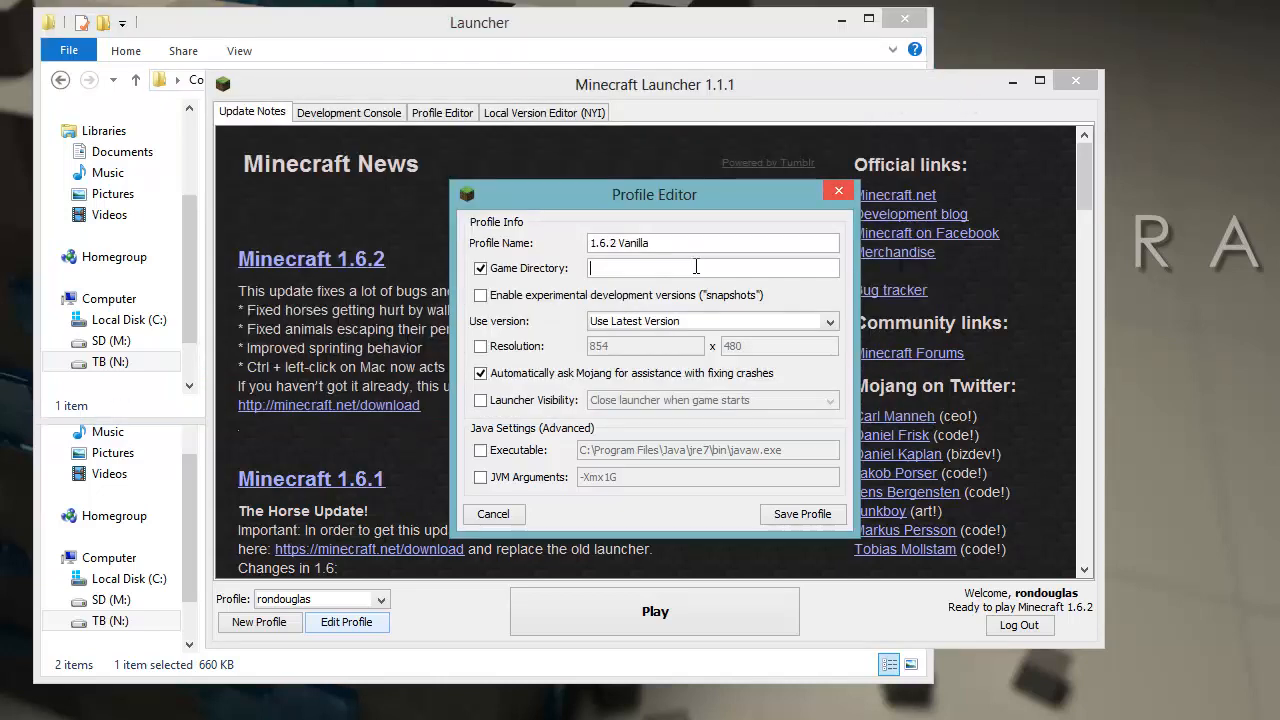
text(N:\Games\Minecraft Launcher\)
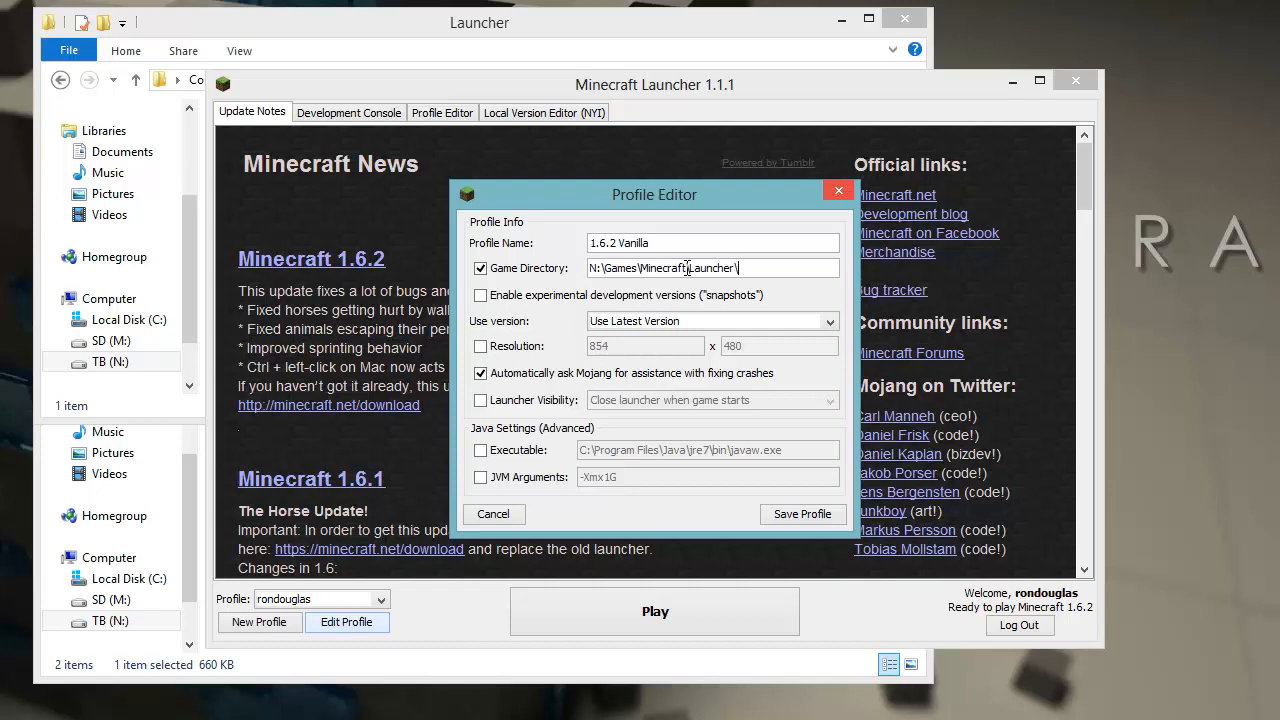
text(1.6.2)
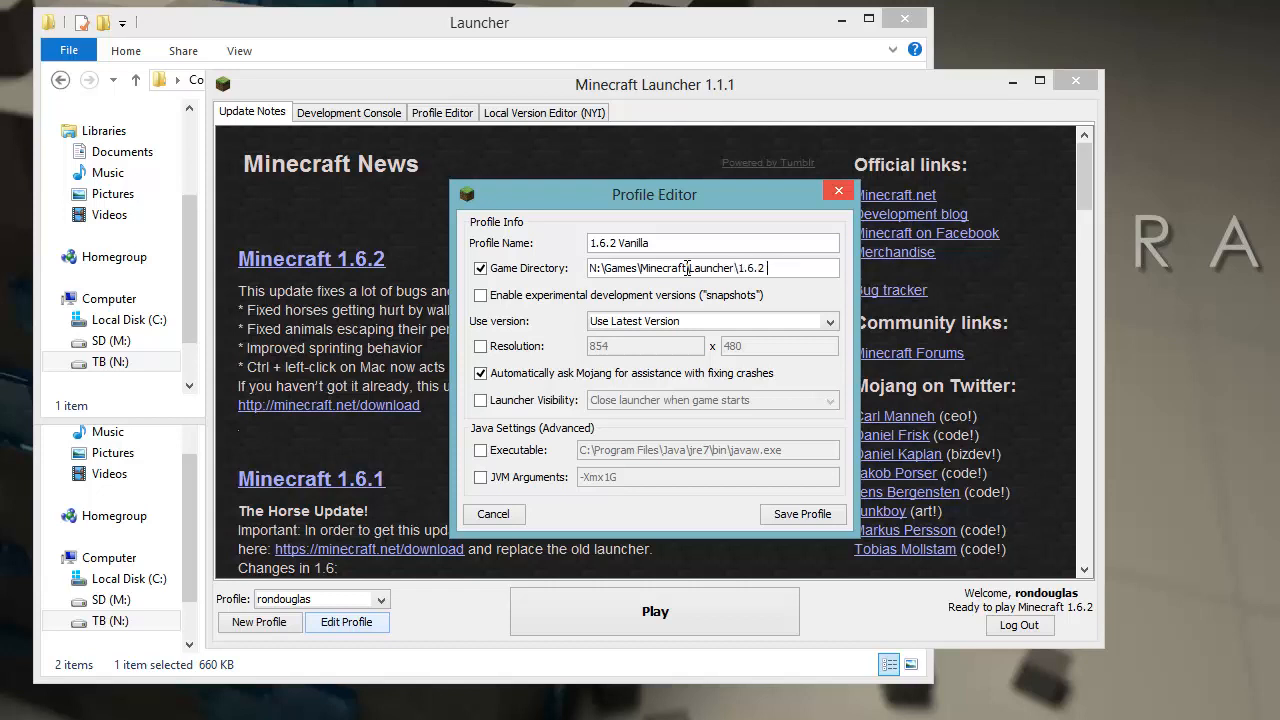
text(Vanilla\)
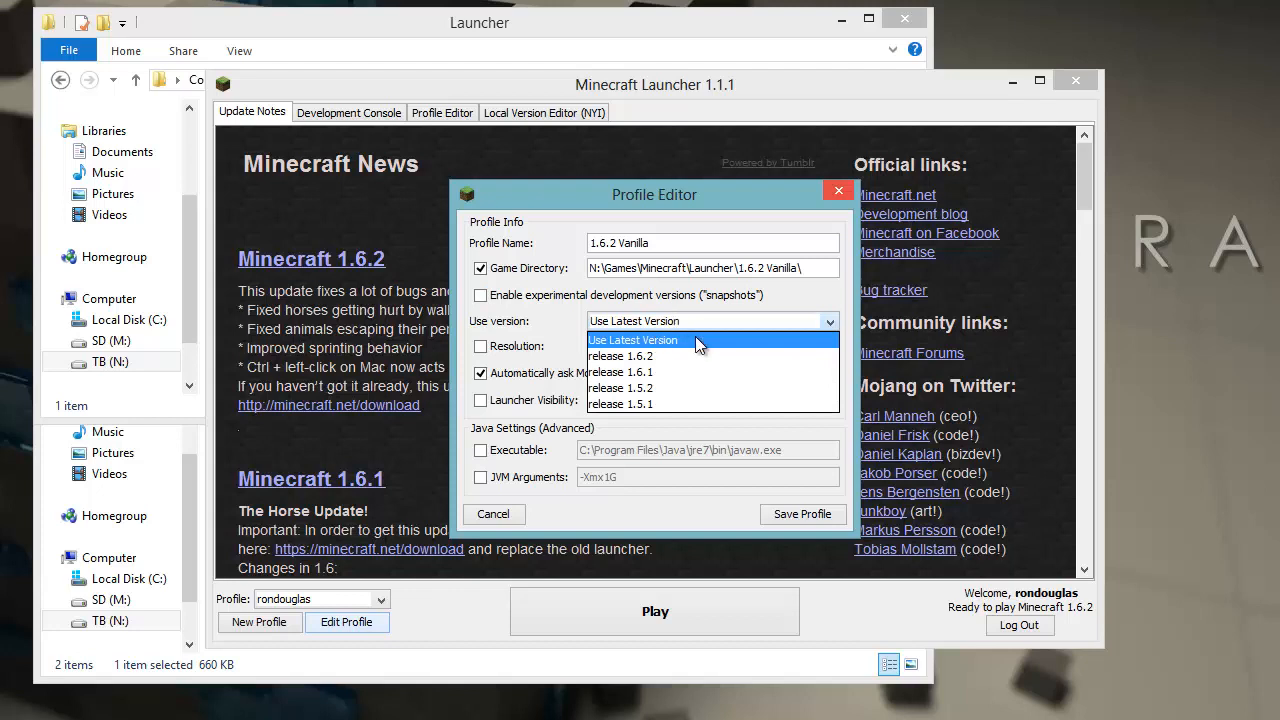
Enable a custom resolution, disable crash assistance, and hide the launcher until the game closes
click(632, 340)
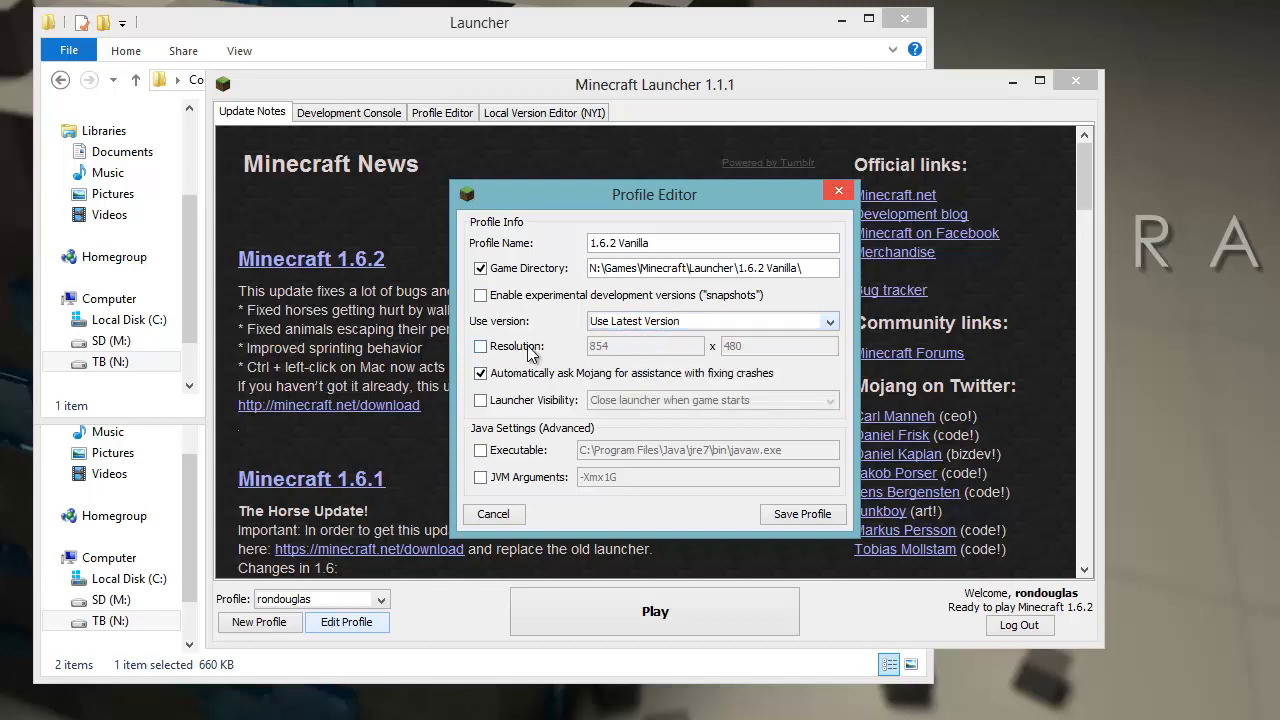
click(480, 344)
text(1280)
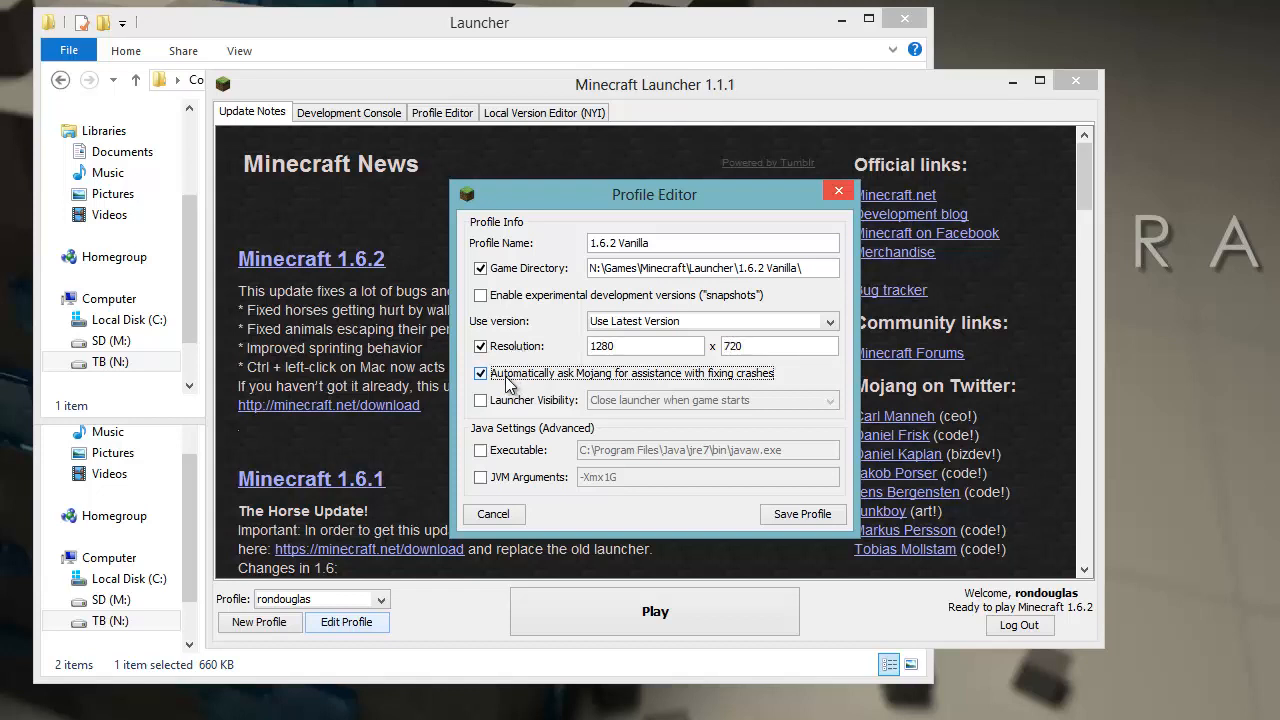
click(480, 374)
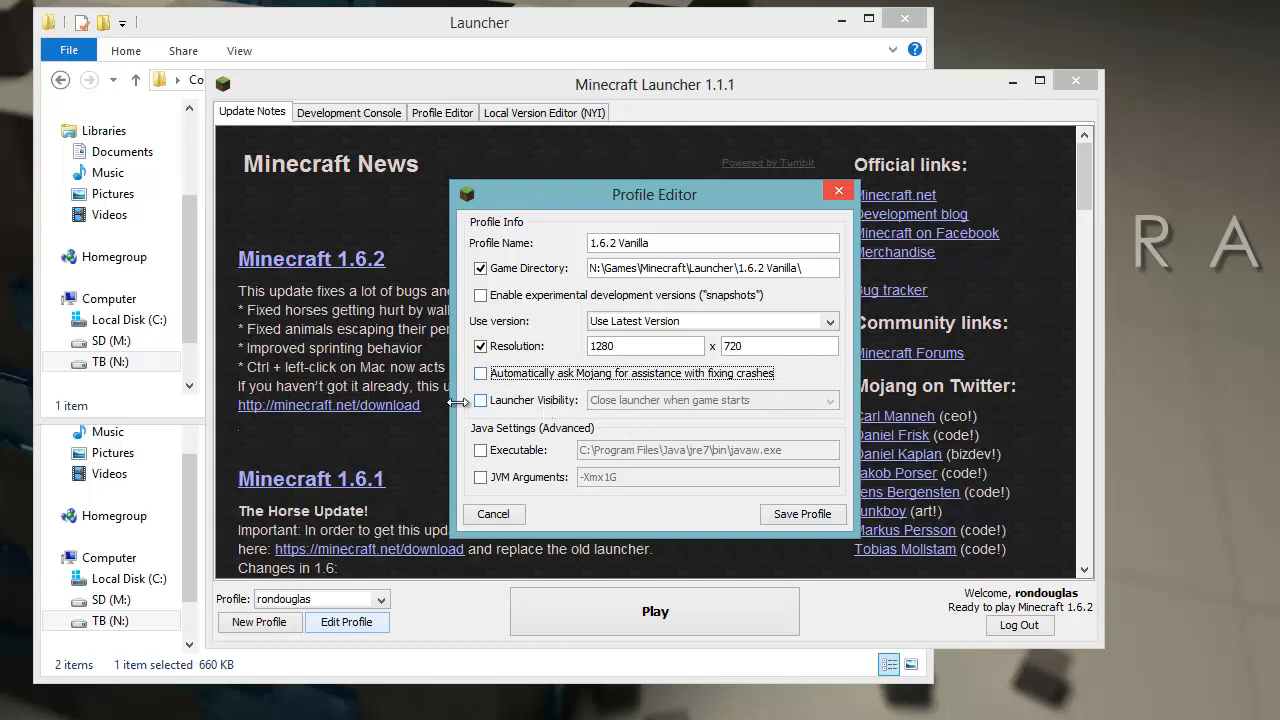
click(480, 400)
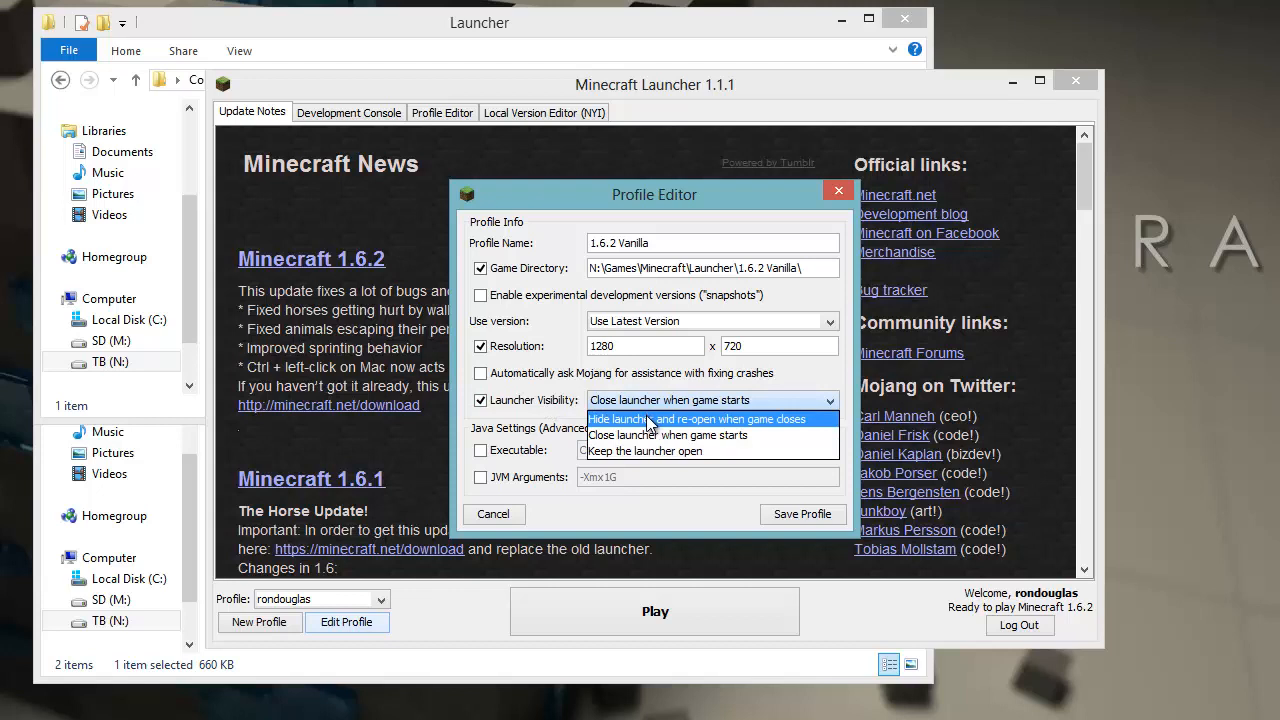
click(696, 420)
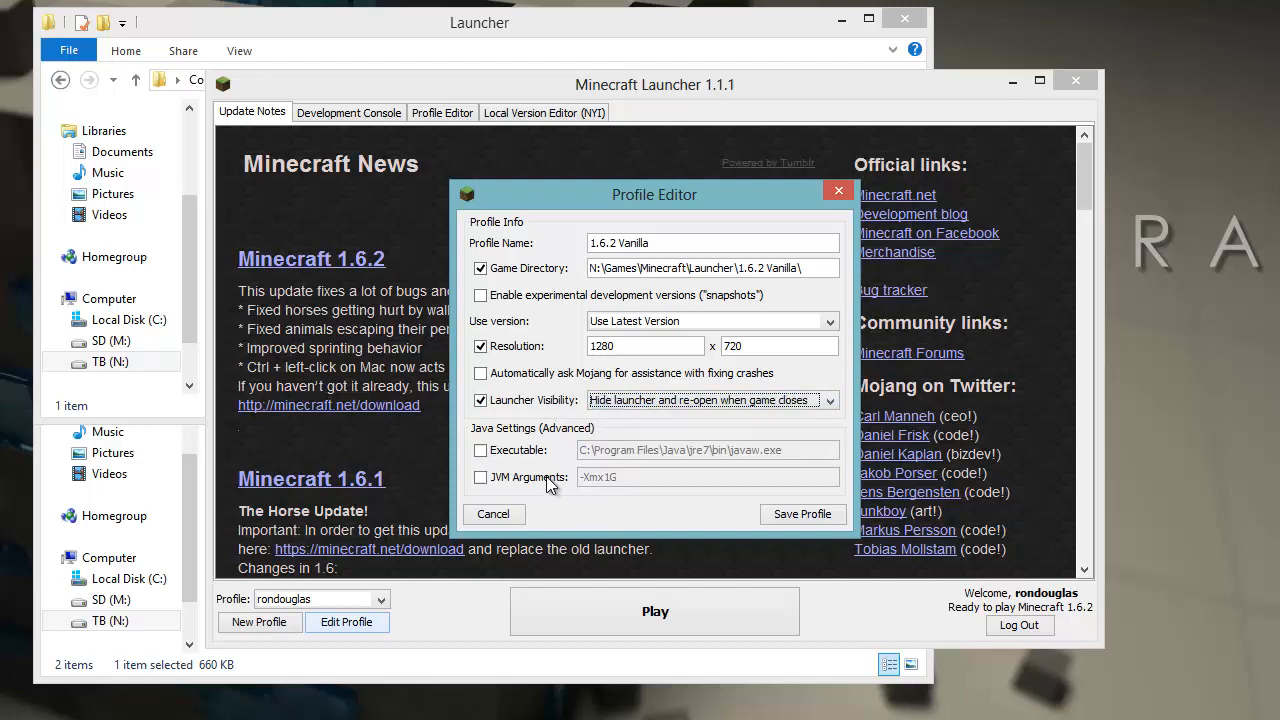
Use N:\Development\Java\JDK7\bin\java.exe with JVM arguments -Xms2048m -Xmx4096m -XX:PermSize=256M
click(480, 450)
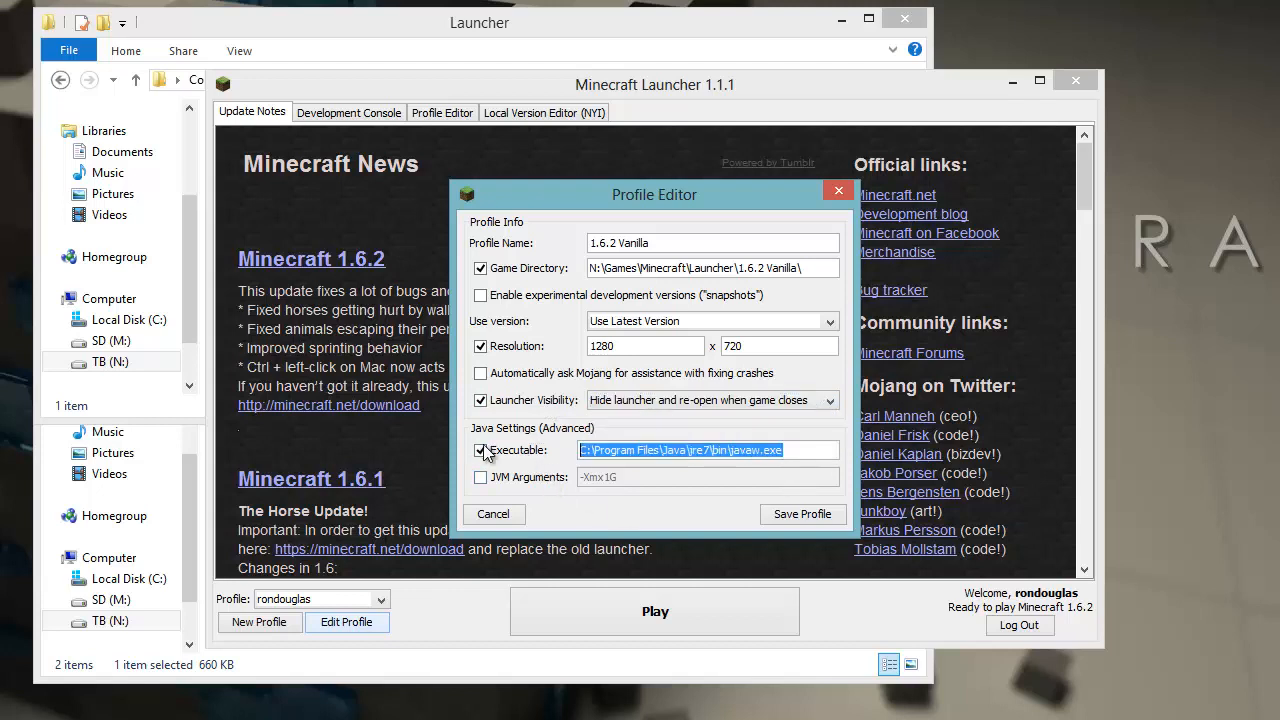
key(Delete)
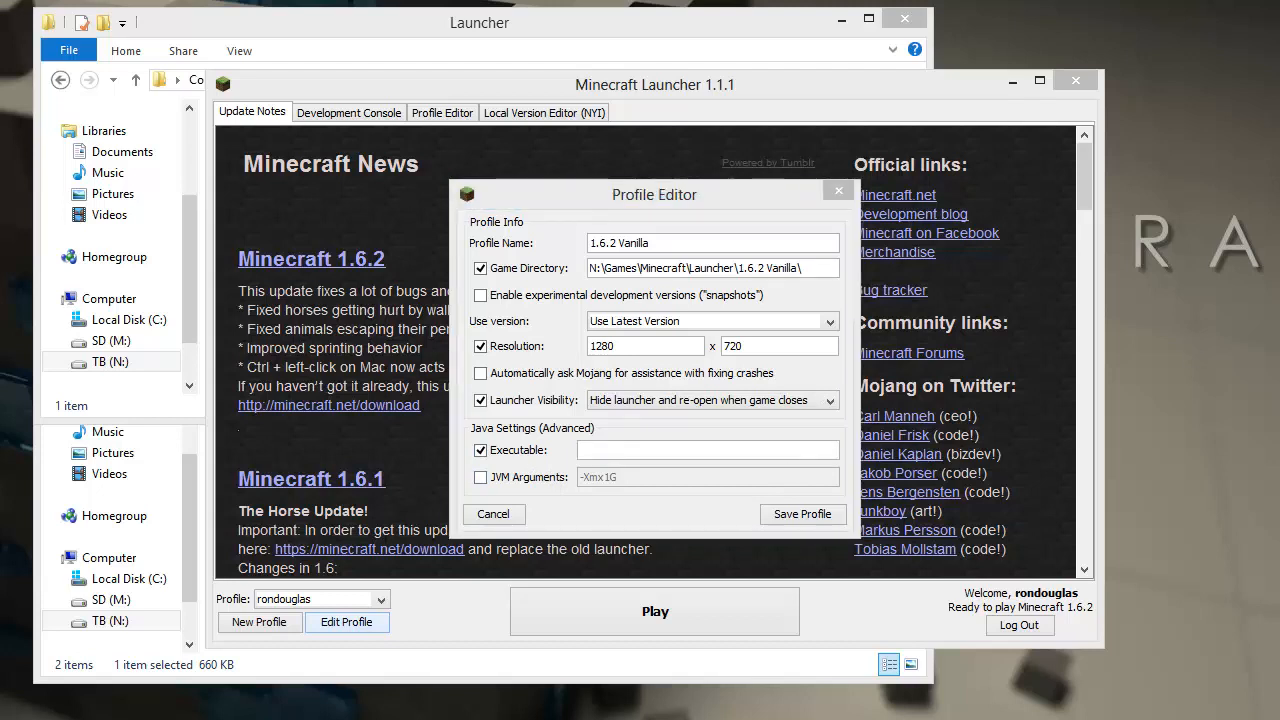
text(N:\Development\Java\JDK7\bin\java.exe)
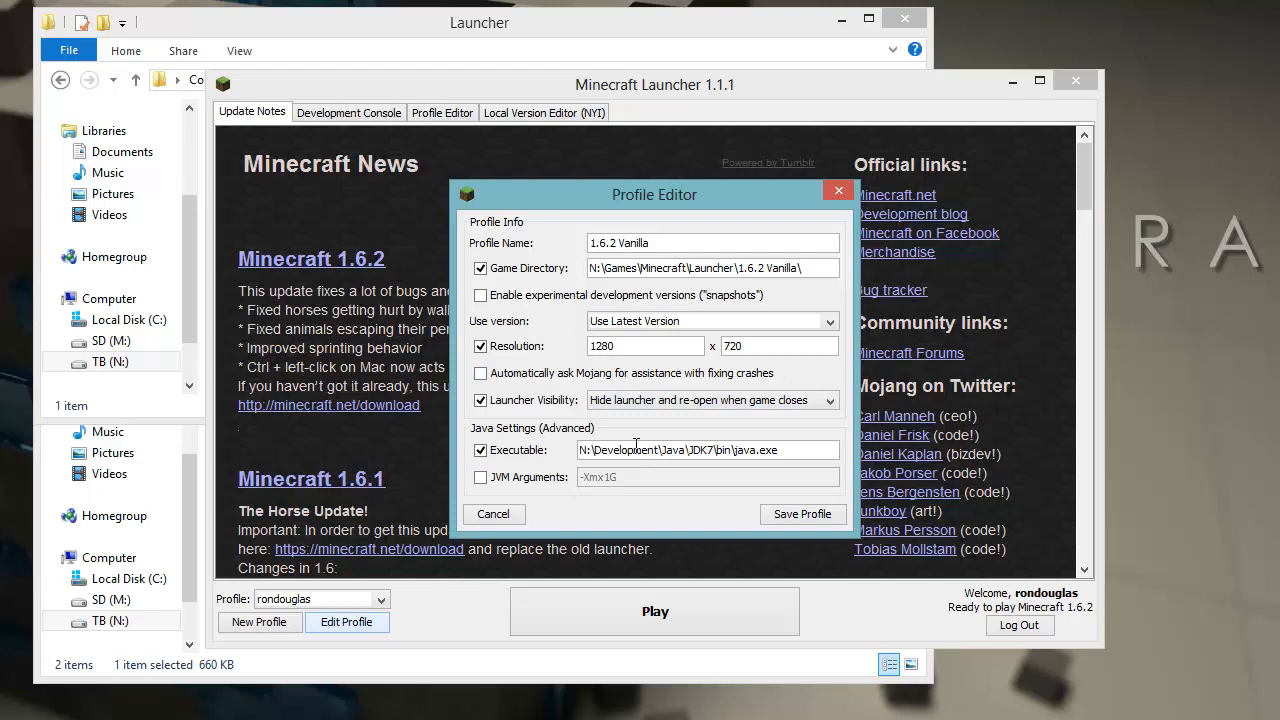
mouse_move(710, 470)
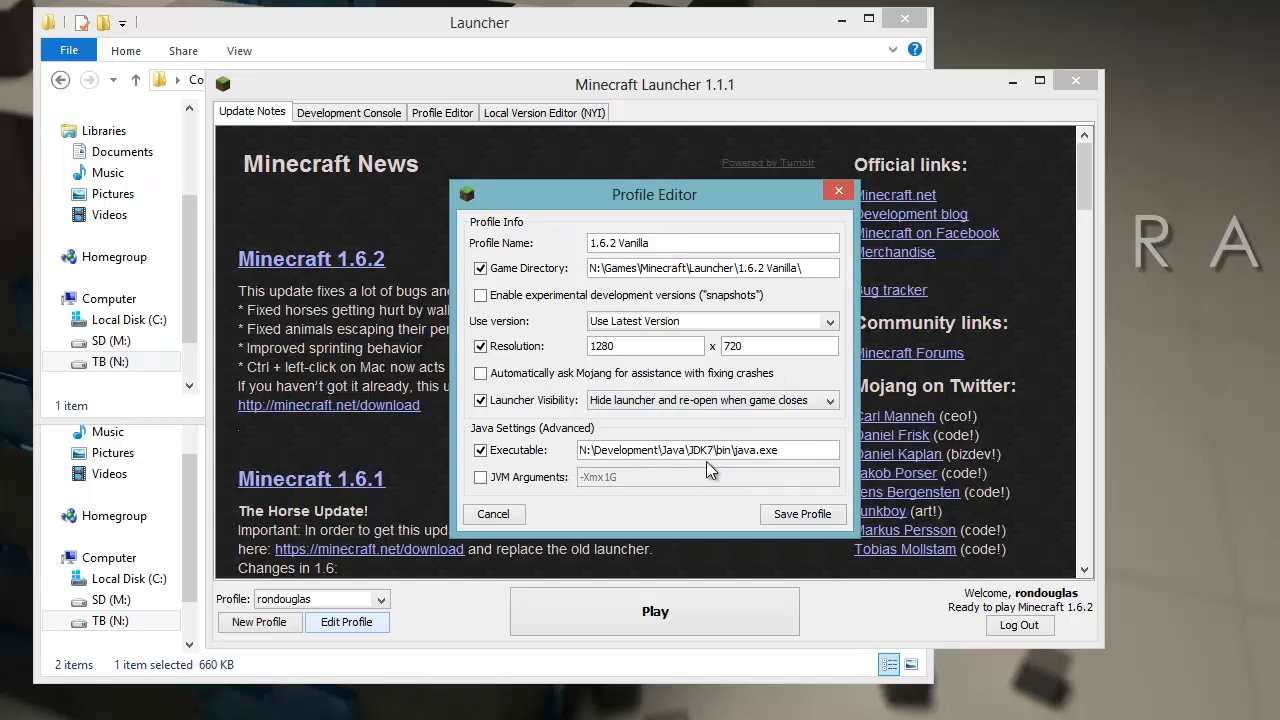
mouse_move(552, 478)
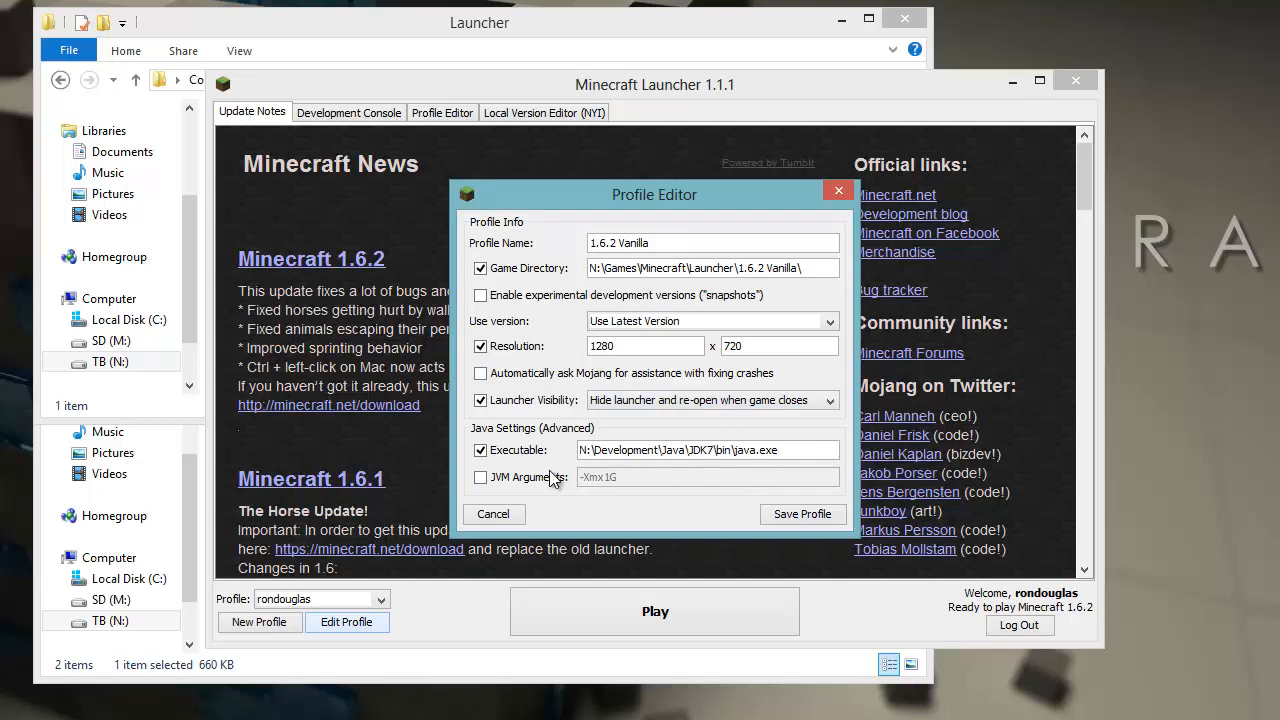
click(480, 476)
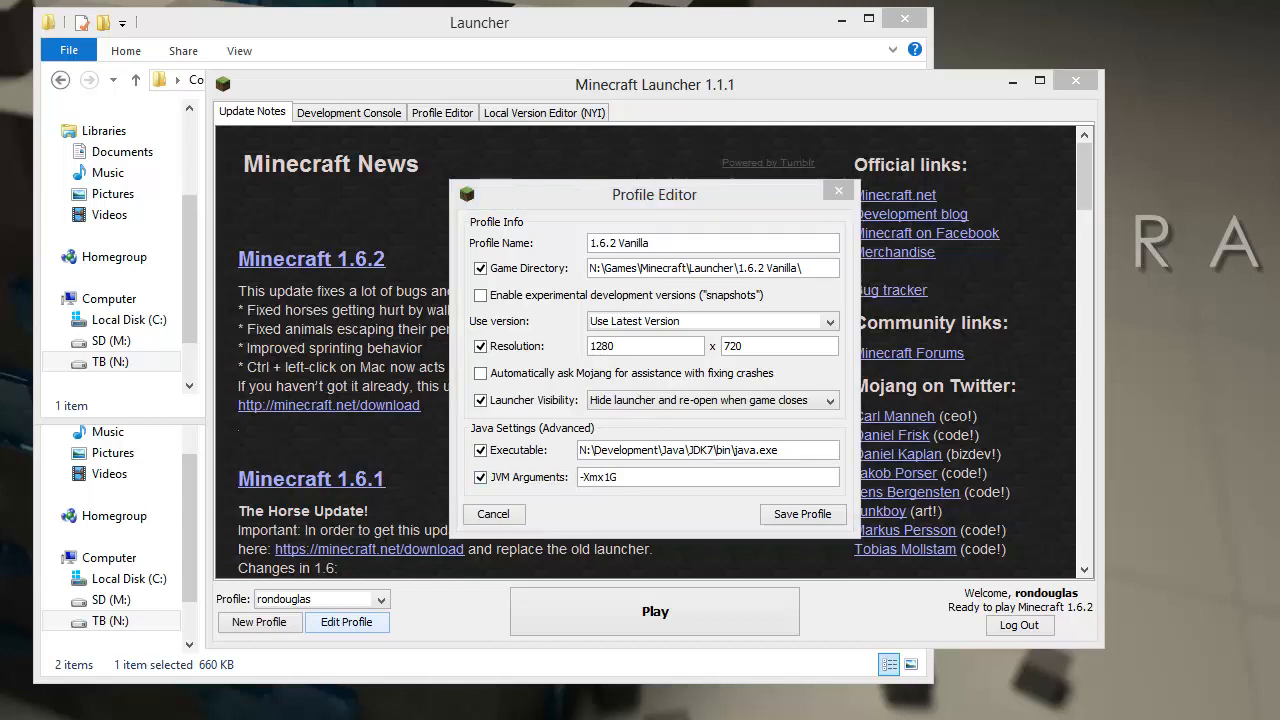
text(-Xms2048m -Xmx4096m -XX:PermSize=256M)
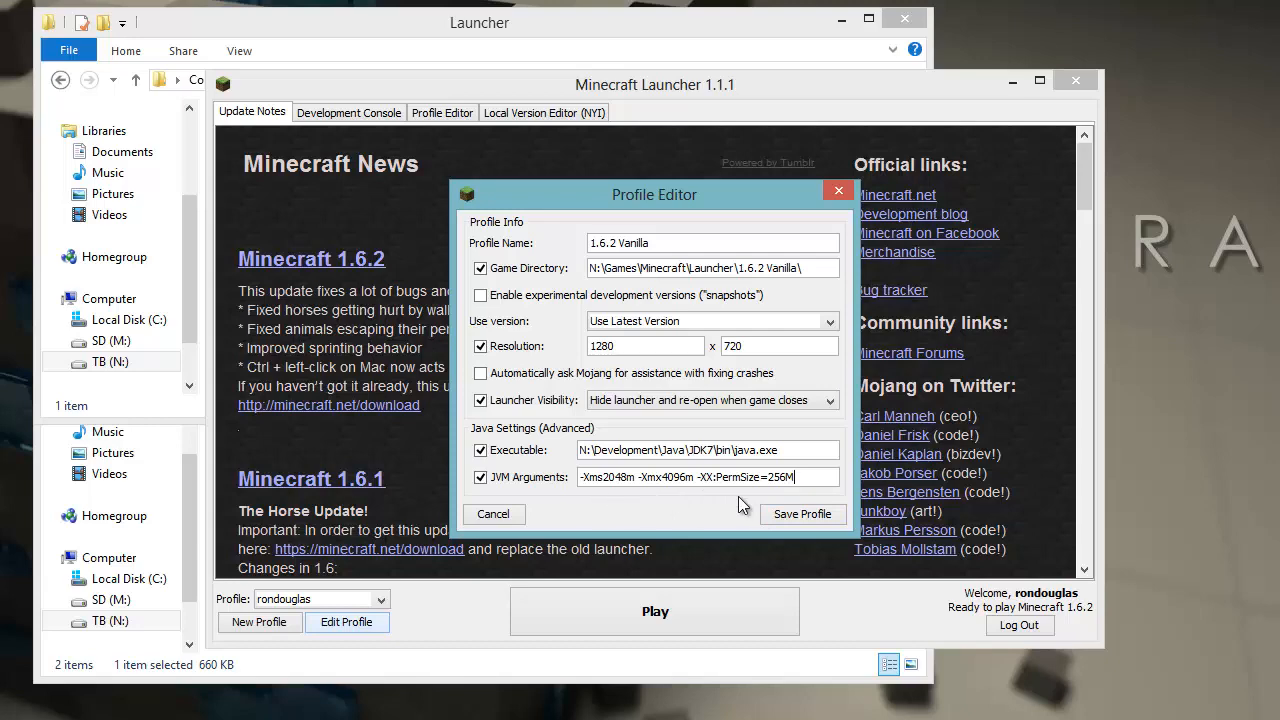
Save the 1.6.2 Vanilla profile, play it once and quit from the title screen
click(802, 514)
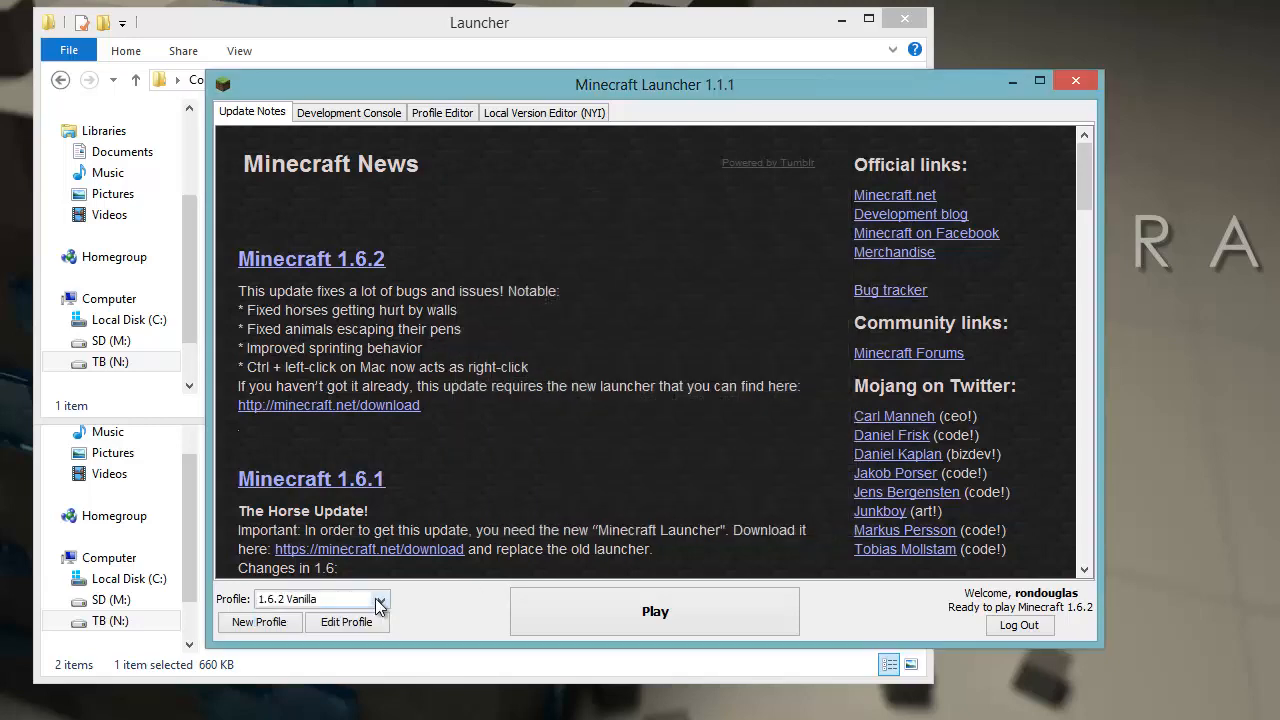
click(656, 612)
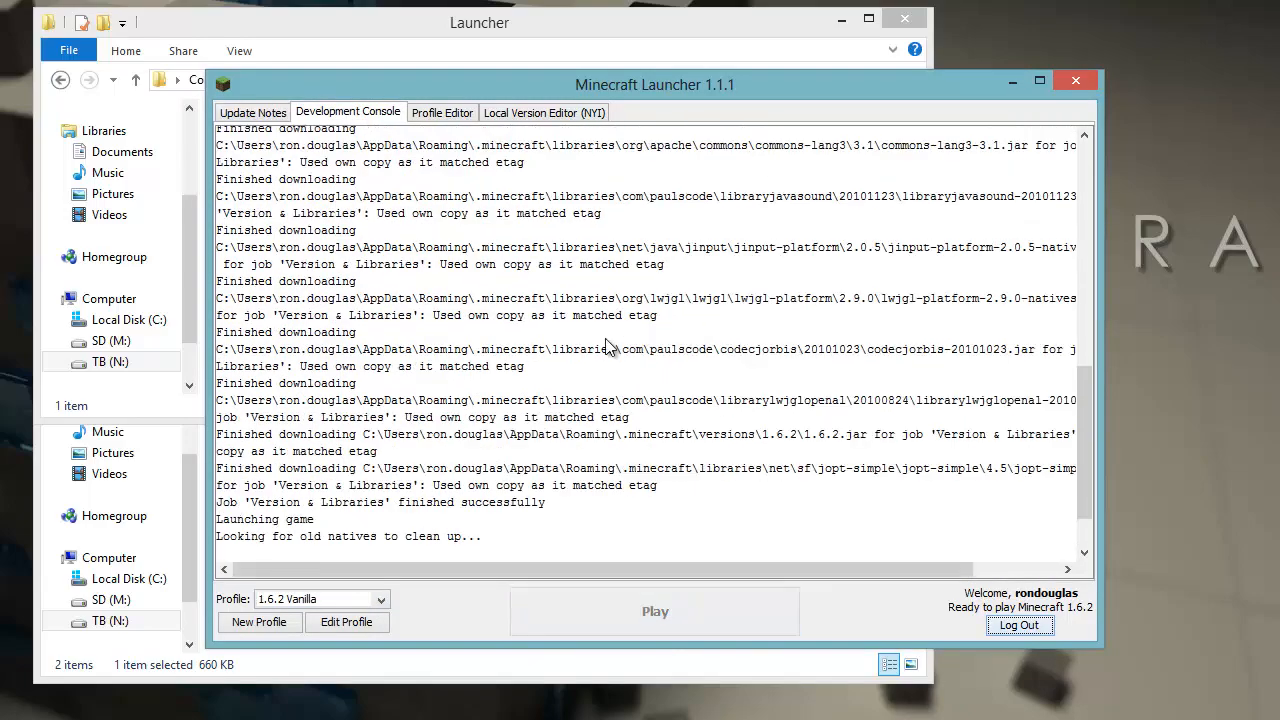
click(656, 612)
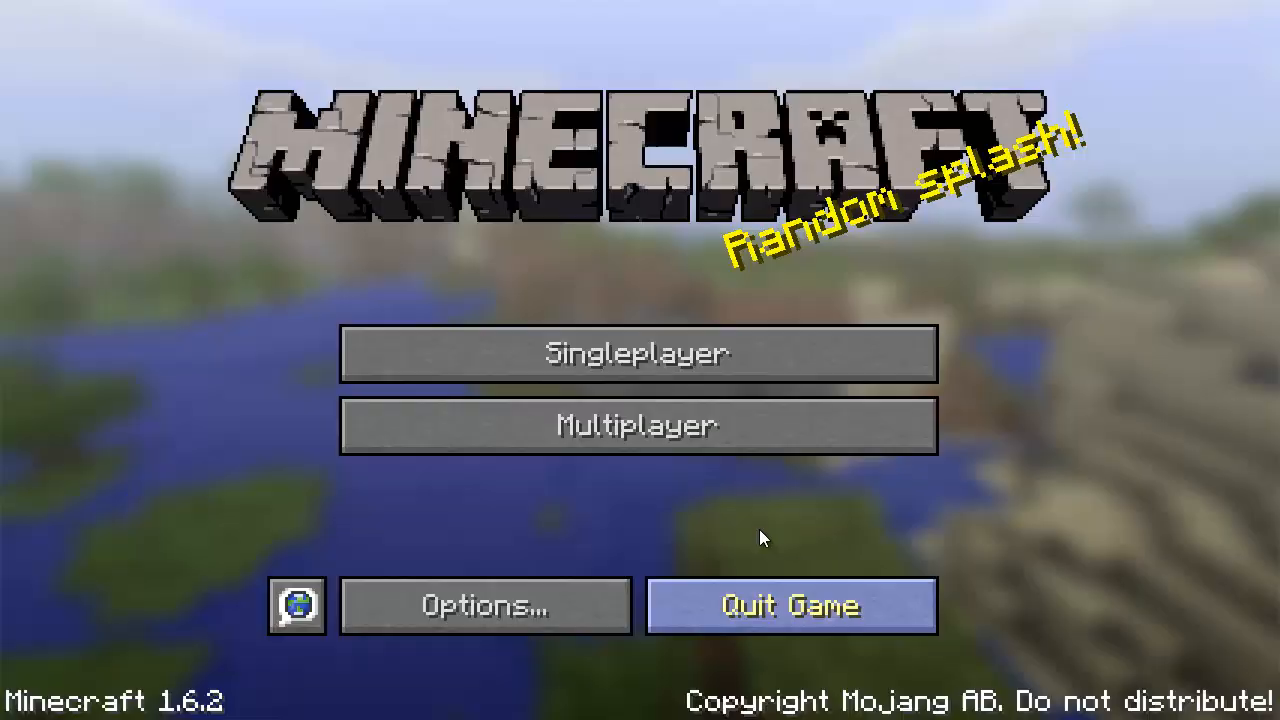
click(788, 604)
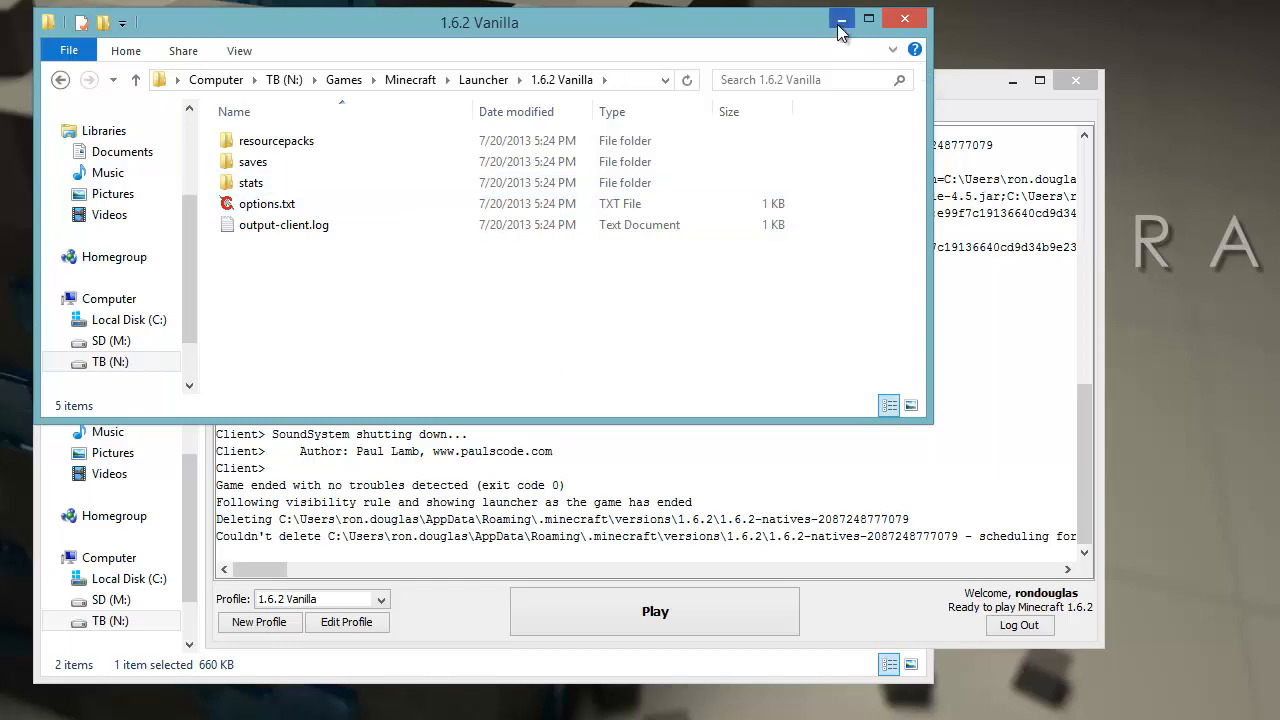
mouse_move(840, 18)
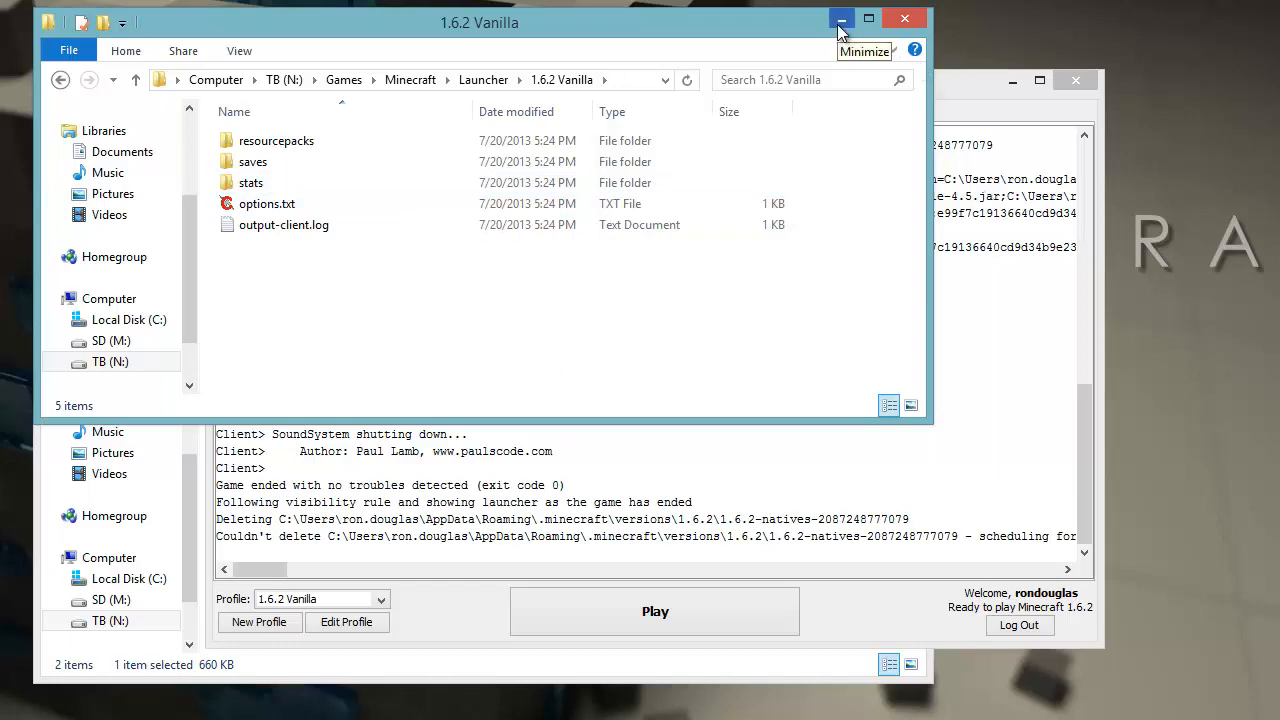
Minimize the 1.6.2 Vanilla folder window to reach the Mod Files folder
click(840, 18)
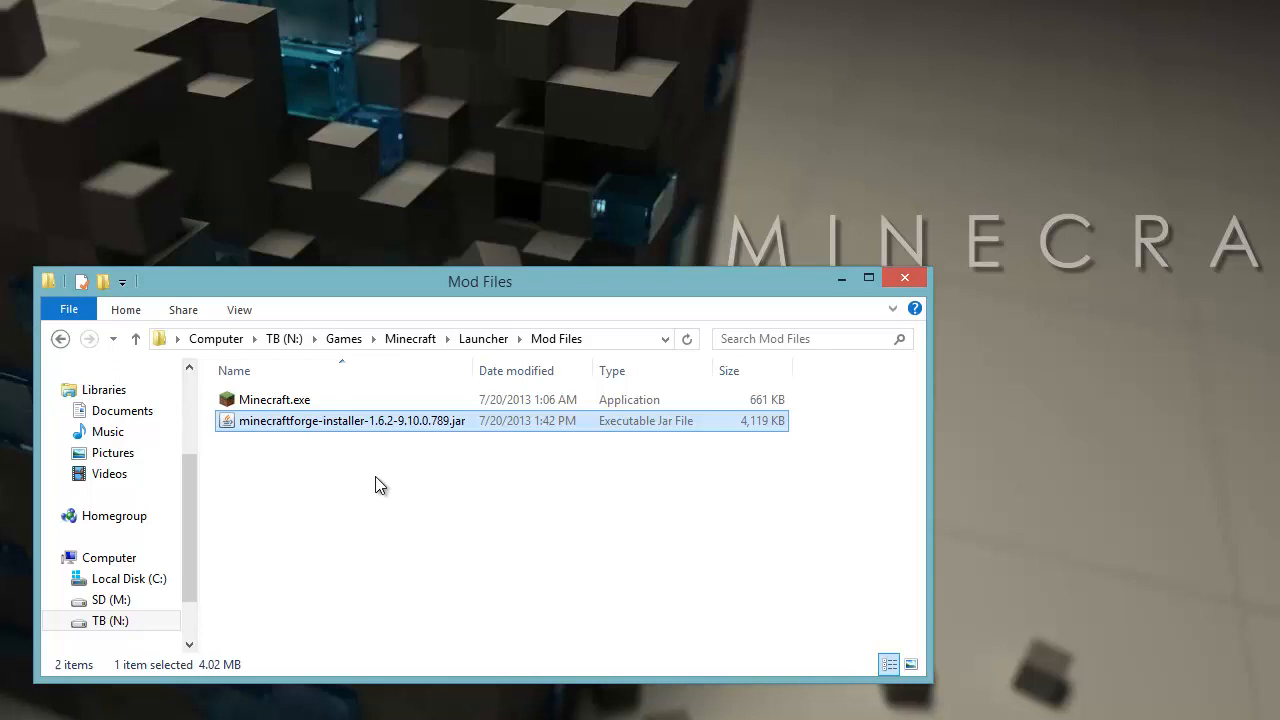
mouse_move(436, 458)
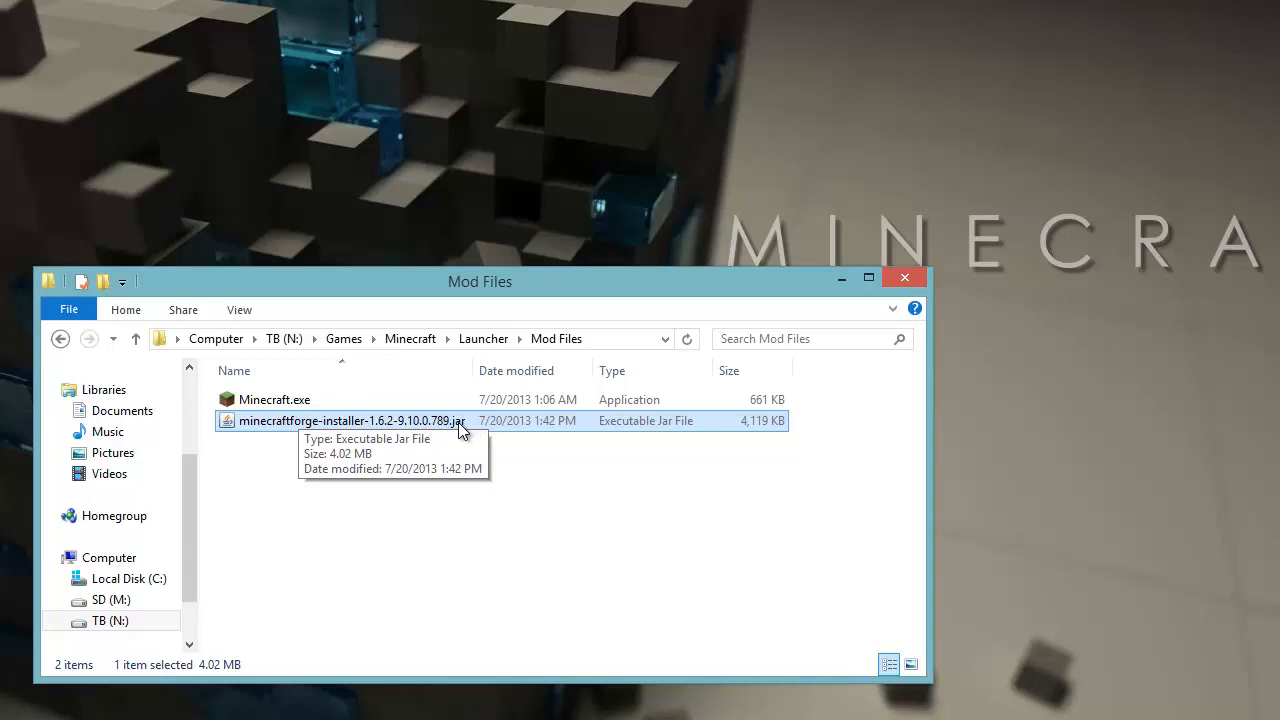
mouse_move(460, 432)
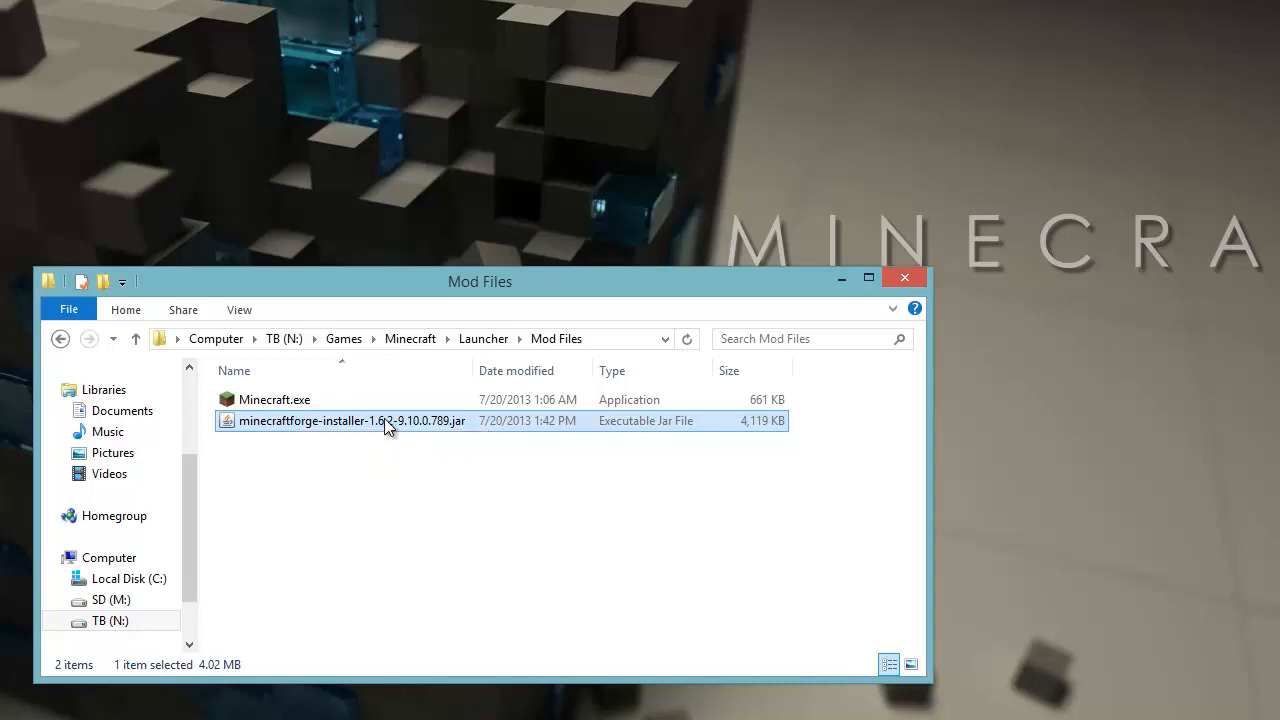
Run the Forge 1.6.2-9.10.0.789 installer jar and install the client into the default folder
double_click(352, 420)
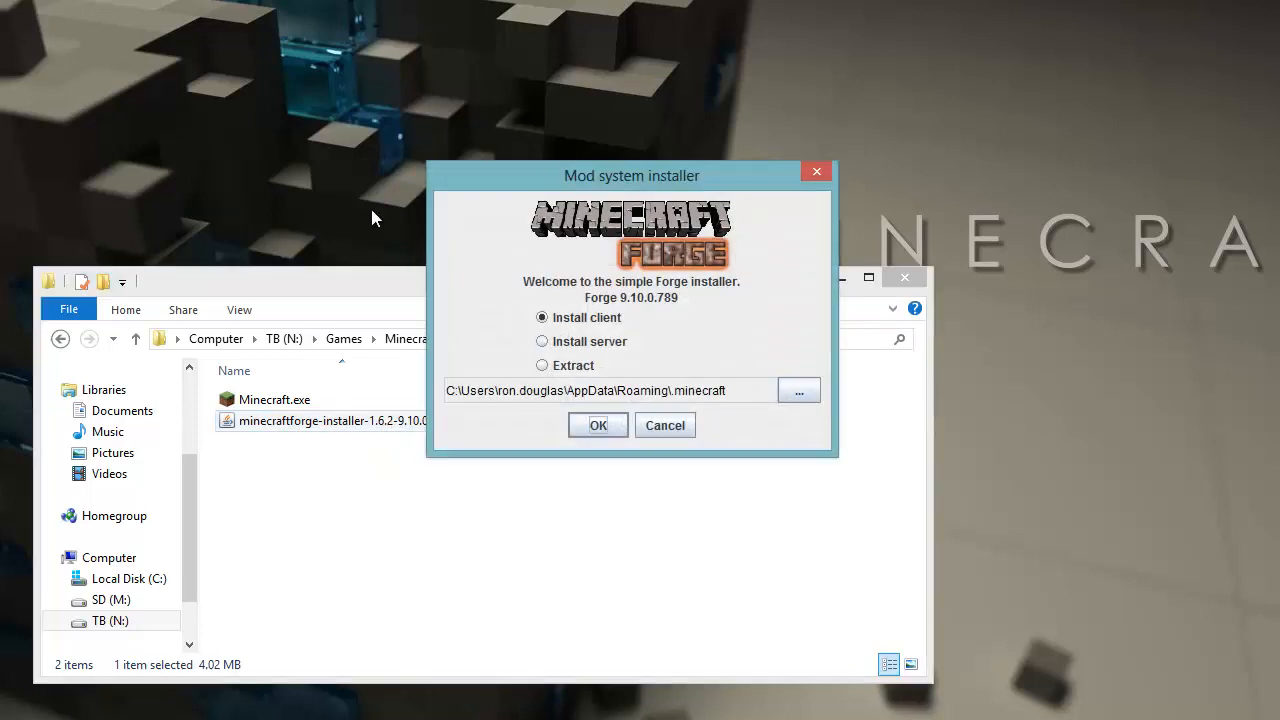
mouse_move(792, 318)
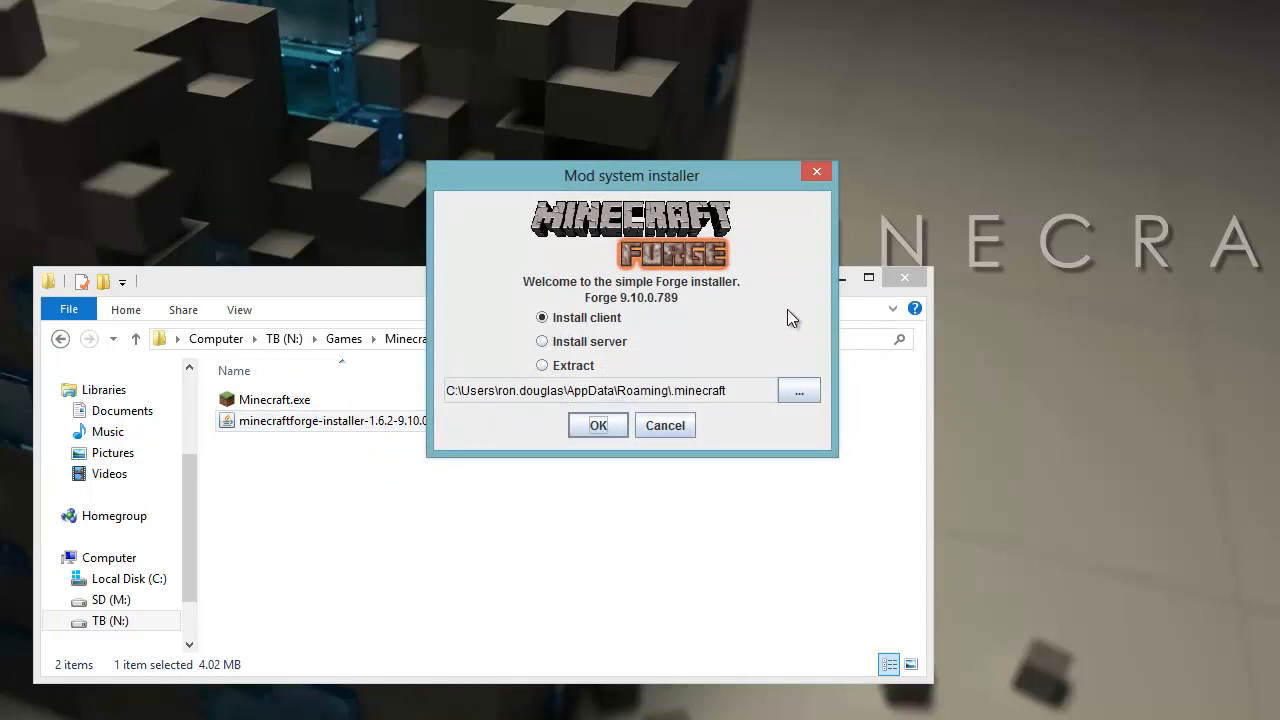
mouse_move(700, 322)
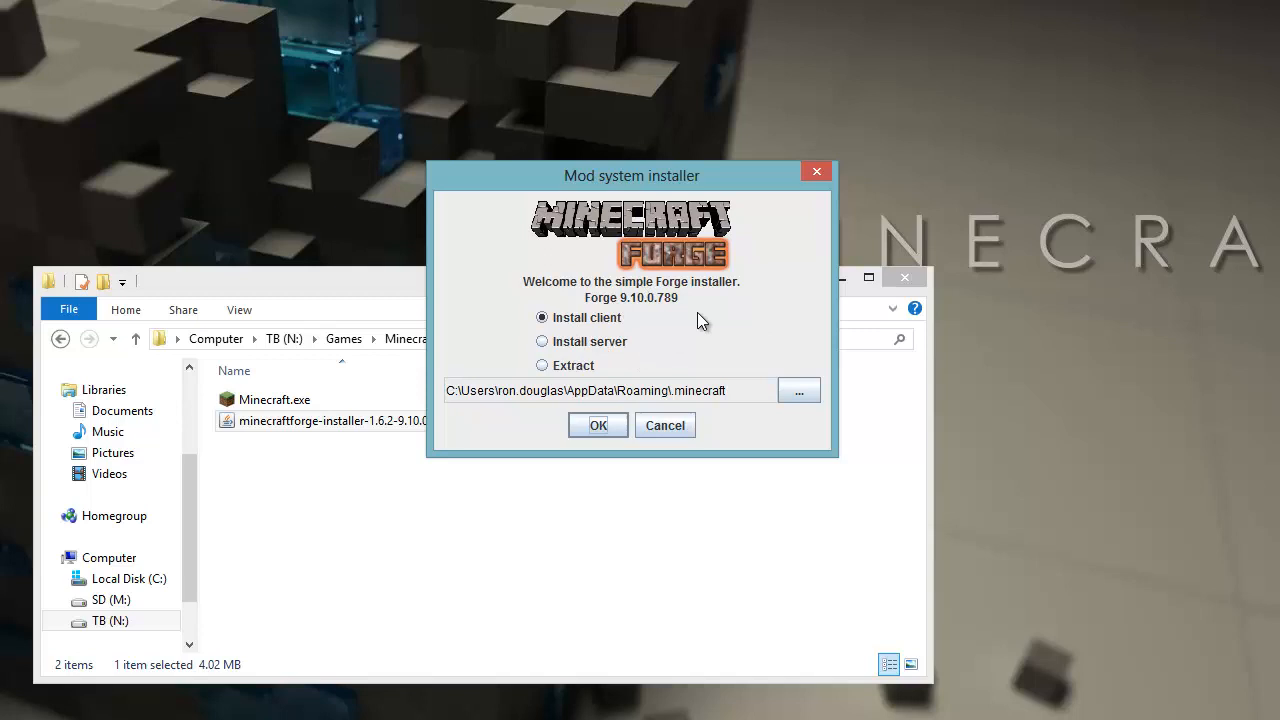
mouse_move(578, 322)
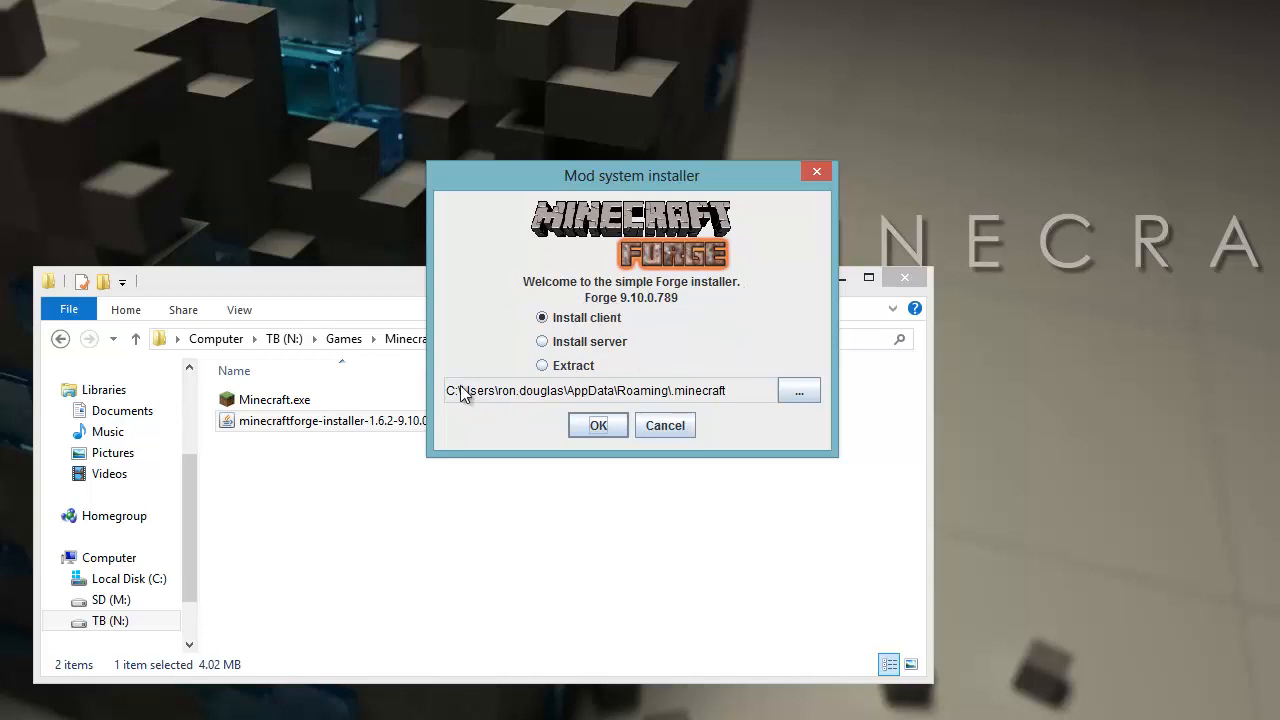
click(598, 424)
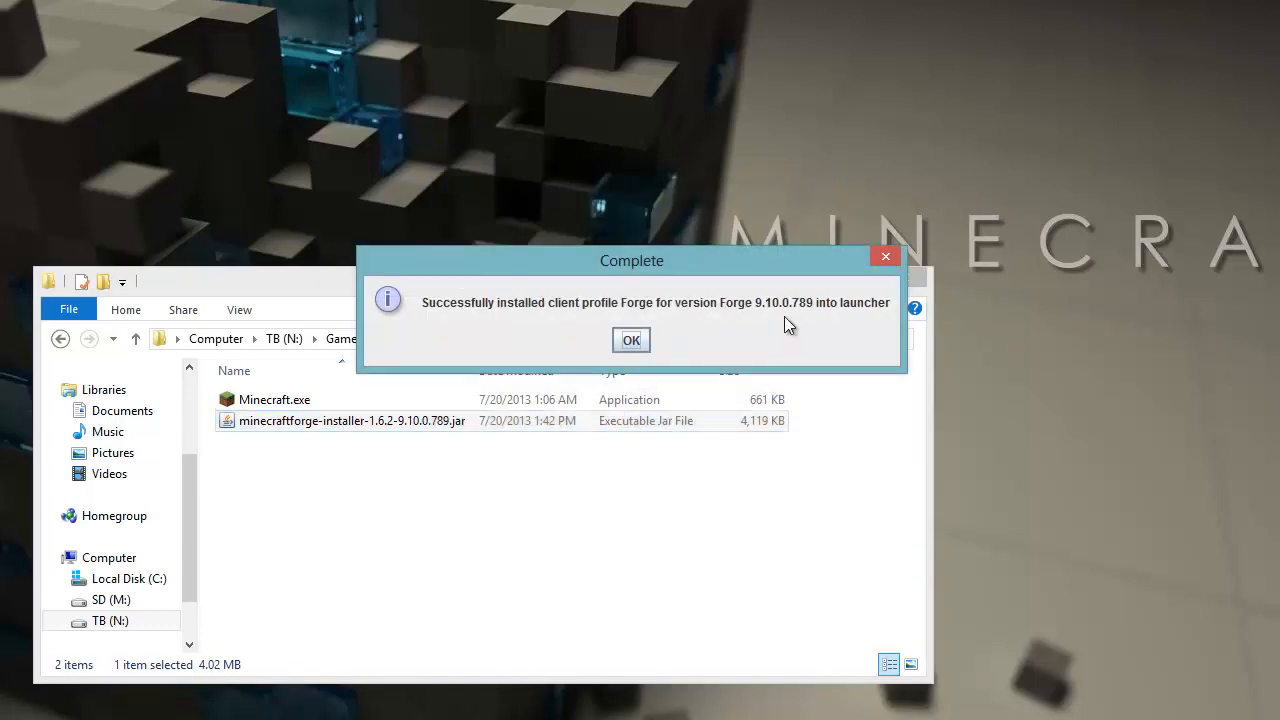
click(632, 340)
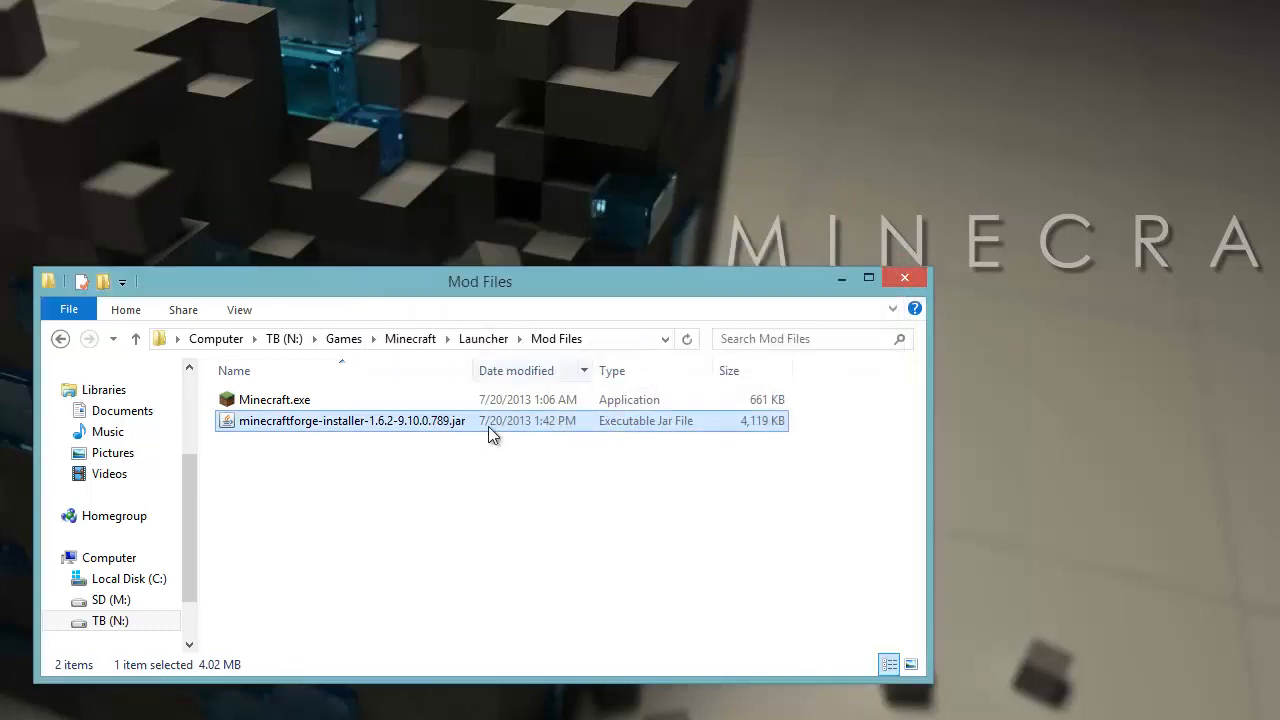
Return to the Games\Minecraft folder and start the Minecraft Launcher from Minecraft.exe
click(276, 400)
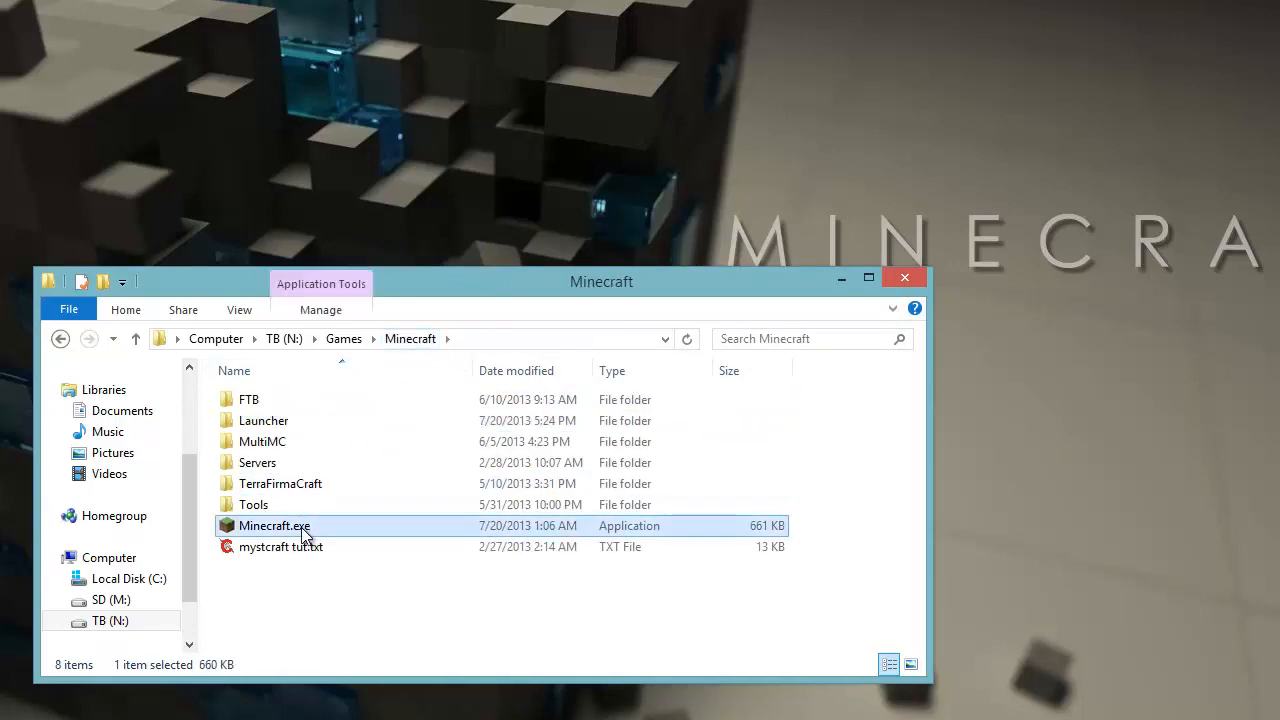
double_click(274, 524)
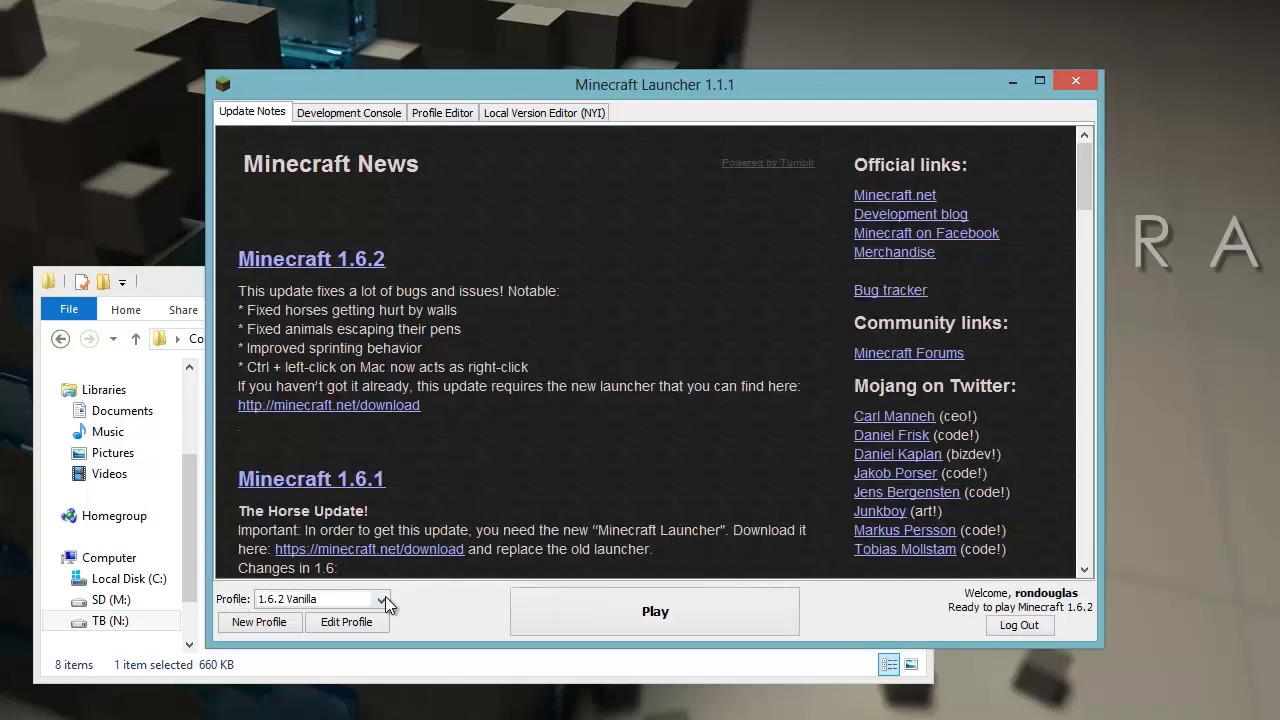
Log into the launcher and open the Forge profile's settings for editing
click(380, 600)
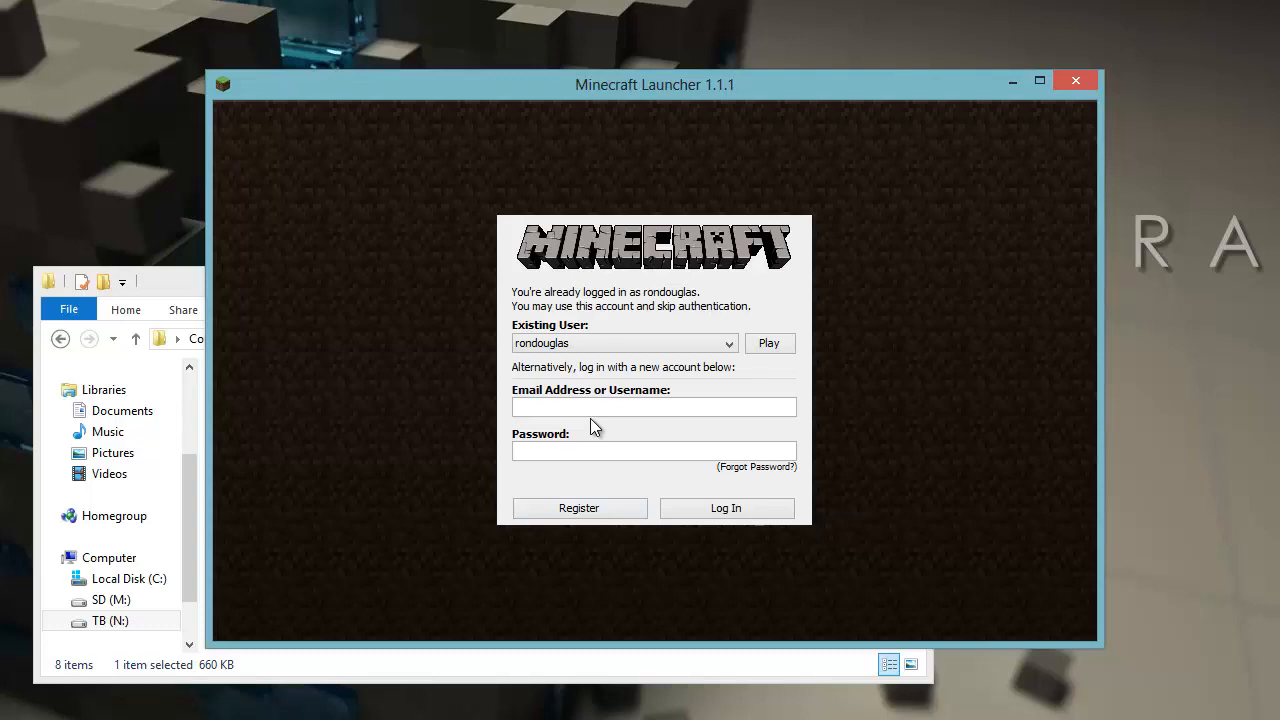
mouse_move(756, 298)
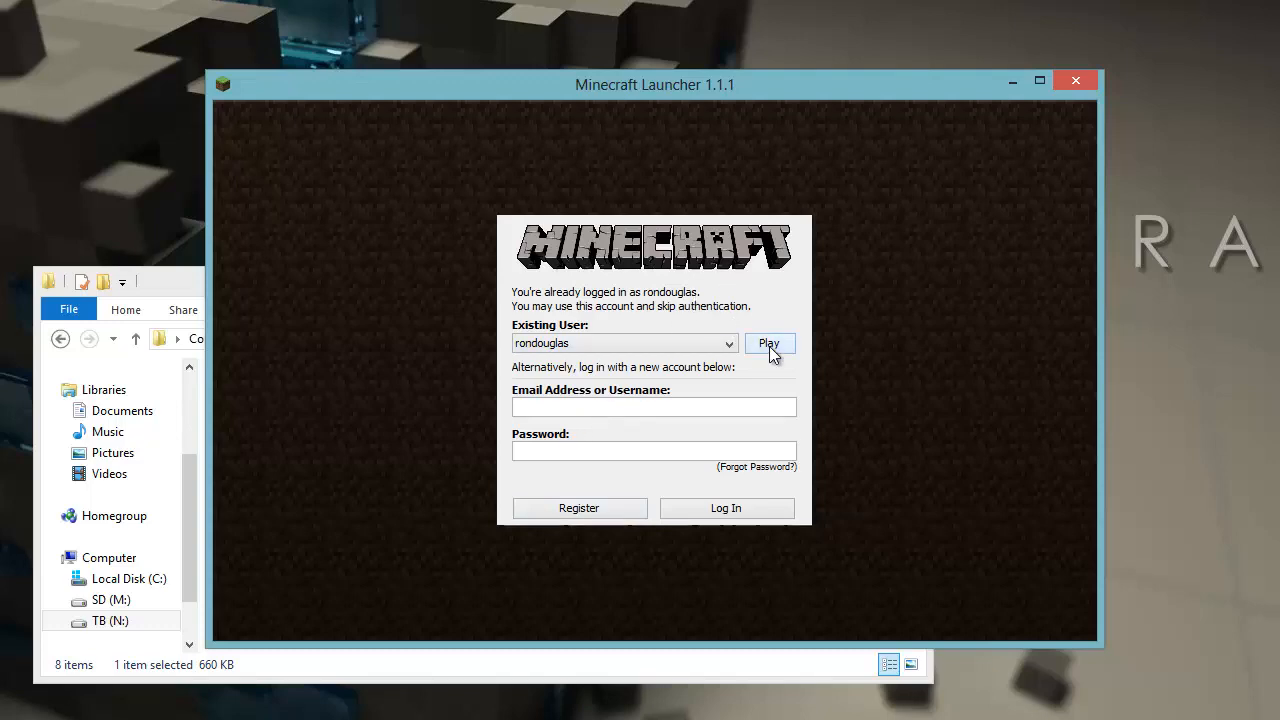
click(768, 344)
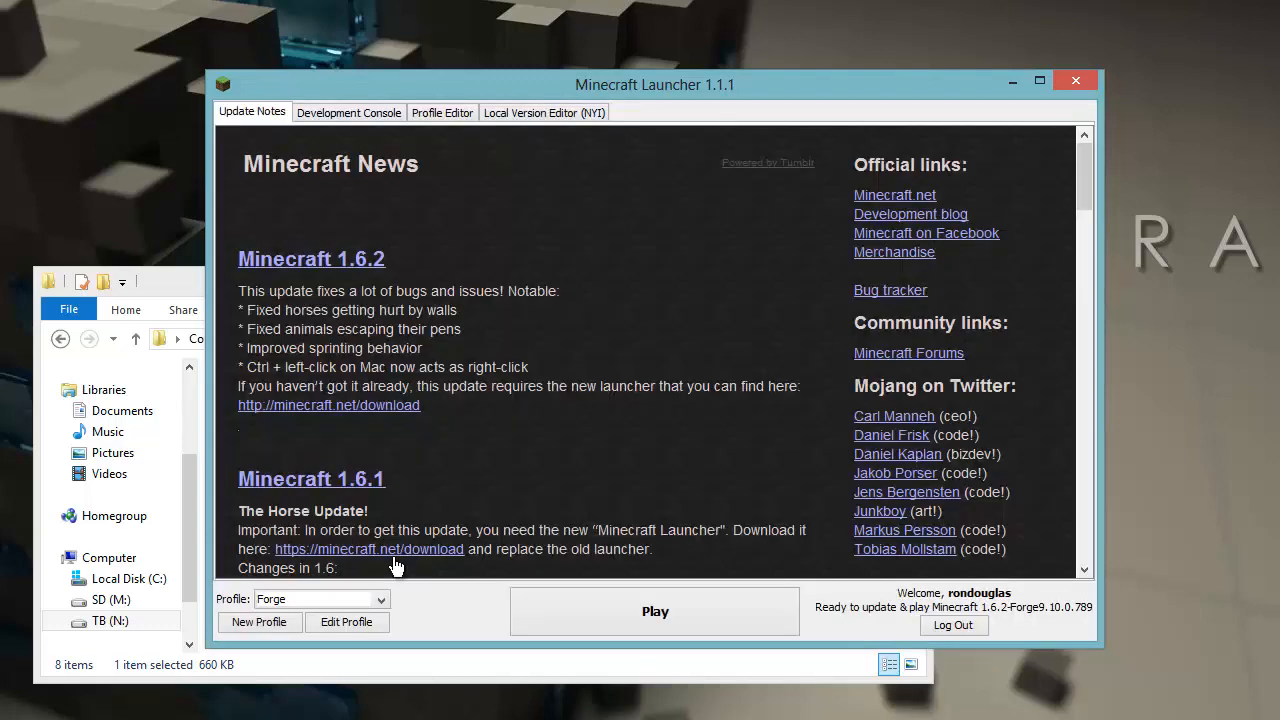
mouse_move(346, 622)
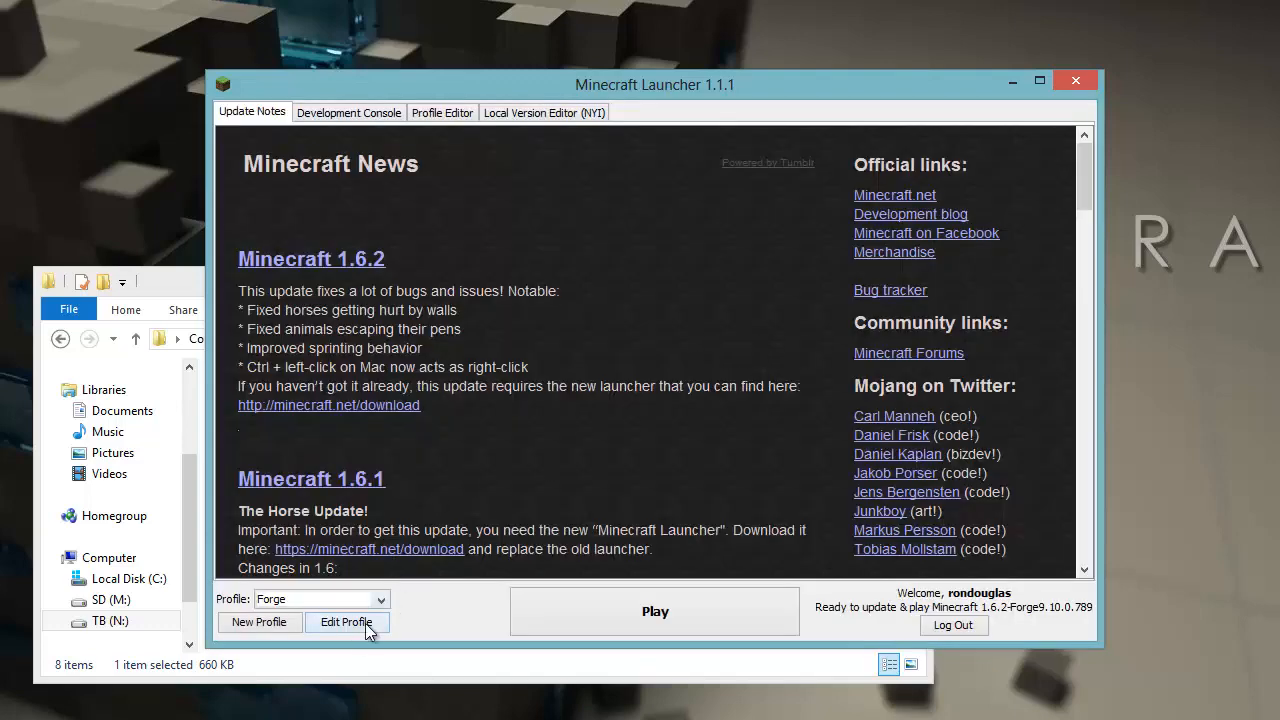
click(348, 622)
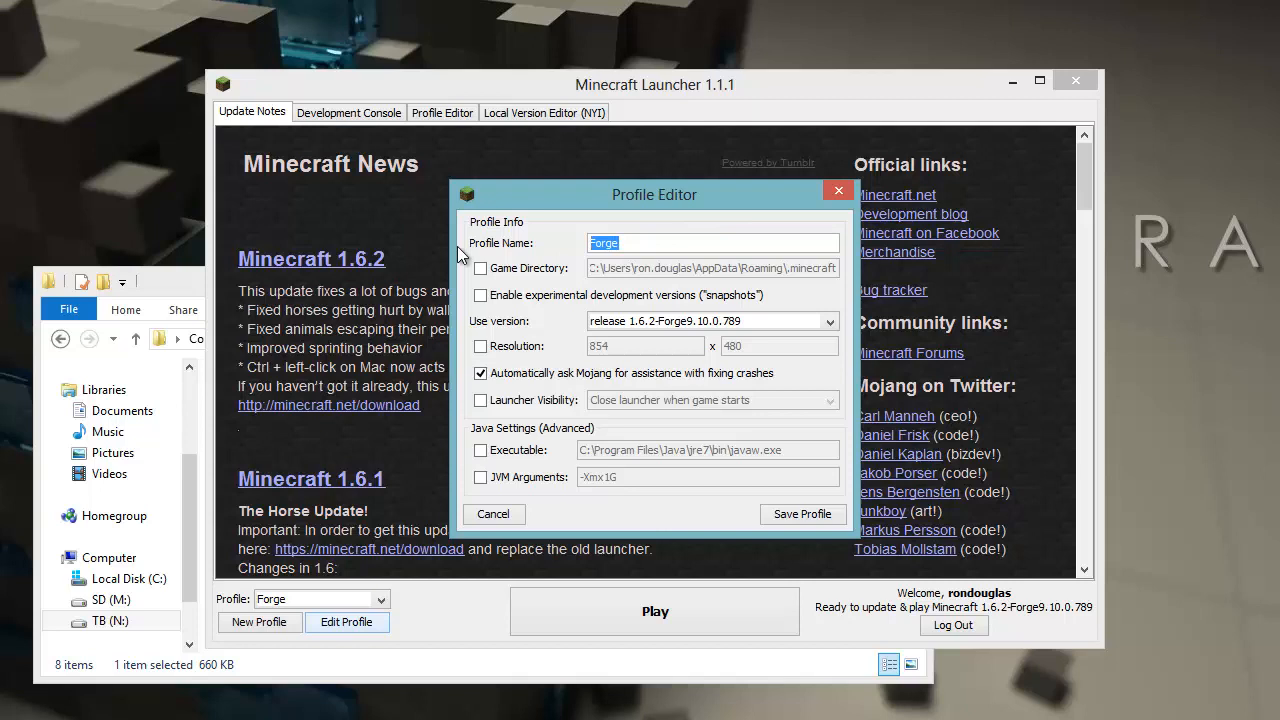
Name the profile 1.6.2 Modded with game directory N:\Games\Minecraft\Launcher\1.6.2 Modded\
text(1.6.1)
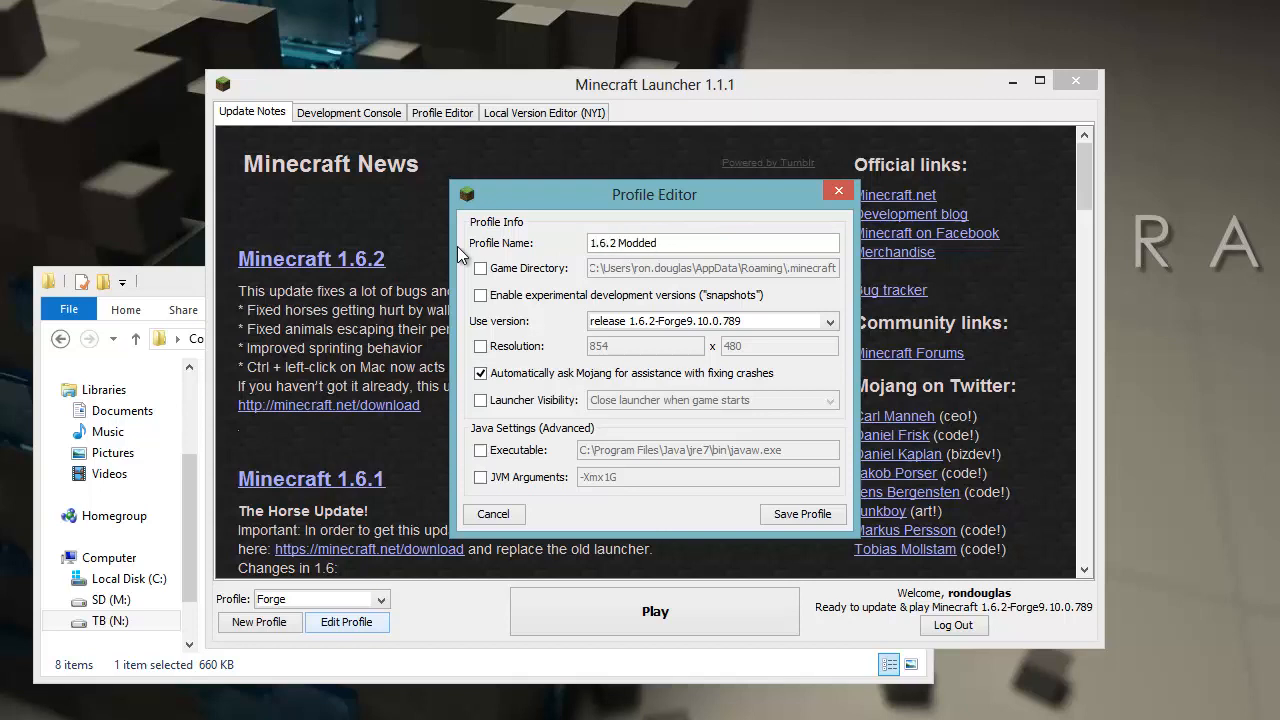
click(480, 268)
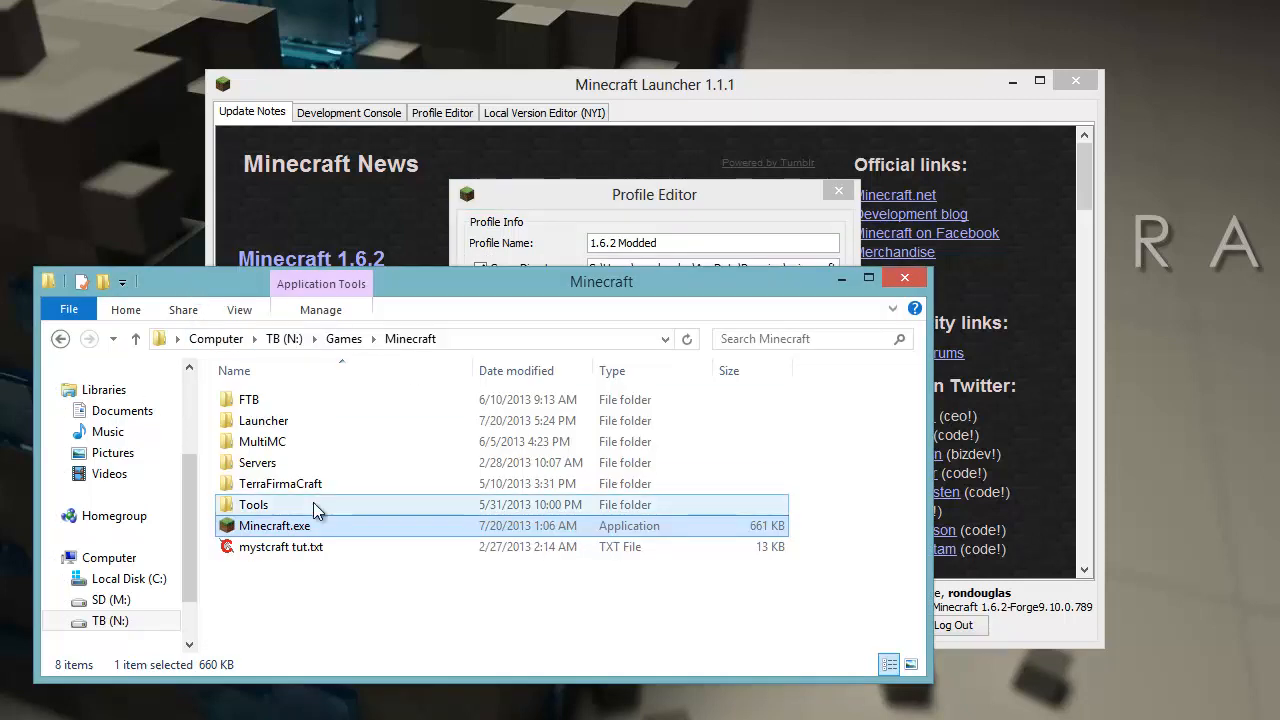
double_click(264, 420)
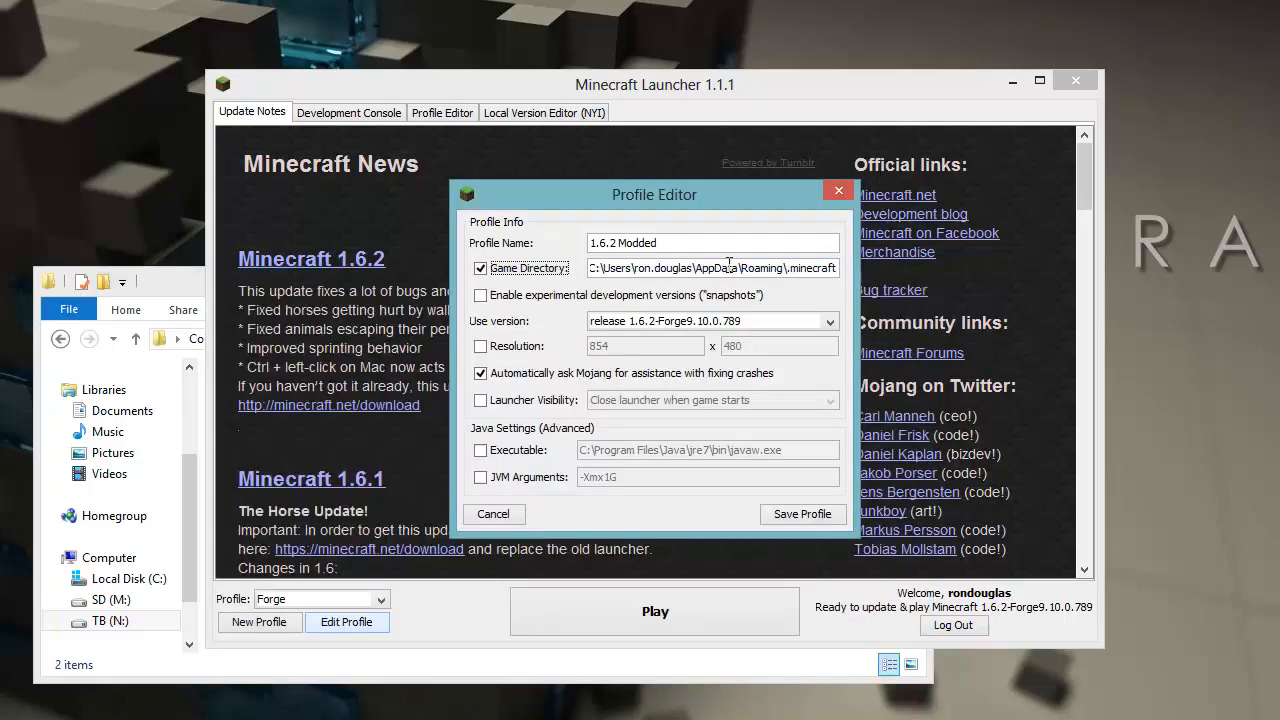
text(N:\Games\Minecraft\Launcher\)
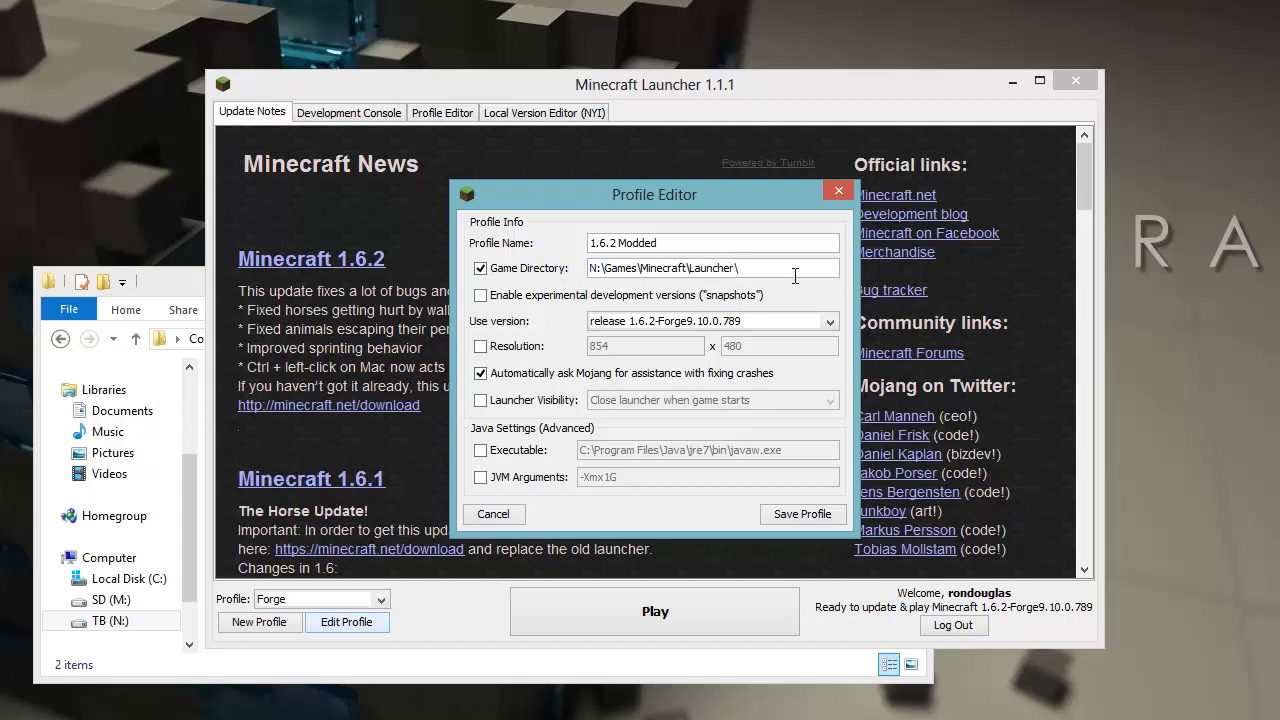
text(1.6.2 Mm)
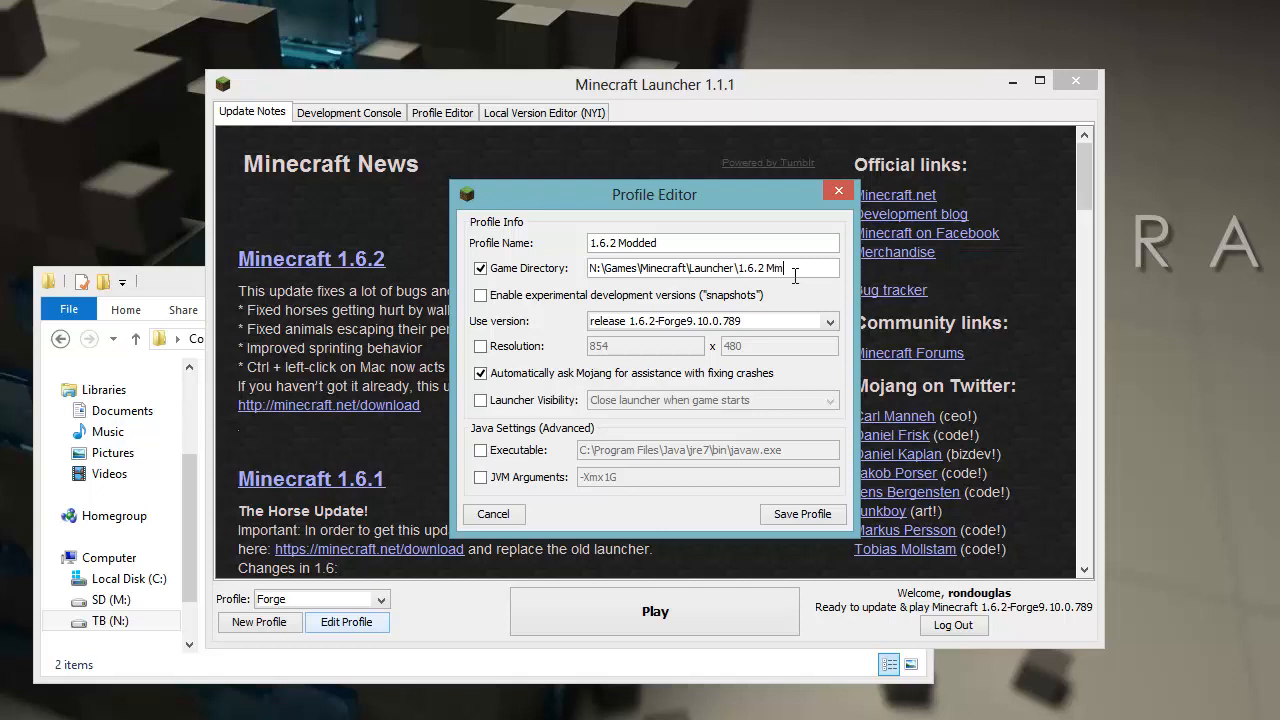
text(odded\)
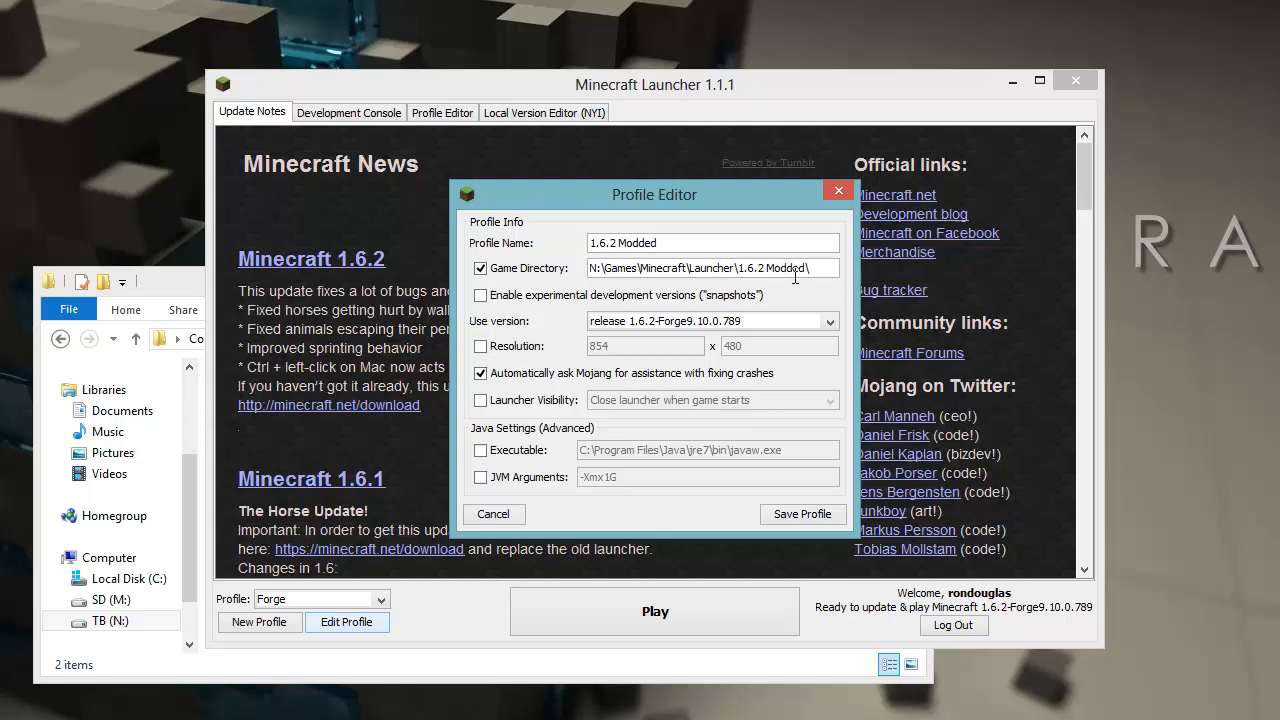
Select release 1.6.2-Forge9.10.0.789, resolution 1280×720, hide/re-open launcher, and JDK7 java.exe path
click(828, 320)
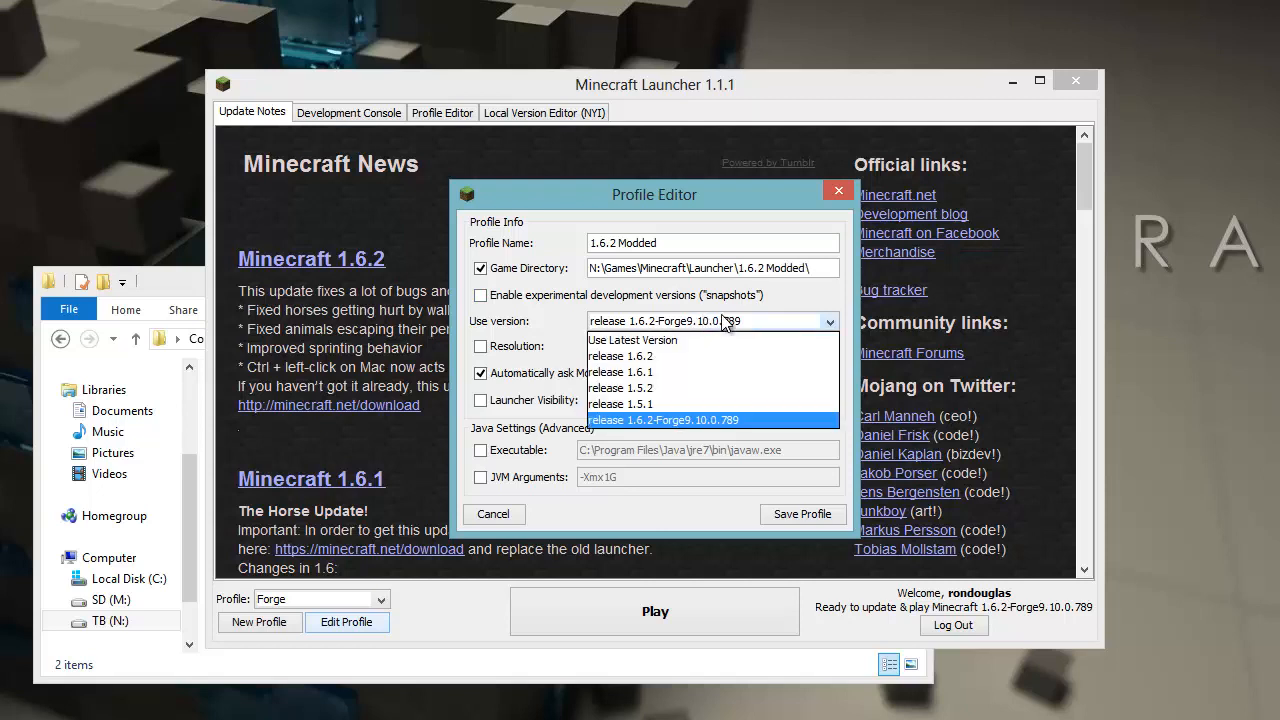
mouse_move(656, 340)
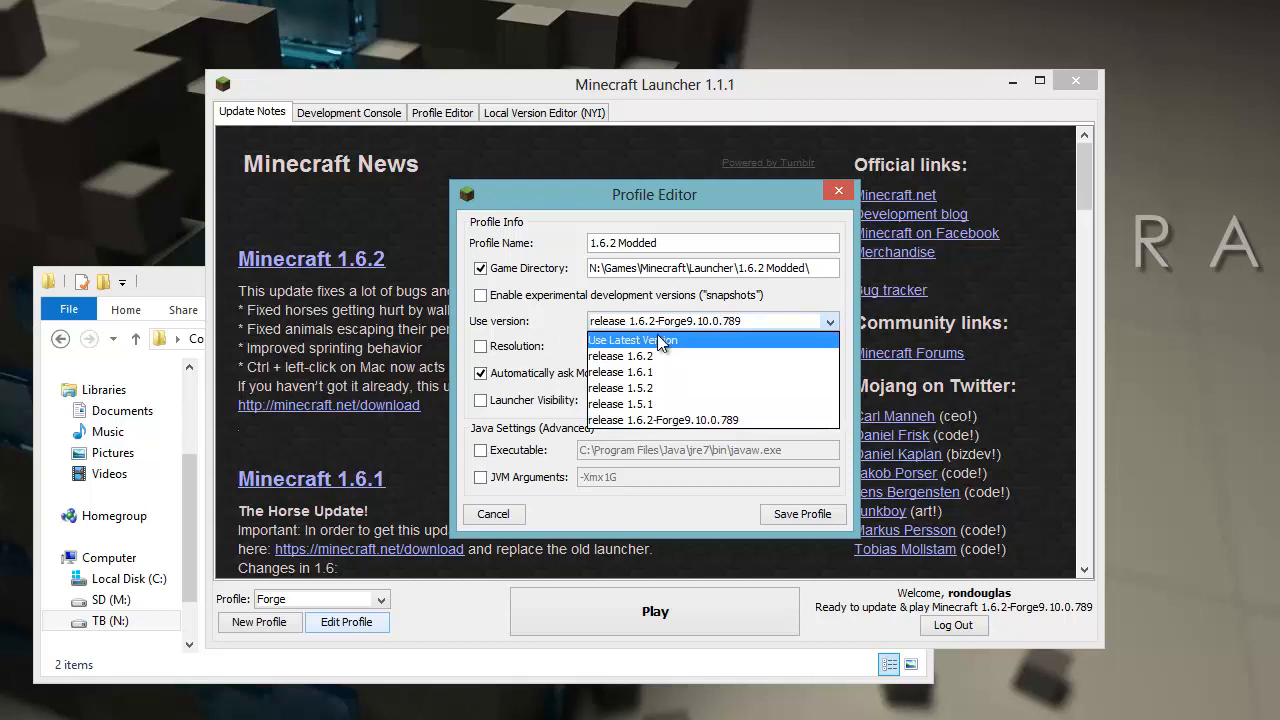
mouse_move(668, 420)
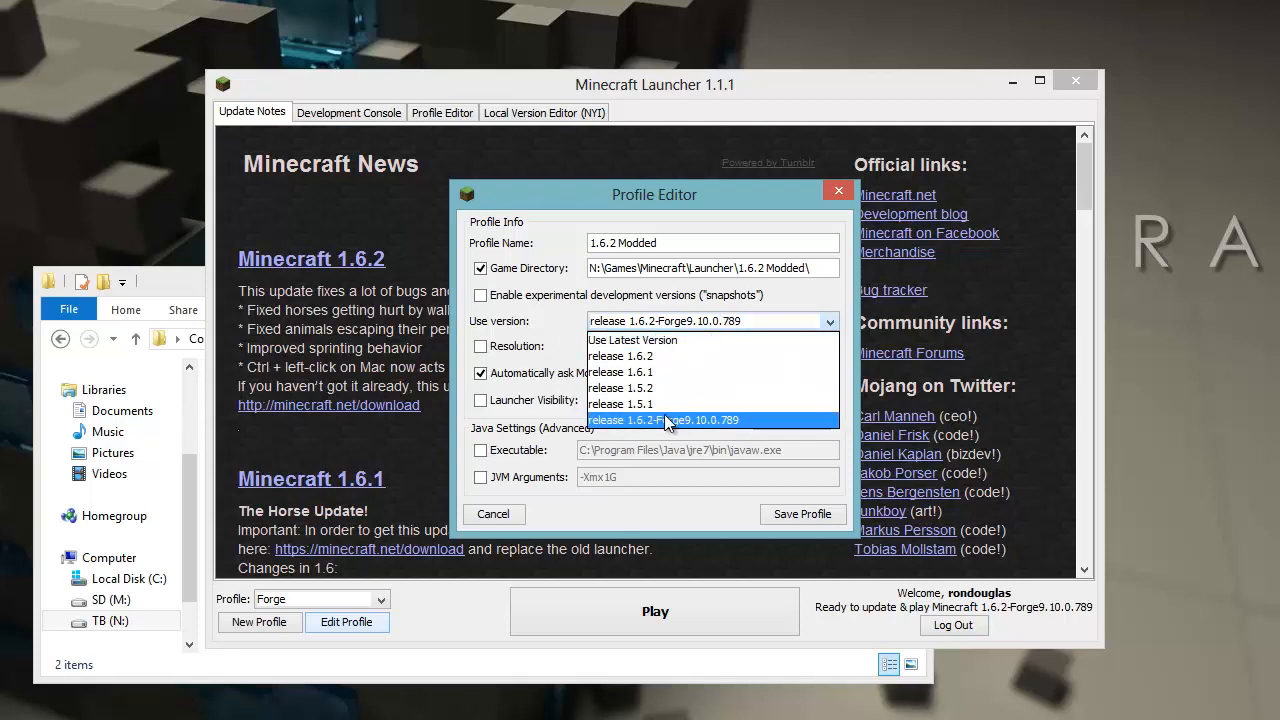
click(664, 420)
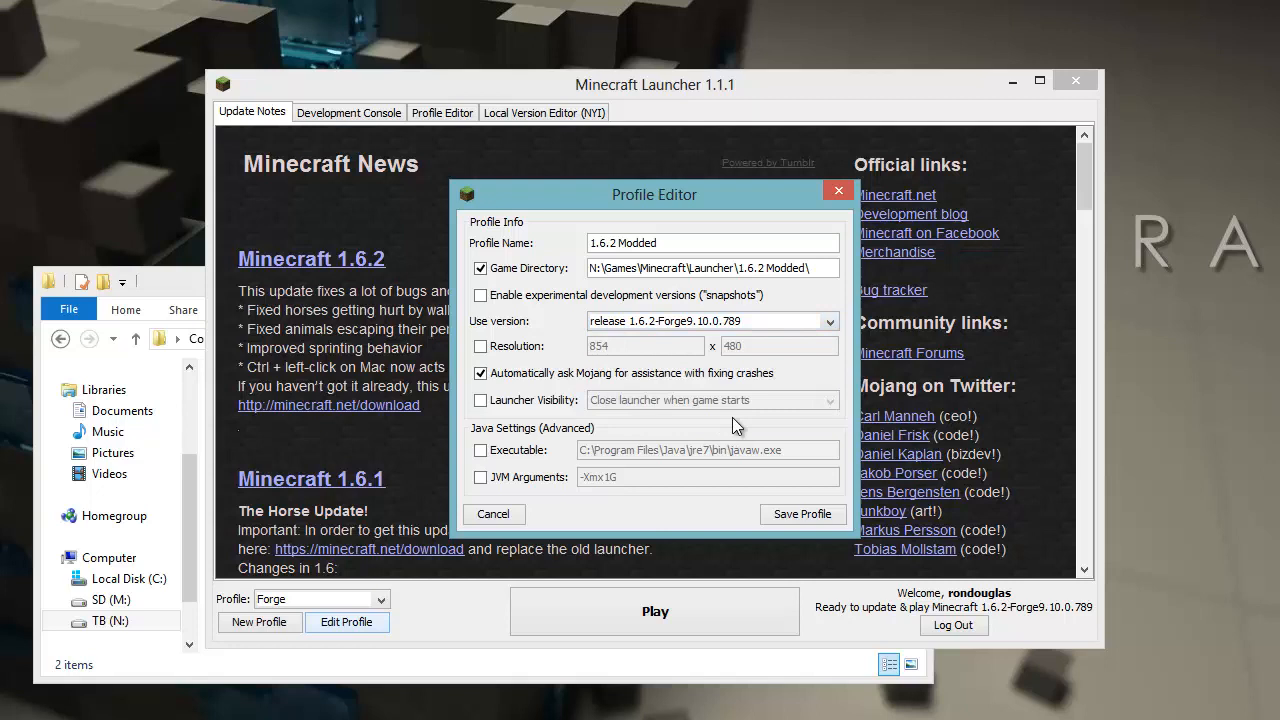
text(1280)
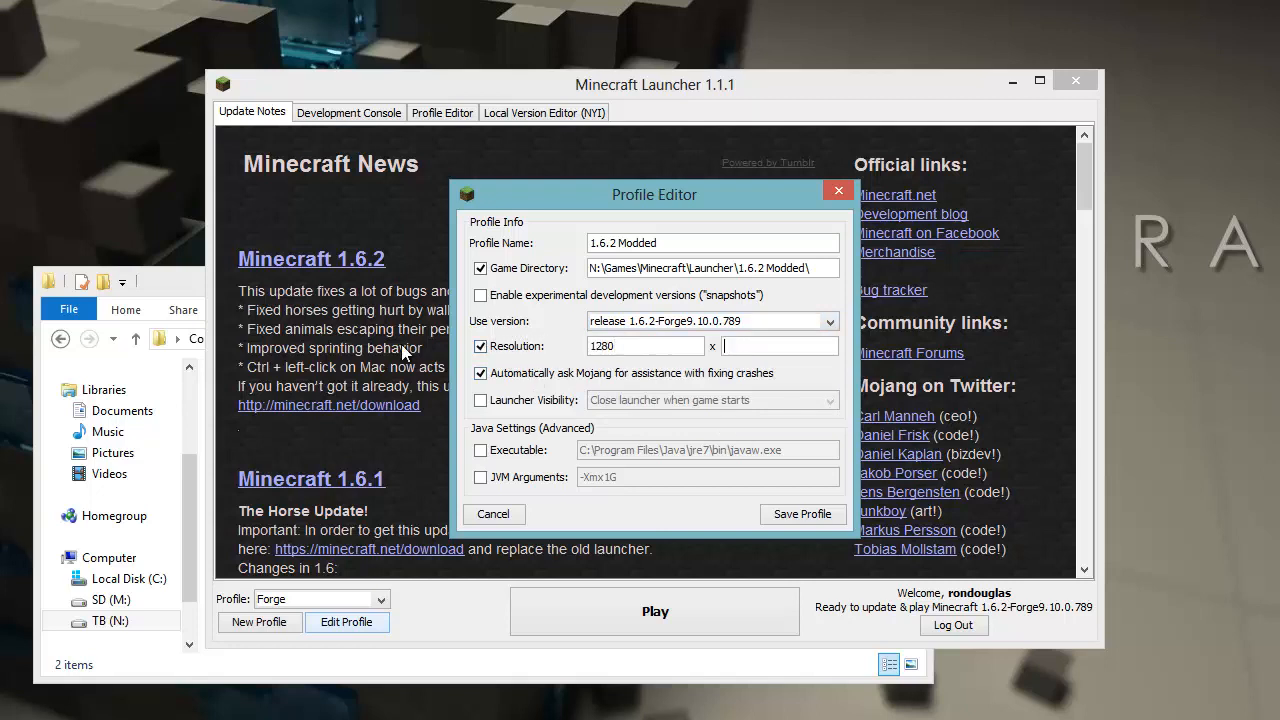
text(720)
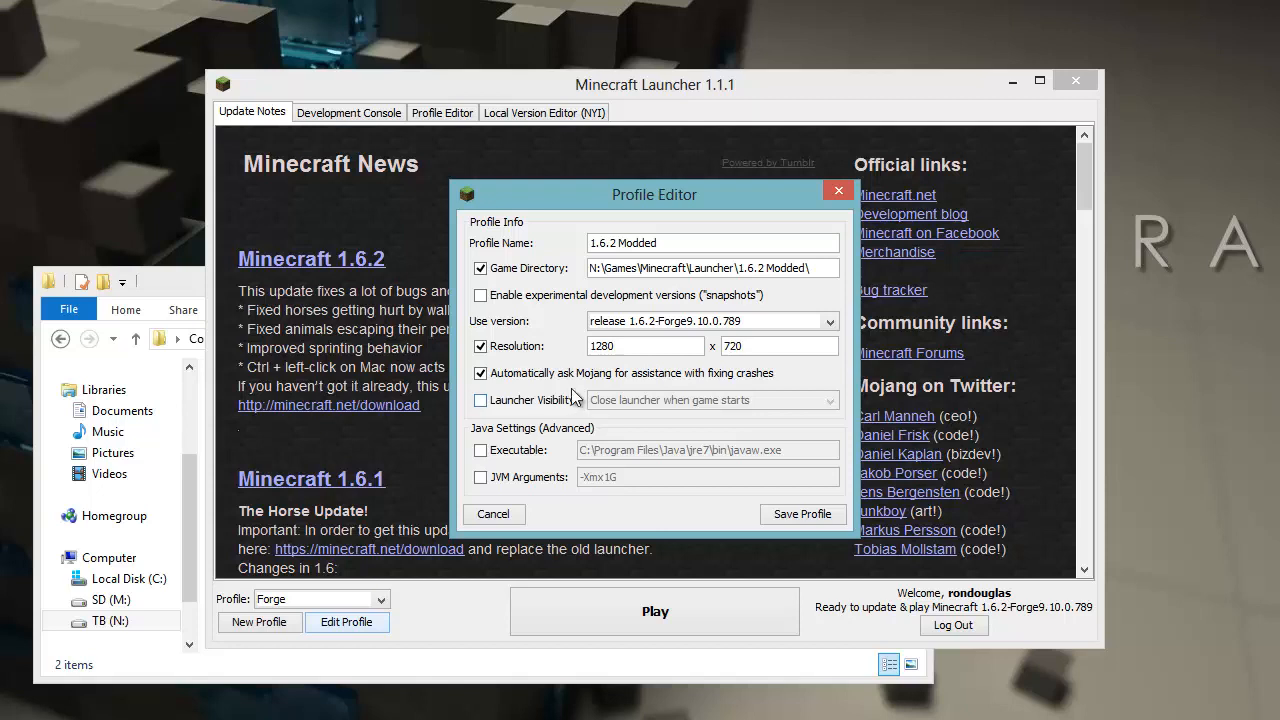
click(828, 400)
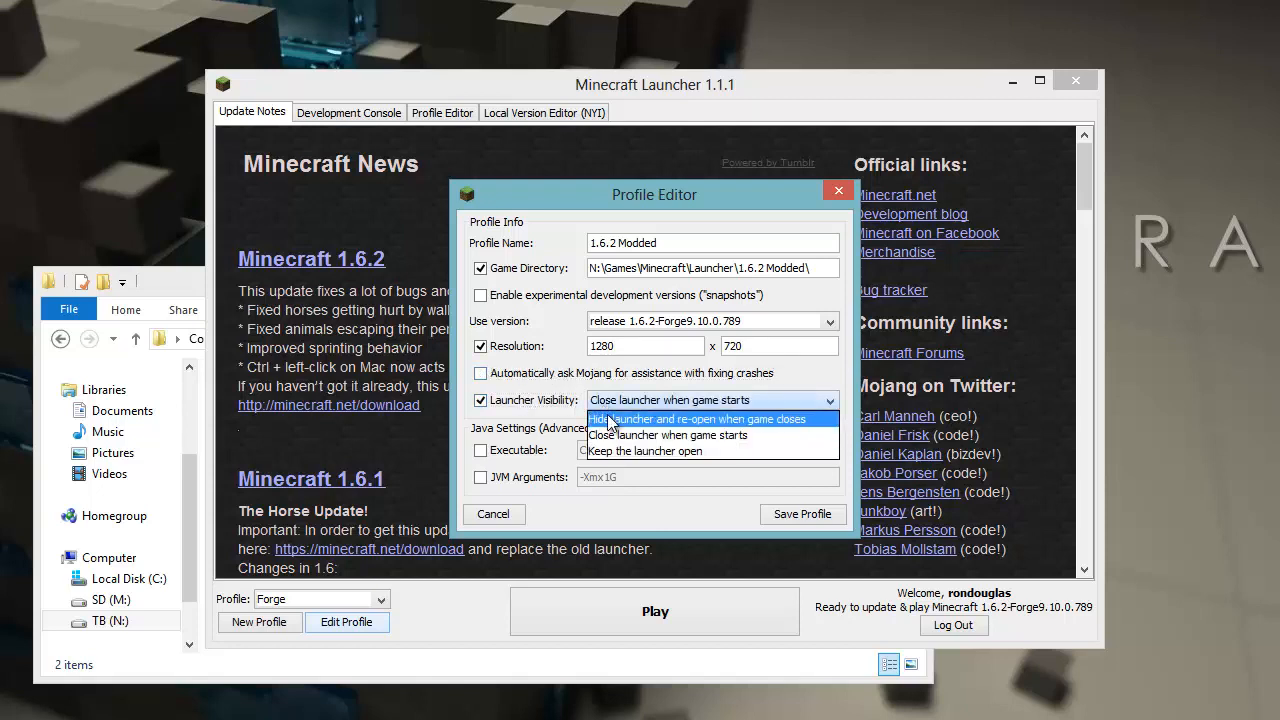
click(696, 420)
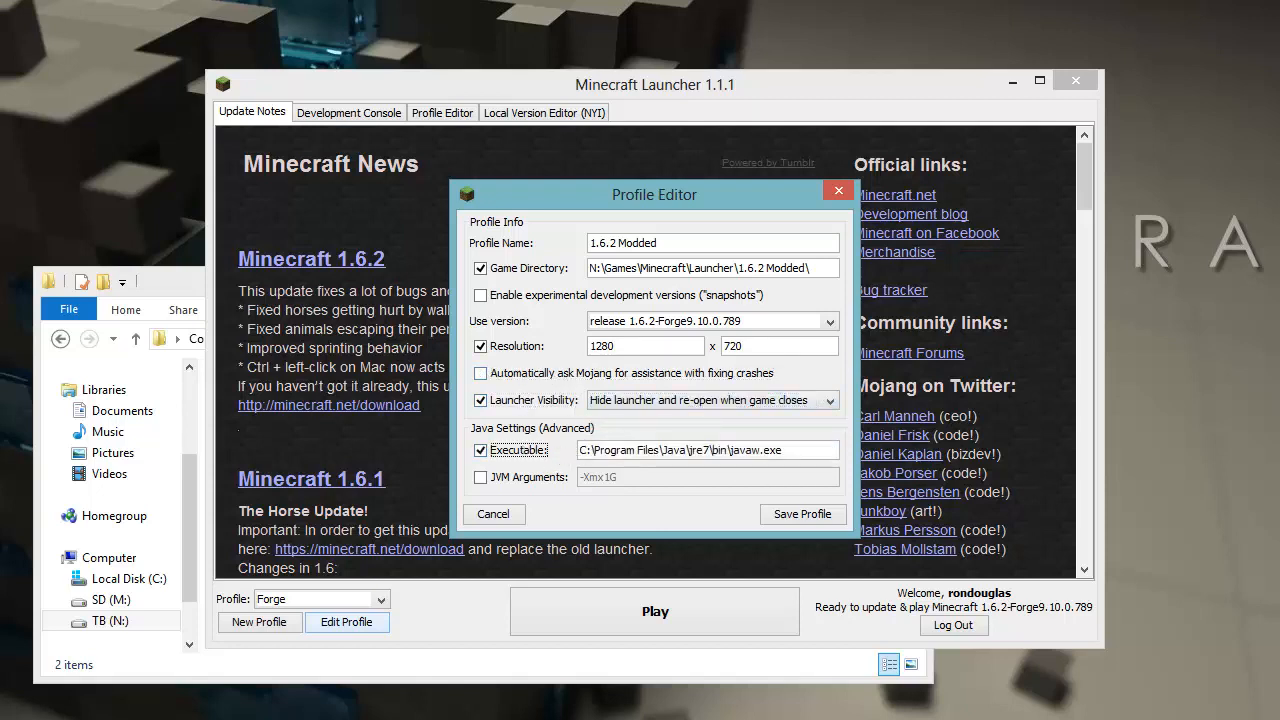
click(480, 476)
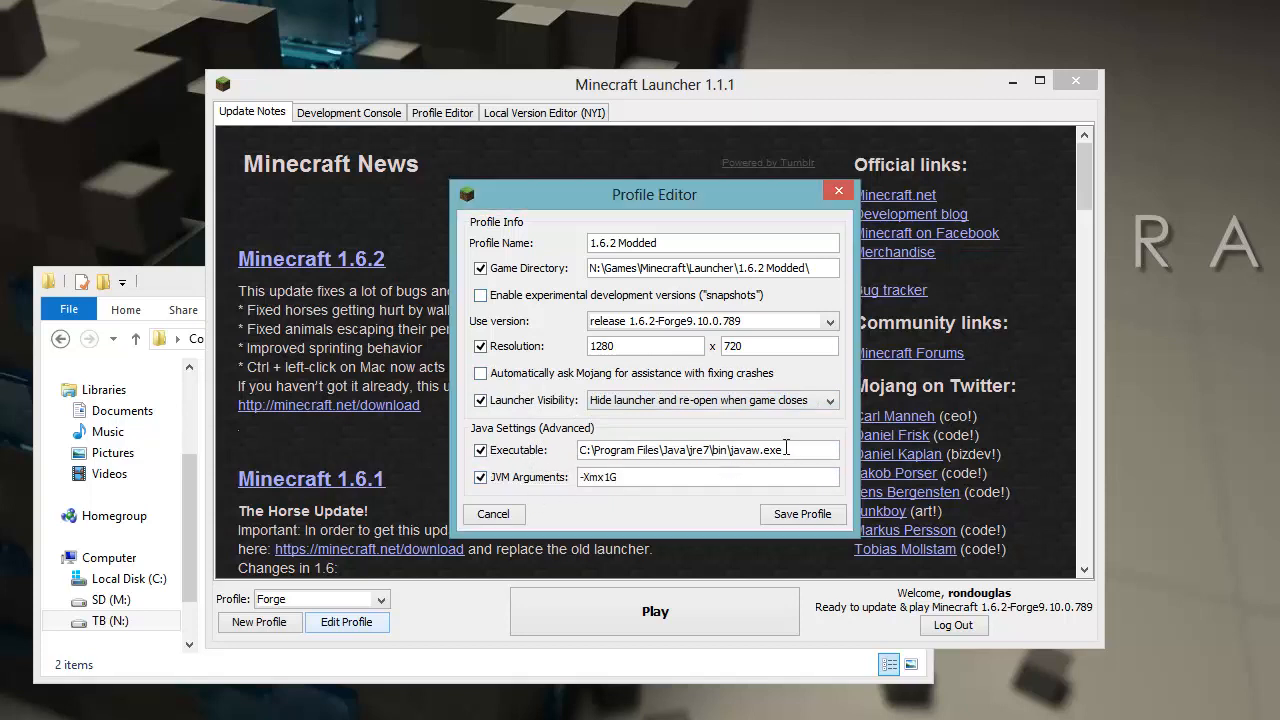
text(N:\Development\Java\JDK7\bin\java.exe)
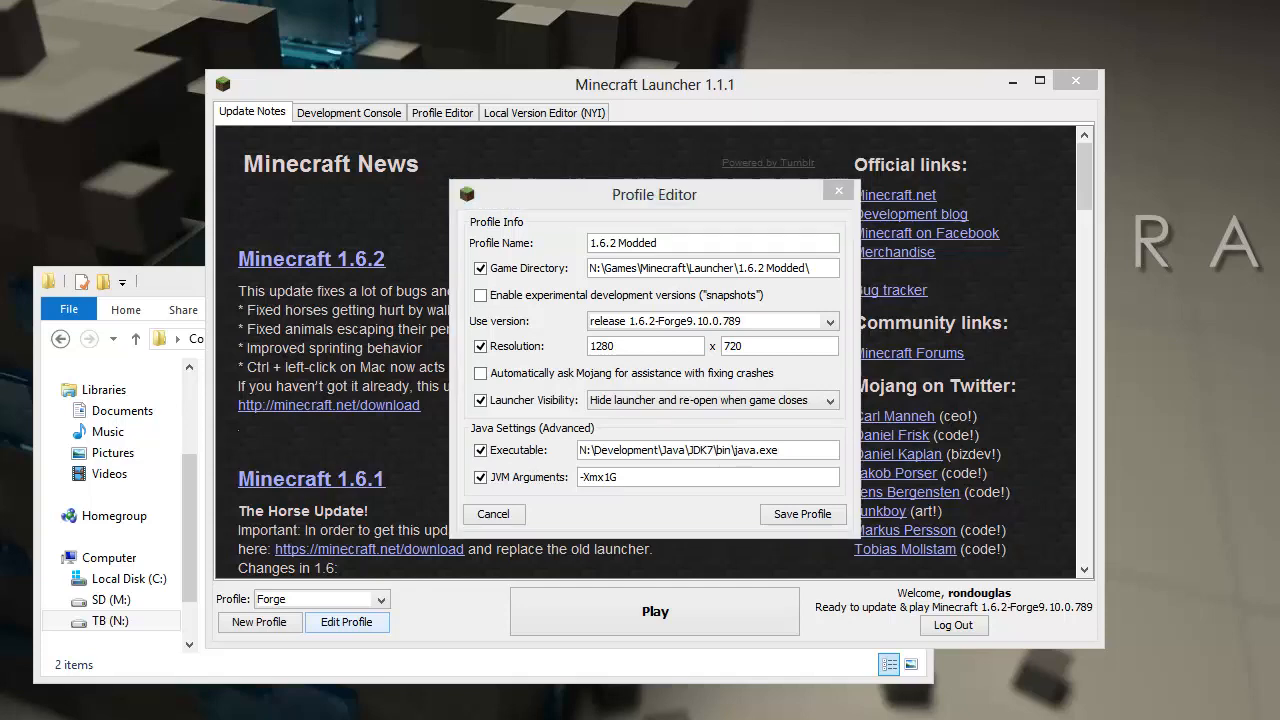
mouse_move(838, 348)
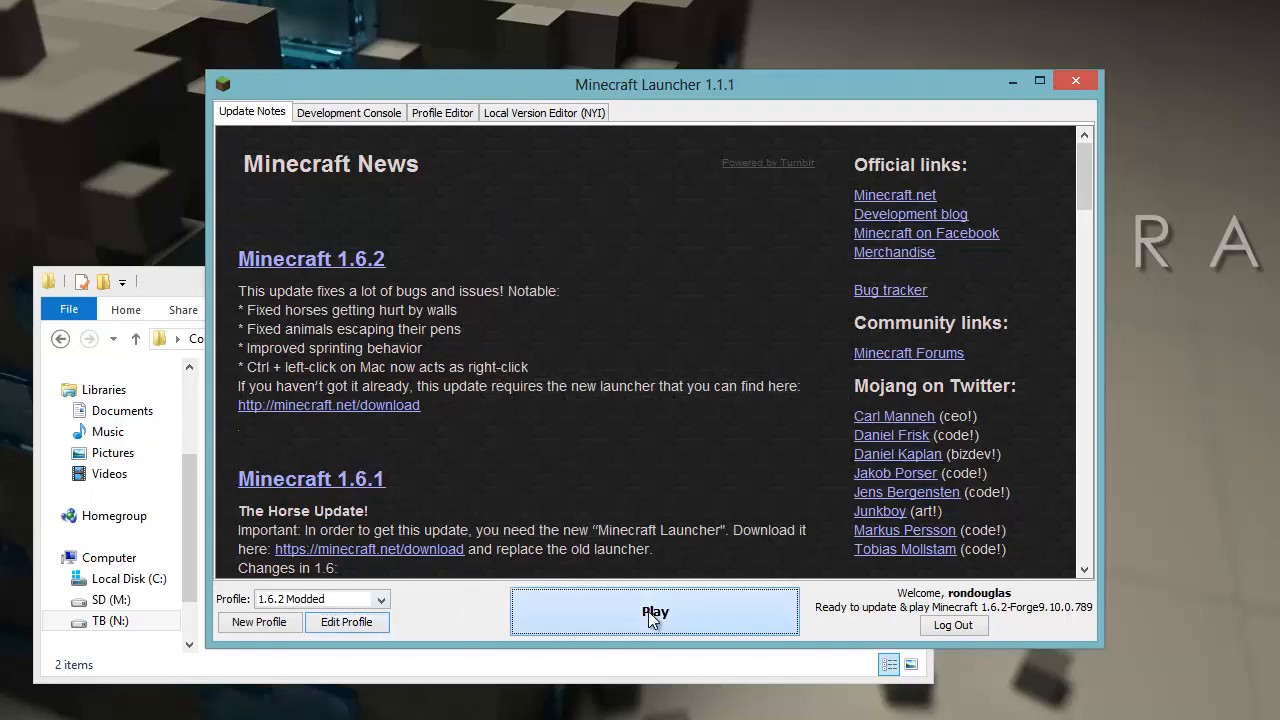
Launch the 1.6.2 Modded profile and check its Forge mod list on the title screen
click(656, 612)
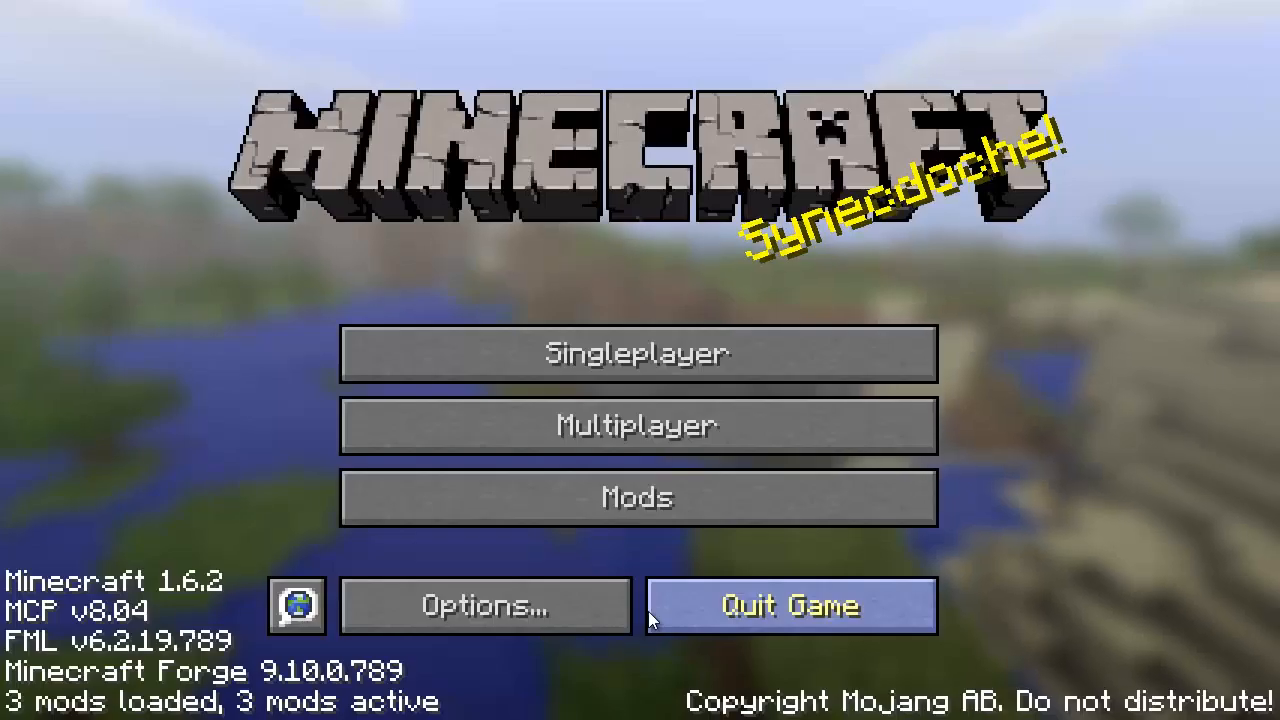
mouse_move(56, 710)
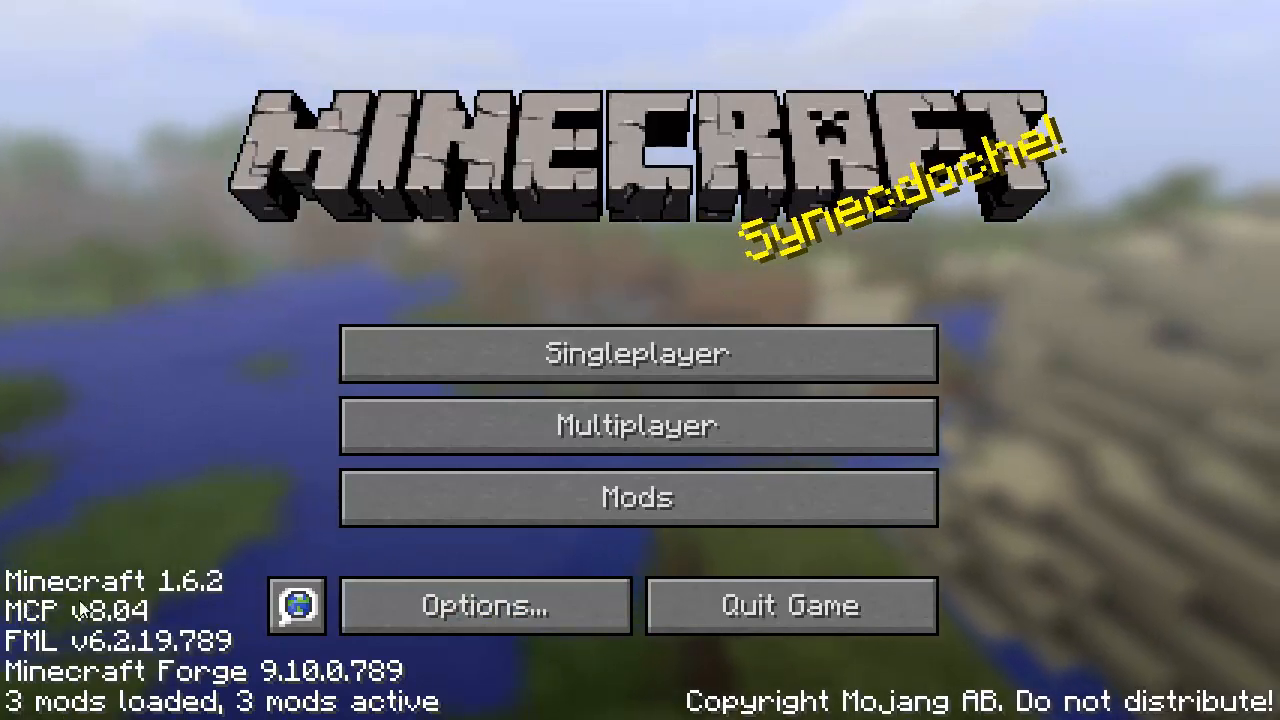
click(636, 496)
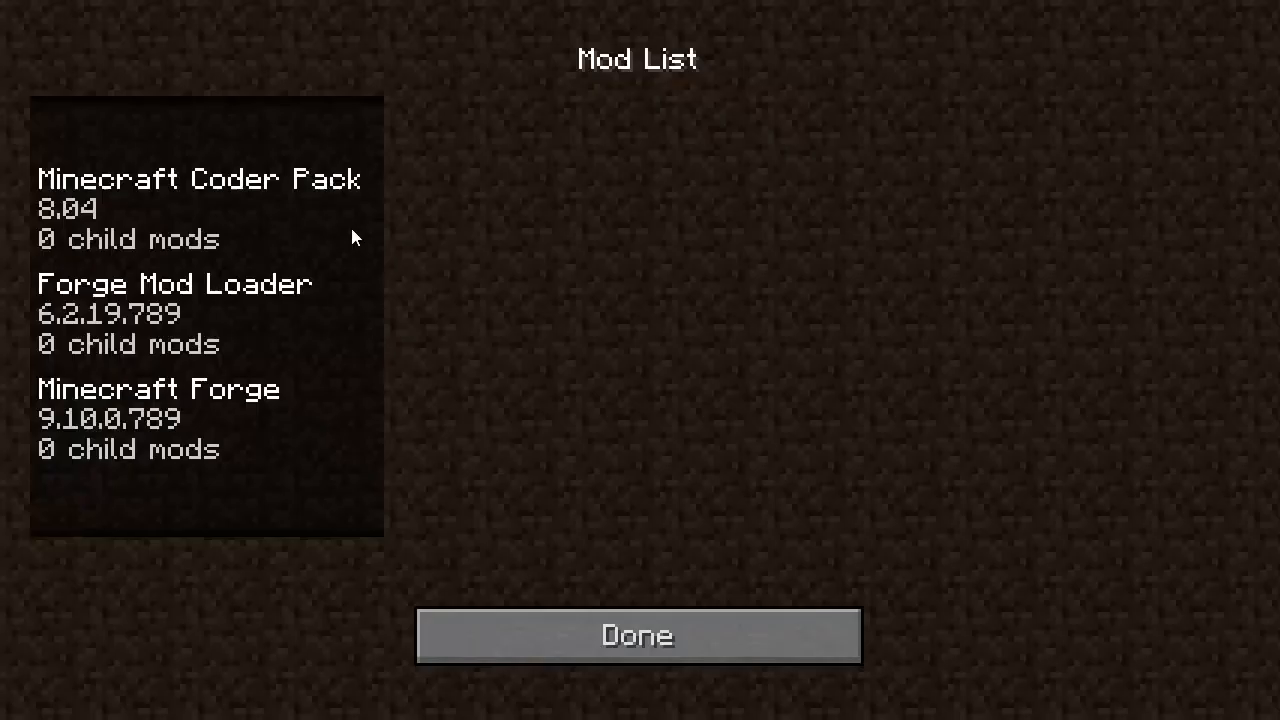
mouse_move(558, 582)
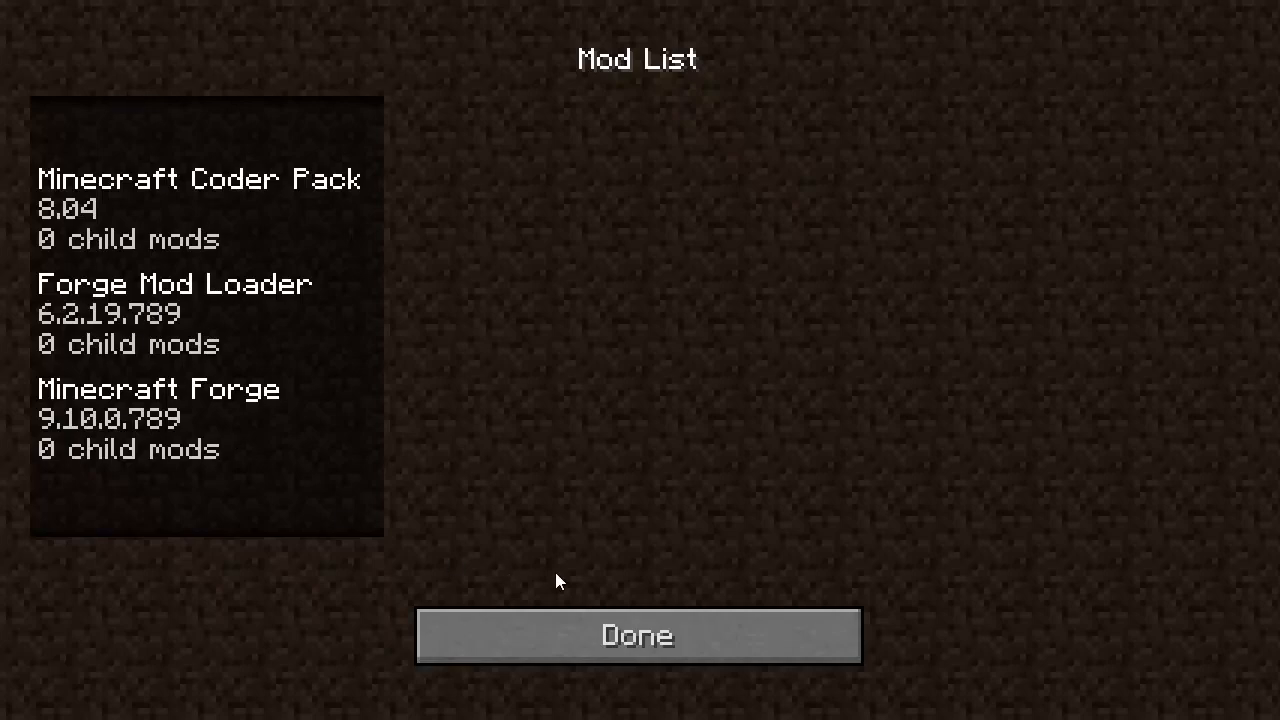
click(636, 636)
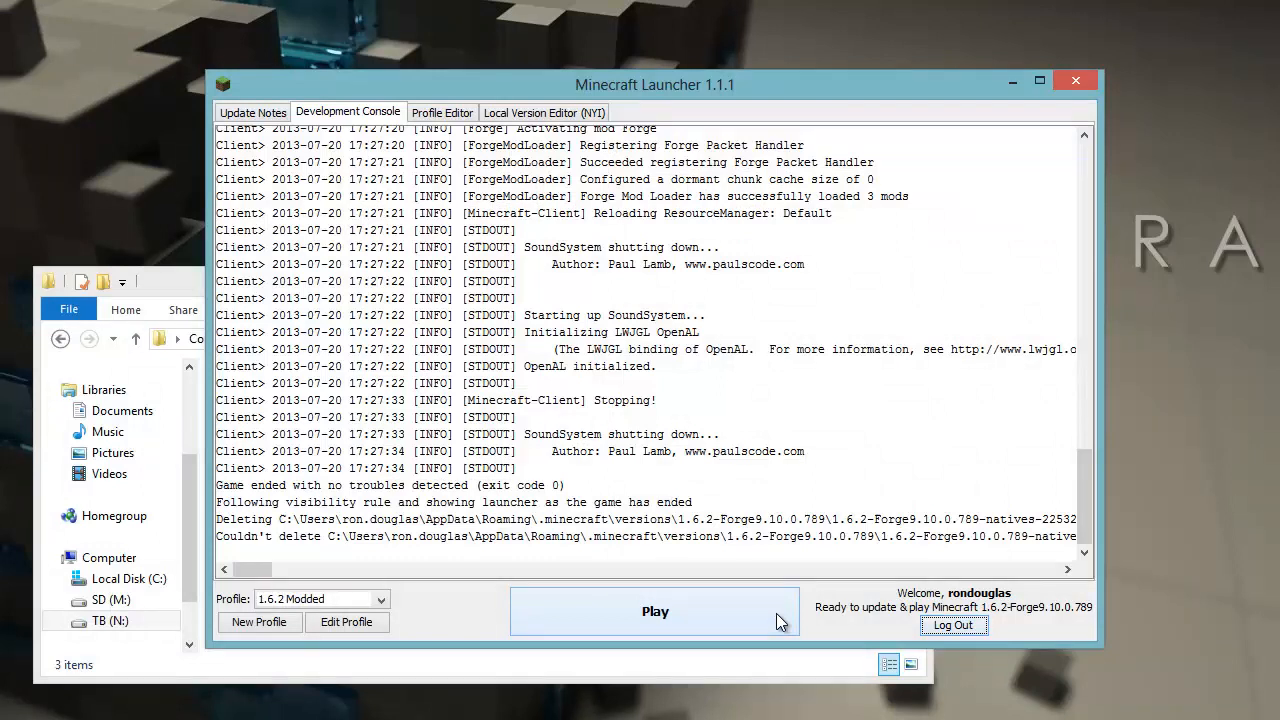
click(380, 600)
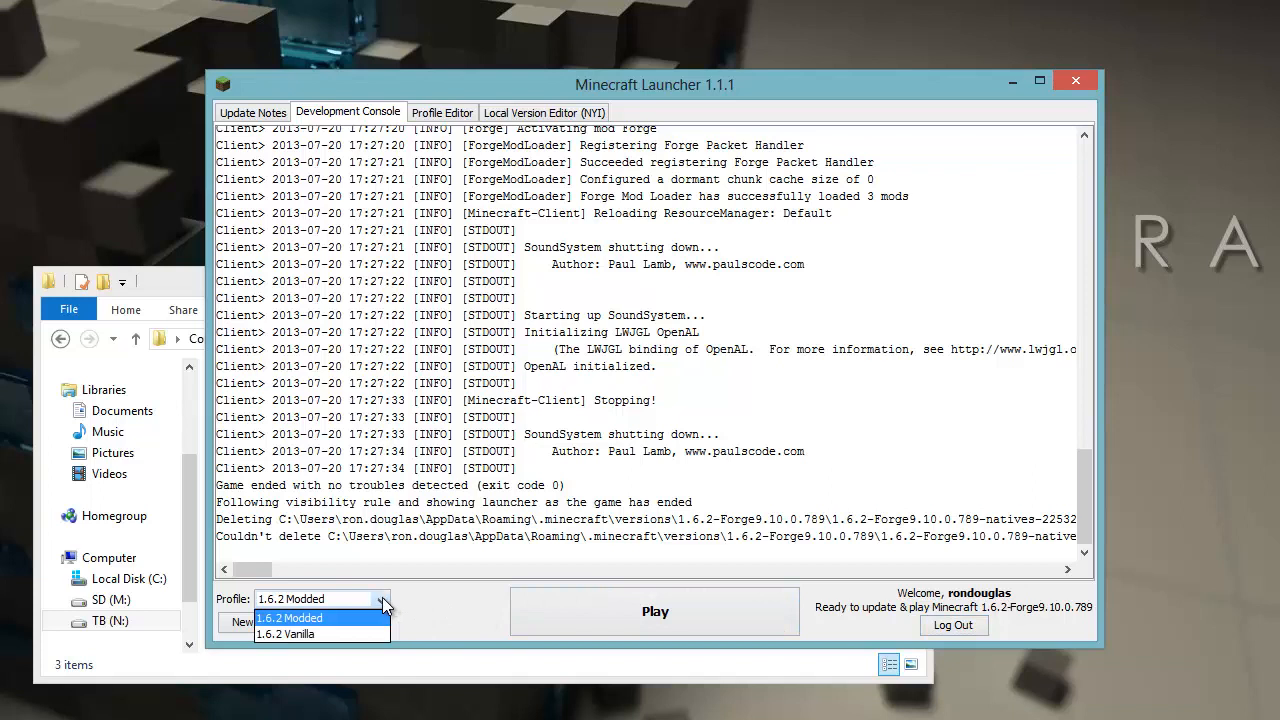
mouse_move(320, 636)
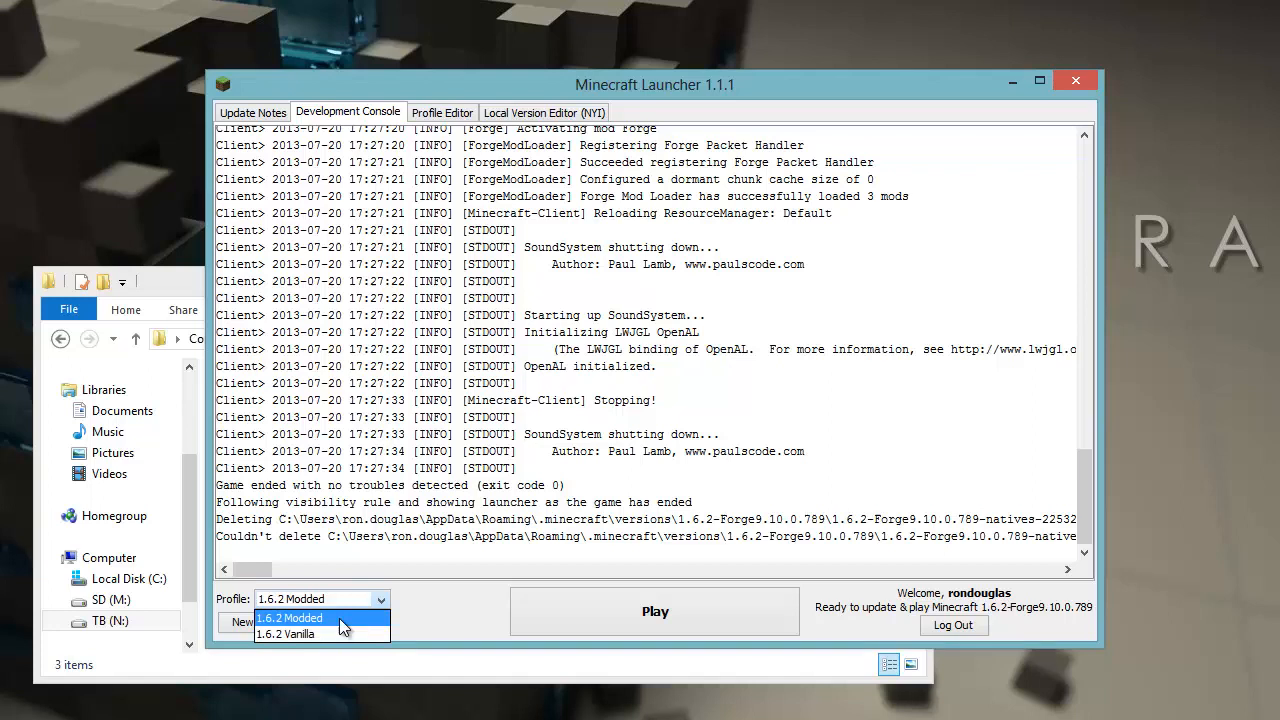
click(290, 616)
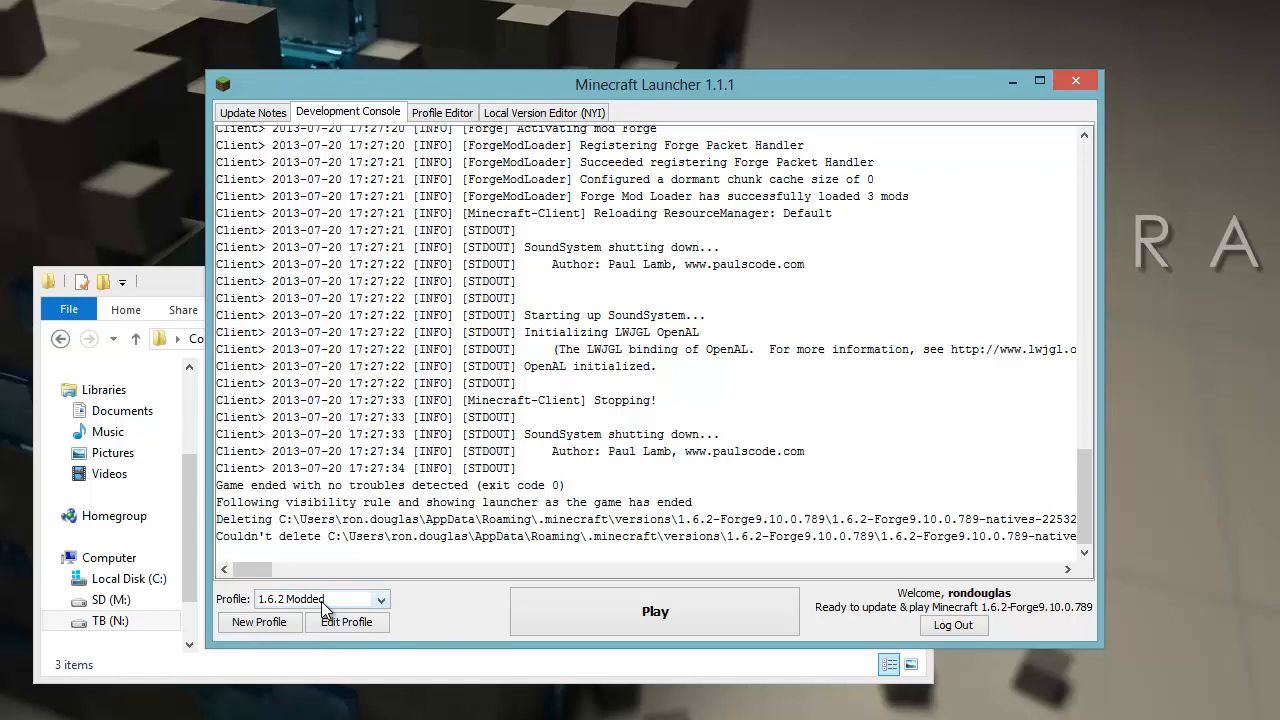
mouse_move(500, 600)
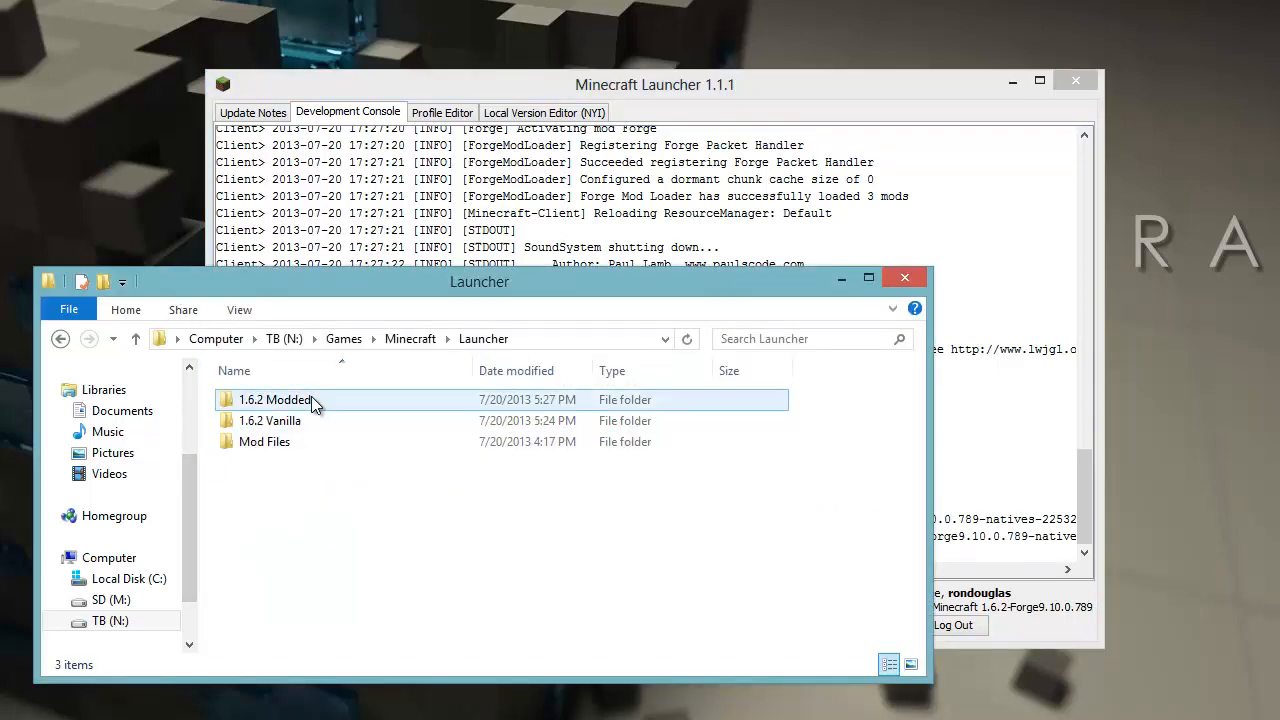
Check the 1.6.2 Modded profile's mods folder and find it empty
double_click(276, 400)
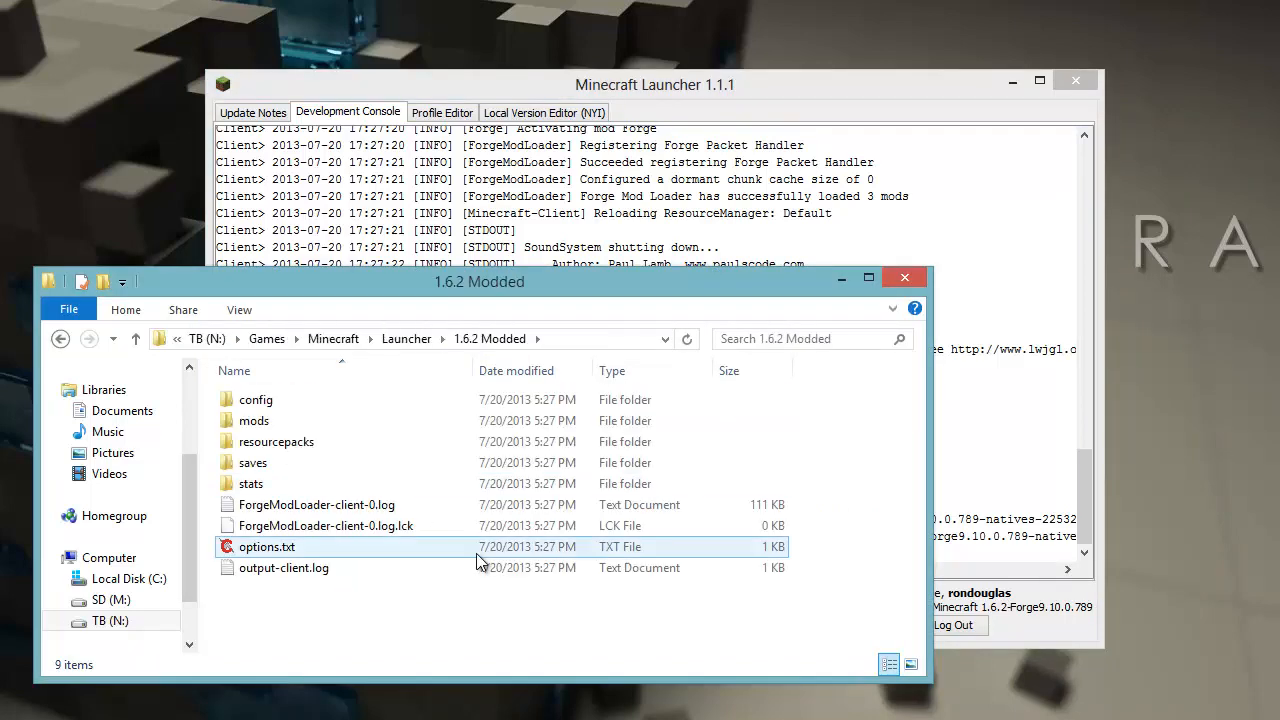
click(256, 400)
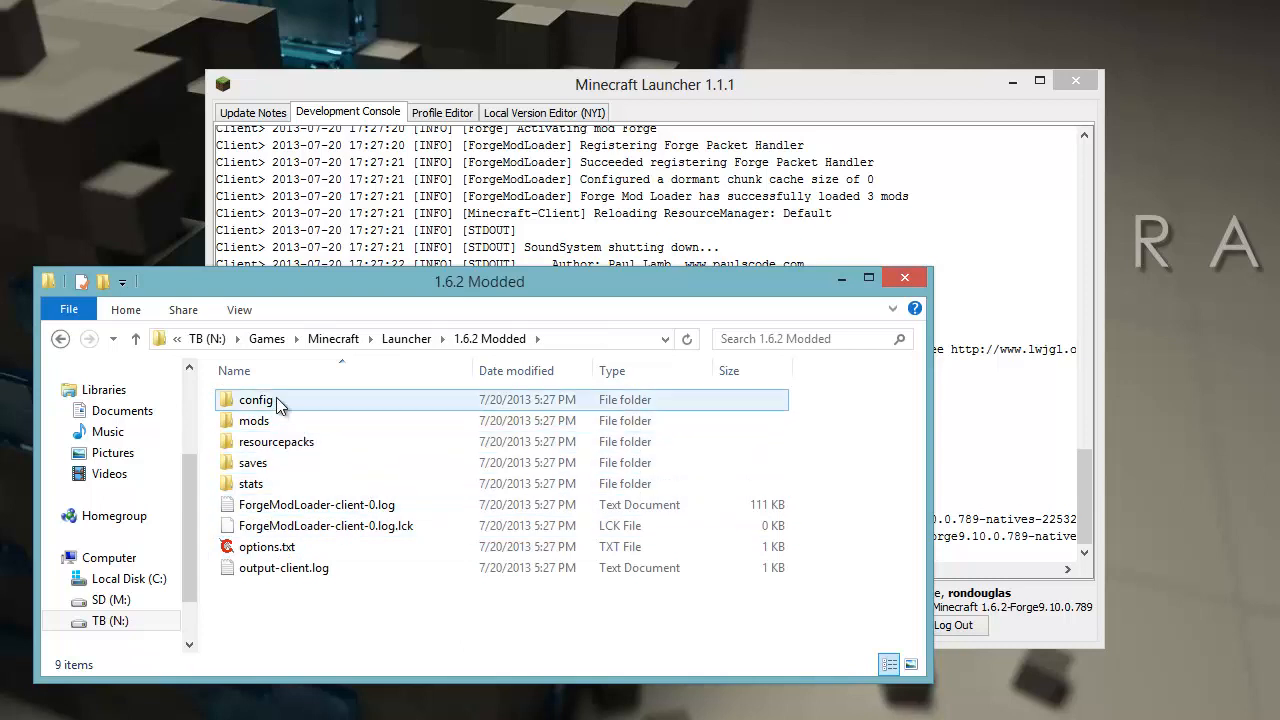
click(252, 420)
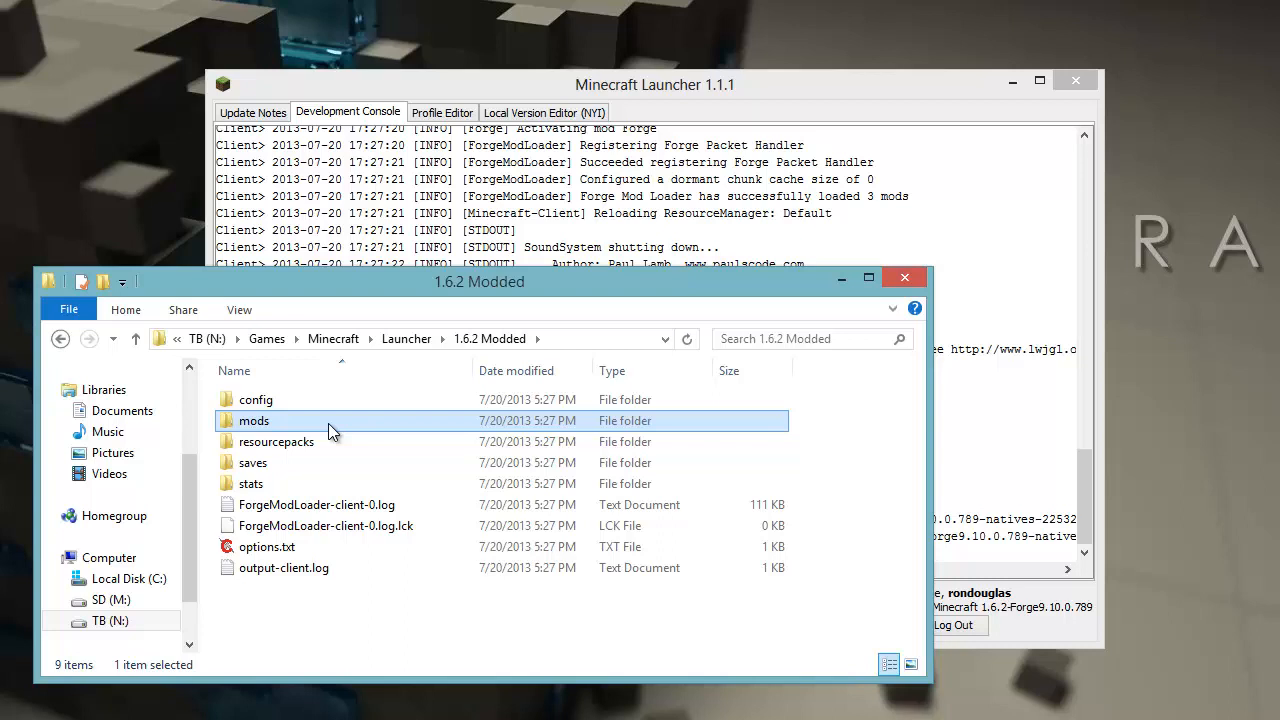
double_click(254, 420)
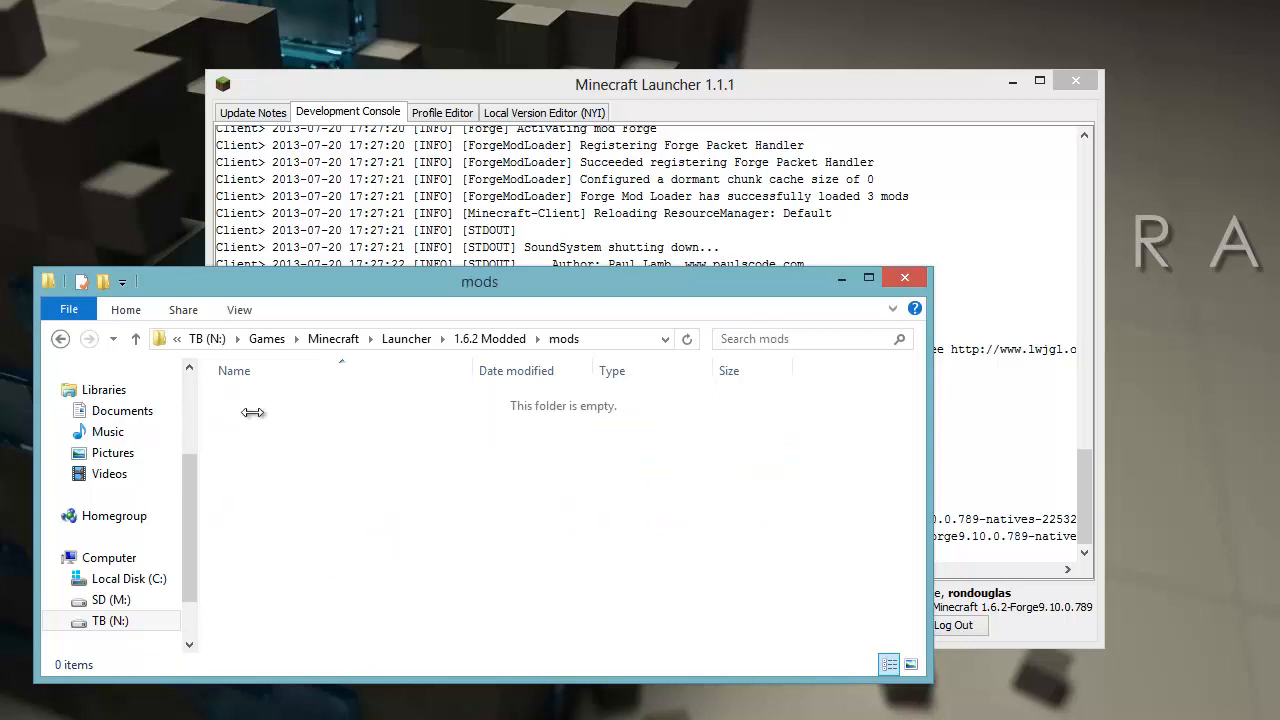
mouse_move(298, 528)
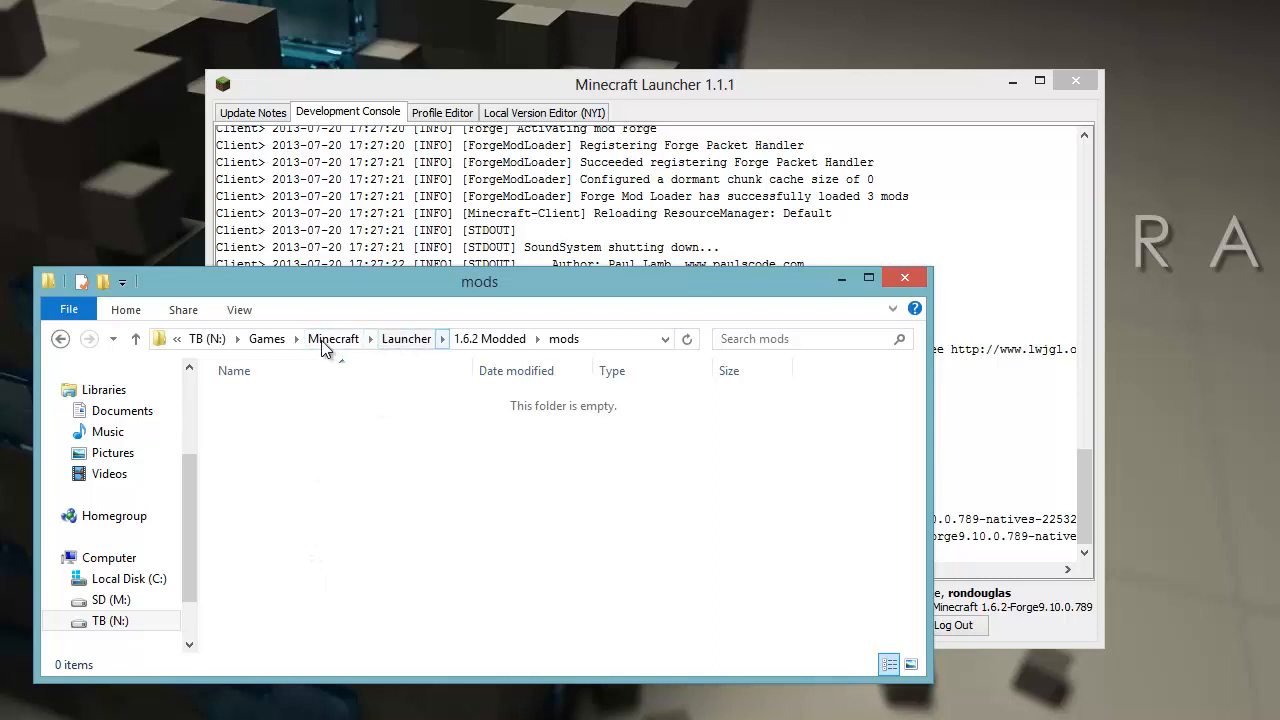
Navigate back to the Mod Files folder holding ComputerCraft1.55.zip
click(334, 338)
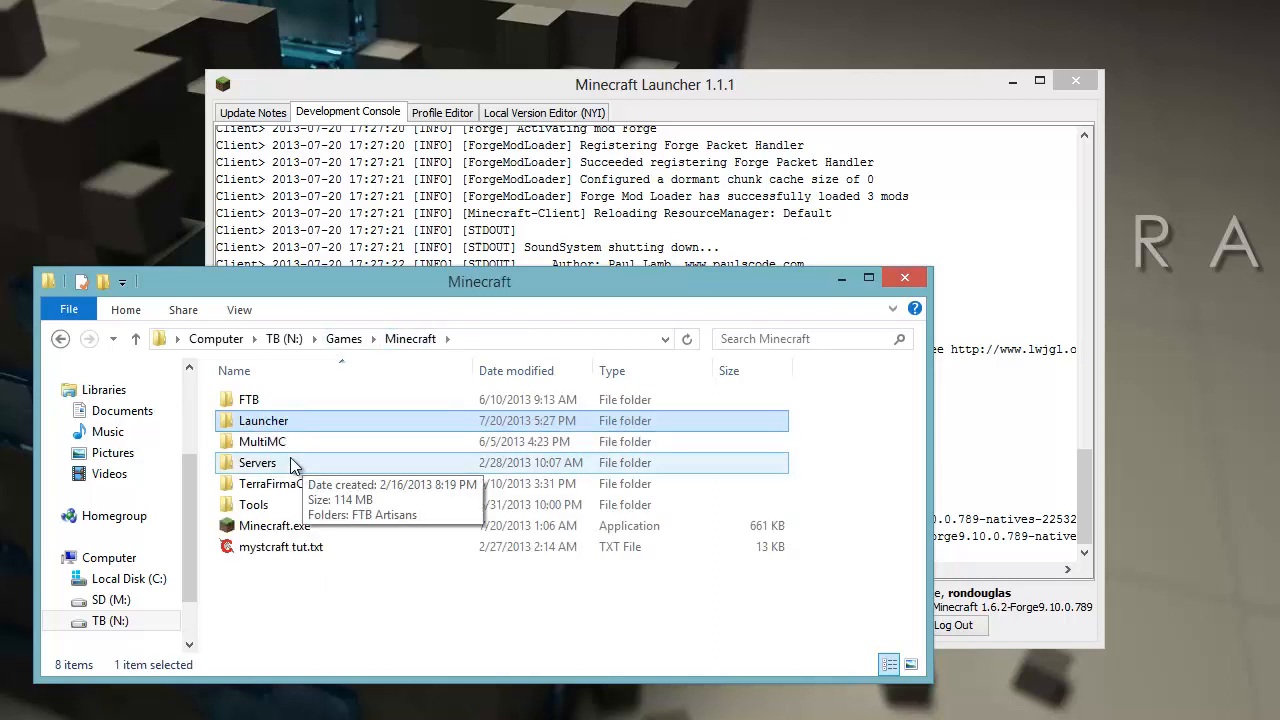
double_click(262, 442)
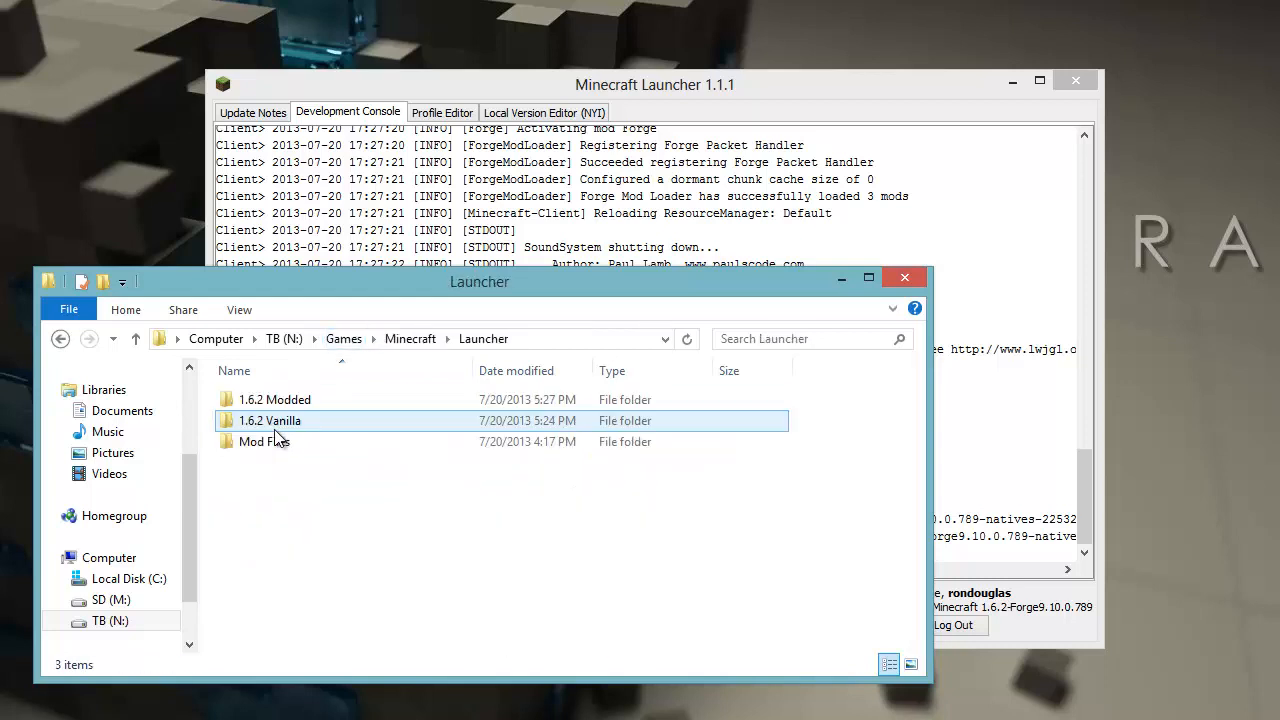
double_click(264, 442)
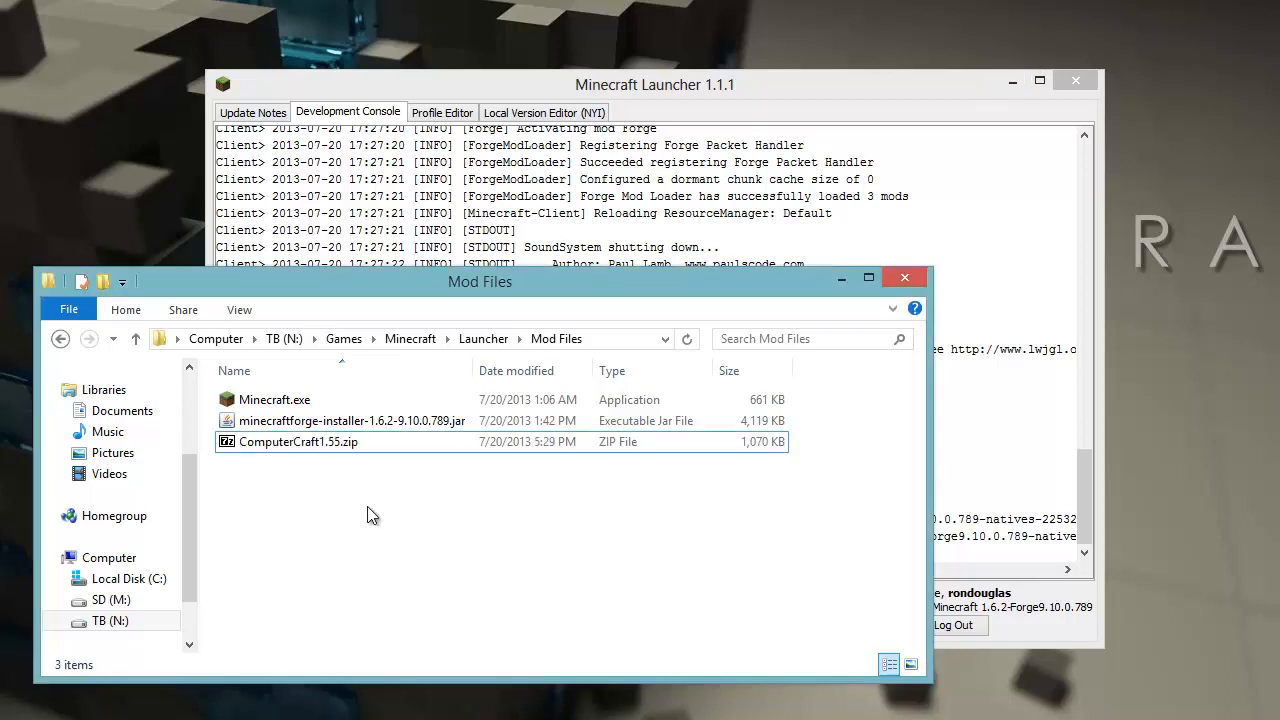
Copy ComputerCraft1.55.zip into the 1.6.2 Modded profile's mods folder
click(298, 442)
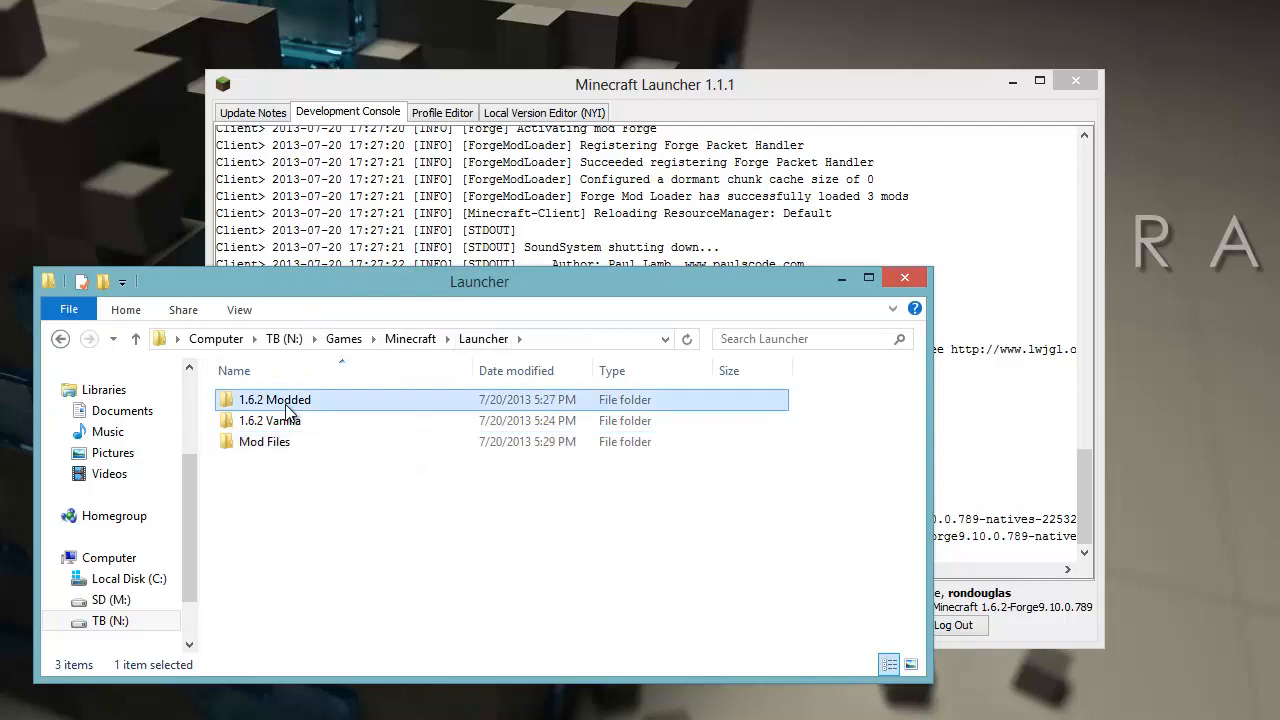
double_click(276, 400)
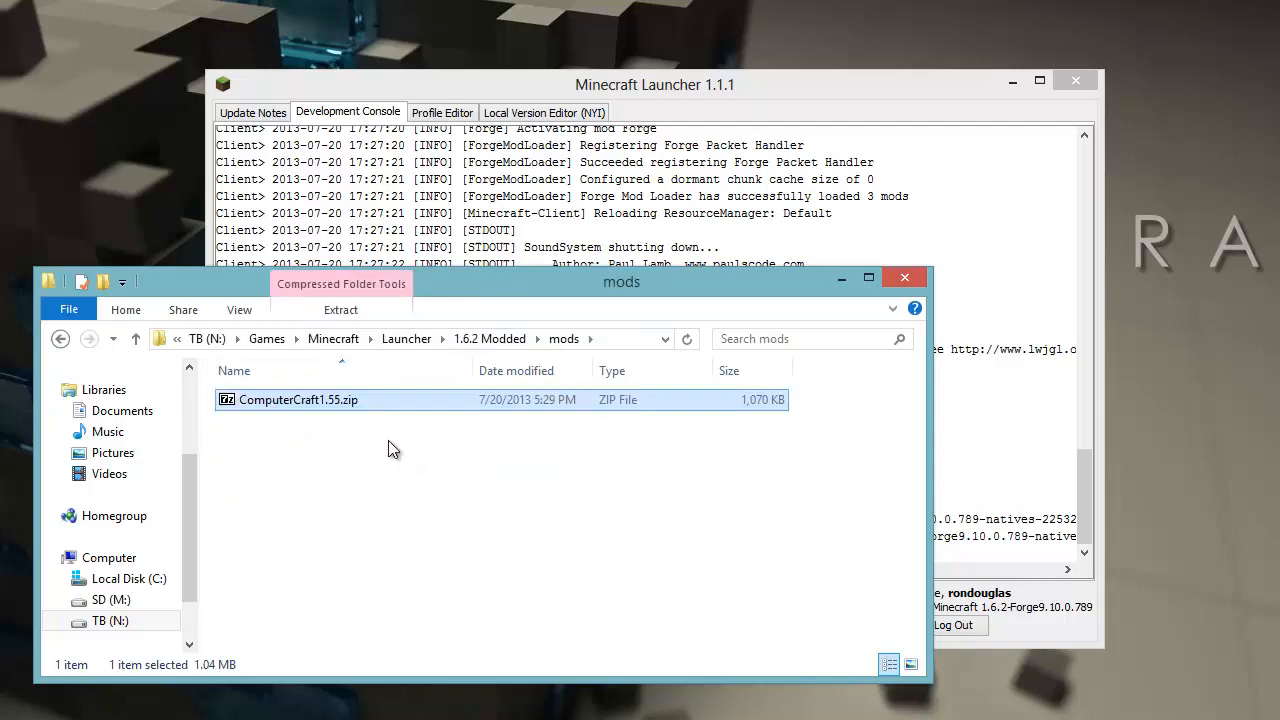